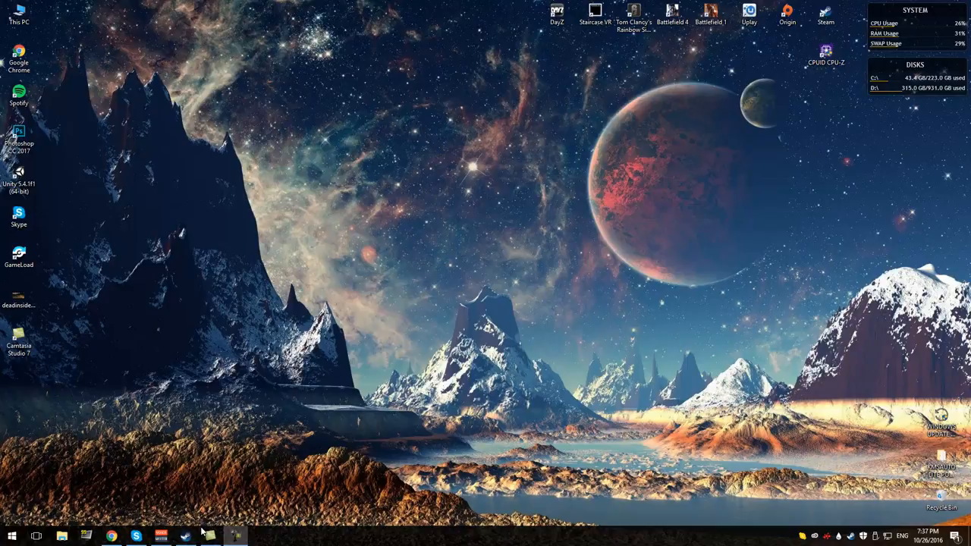
mouse_move(203, 477)
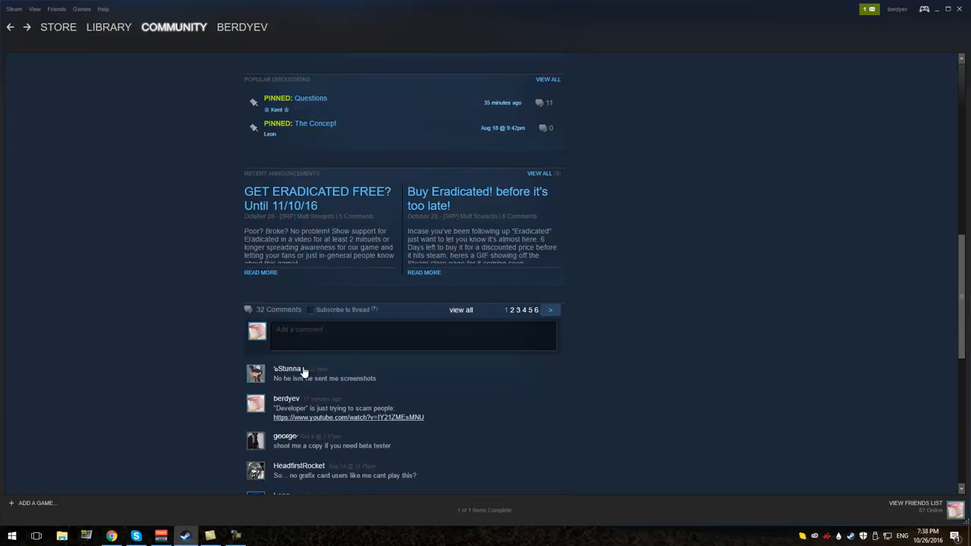
mouse_move(282, 374)
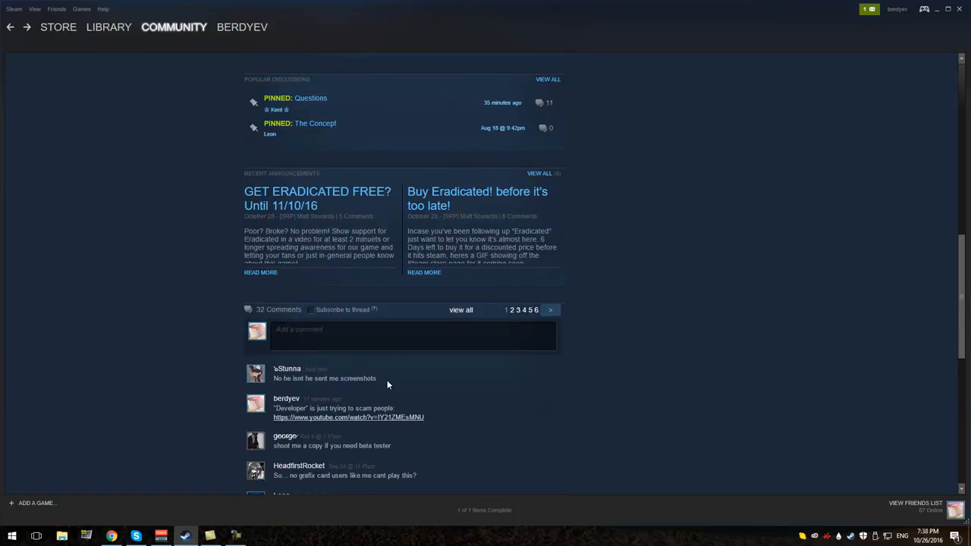
- Reload the Eradicated group page so its comments refresh to 31, then return to its overview
scroll(down, 3)
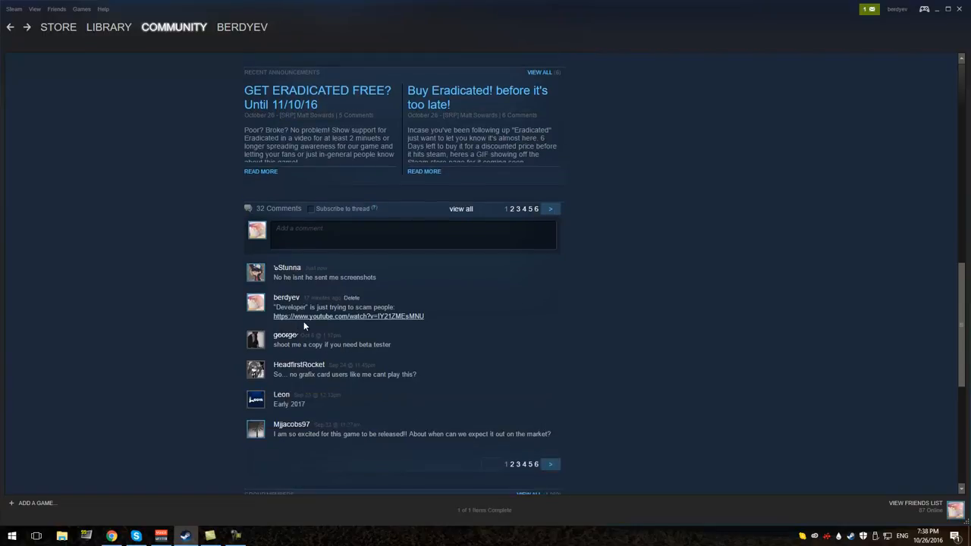
mouse_move(382, 340)
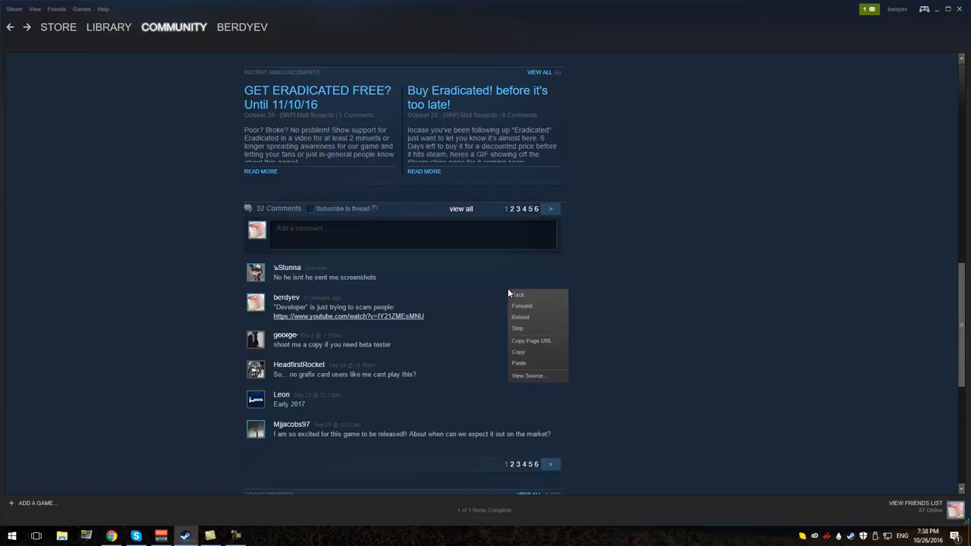
click(649, 258)
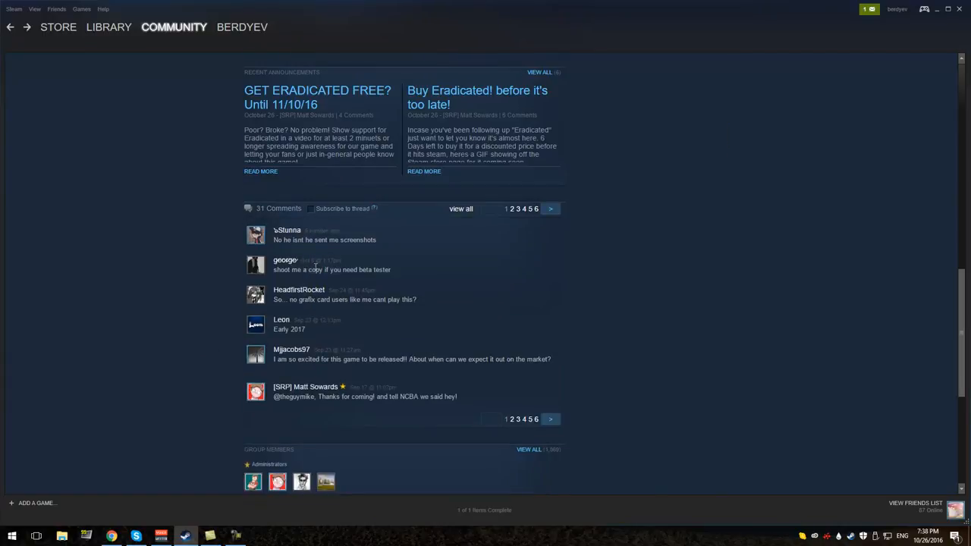
scroll(down, 3)
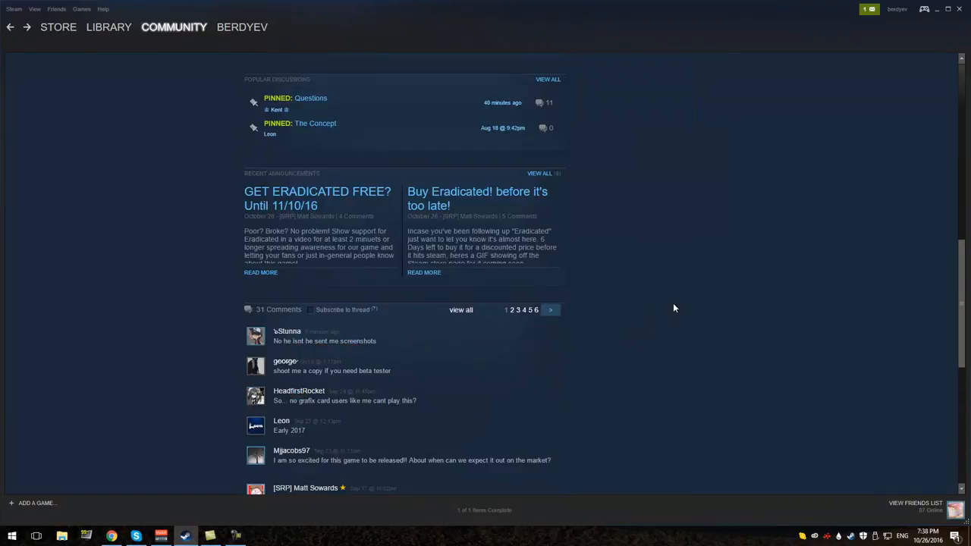
mouse_move(322, 214)
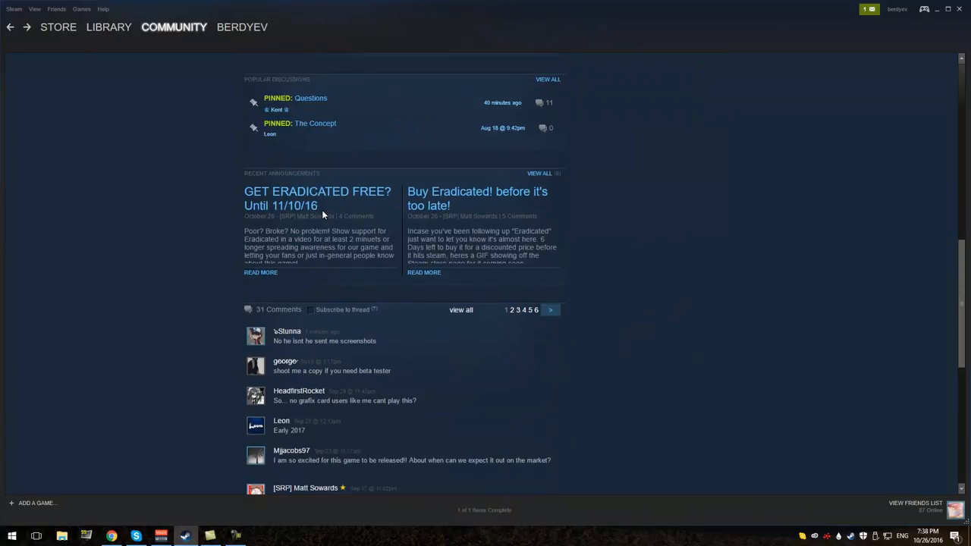
click(317, 198)
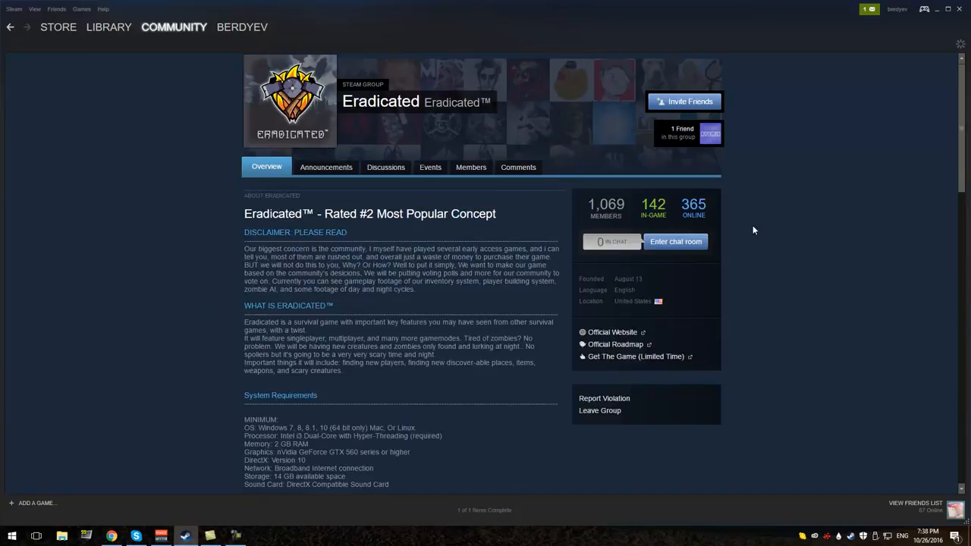
- Scroll the group overview and bring the Chrome window with YouTube to the front
scroll(down, 3)
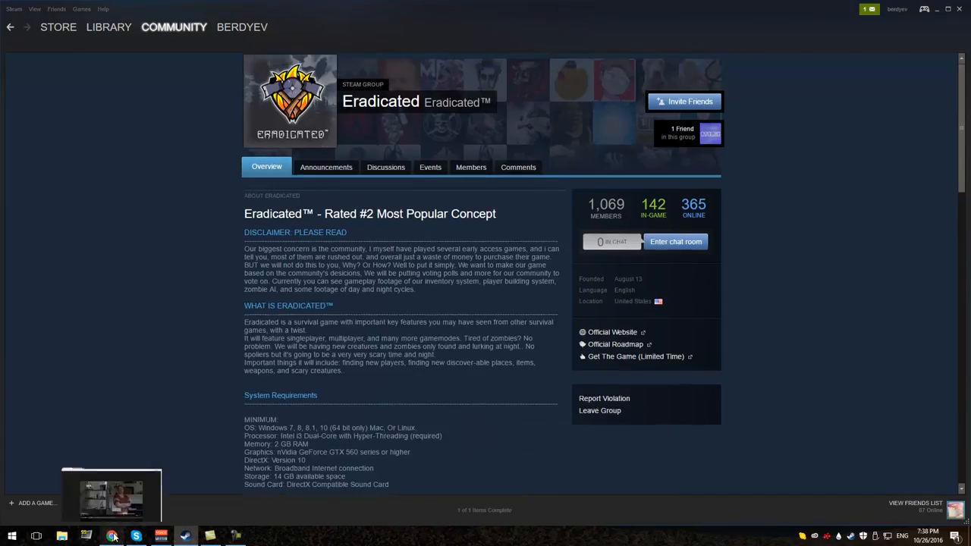
click(113, 537)
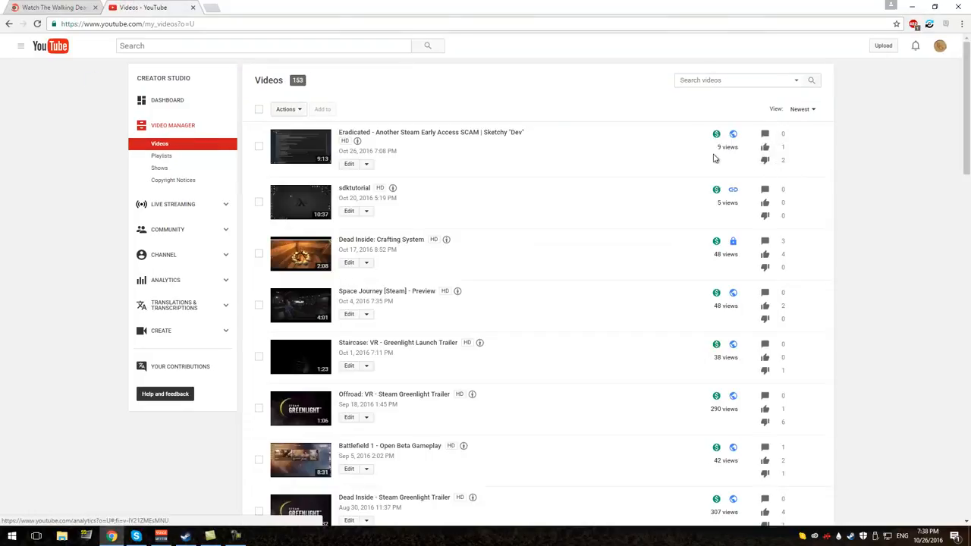
- Open the Eradicated SCAM video's watch page from the Video Manager list
click(300, 145)
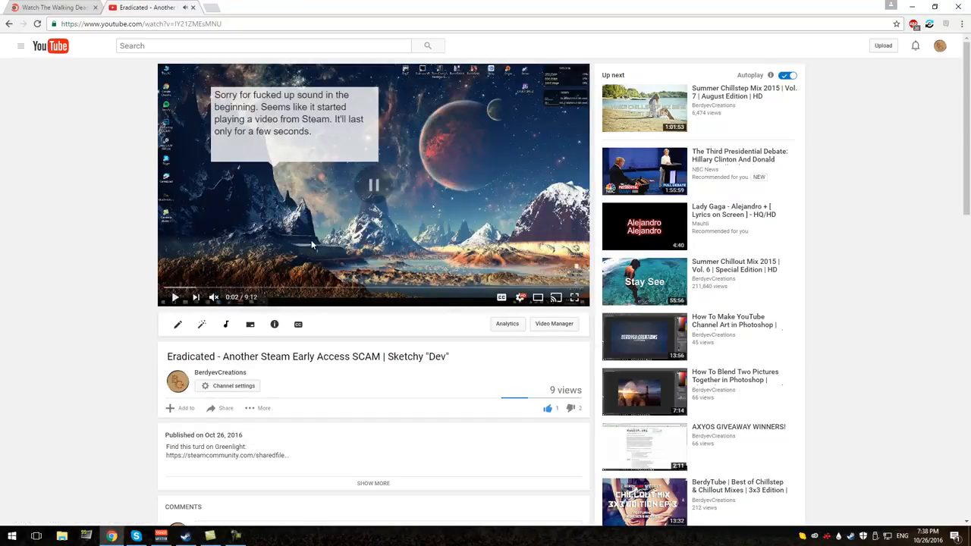
scroll(down, 3)
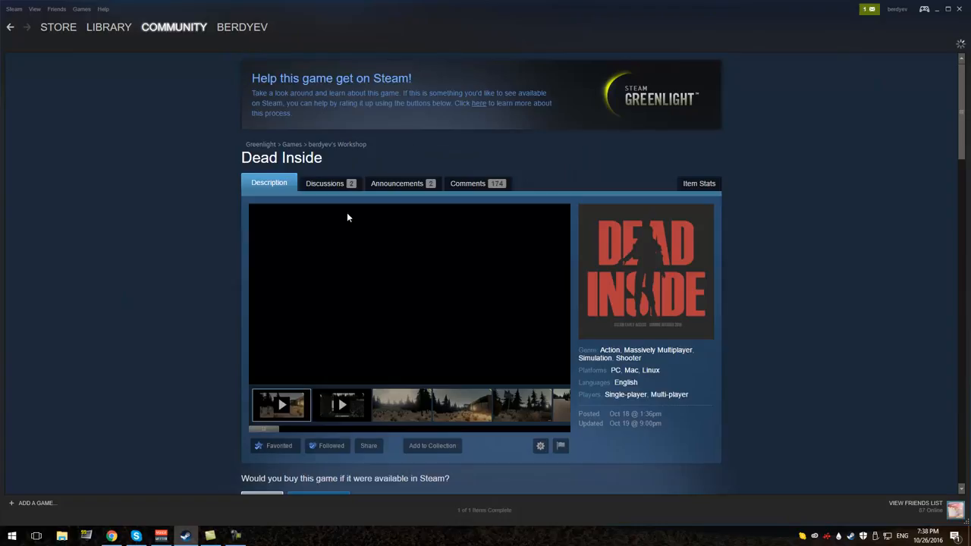
- Scroll the Dead Inside Greenlight page to its comments and show the new-invite notifications
scroll(down, 3)
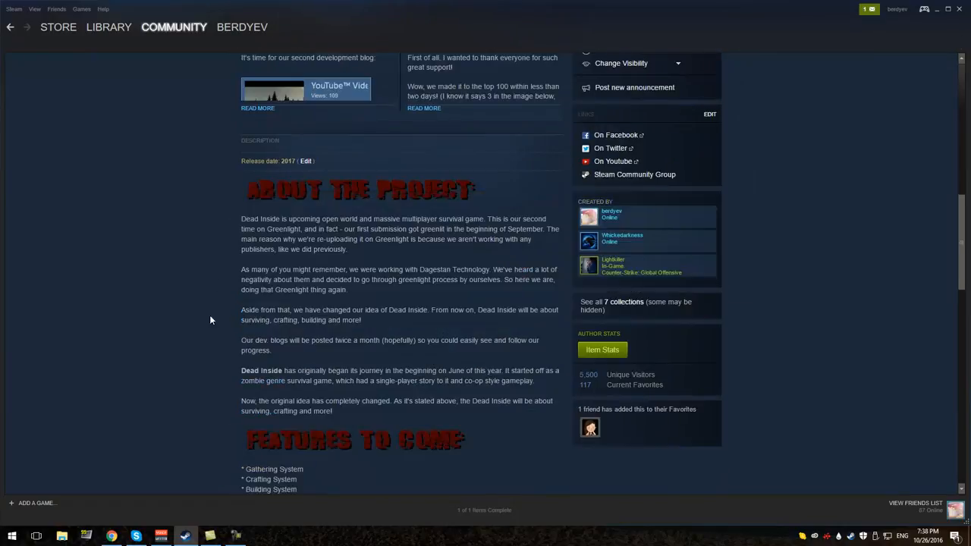
scroll(down, 3)
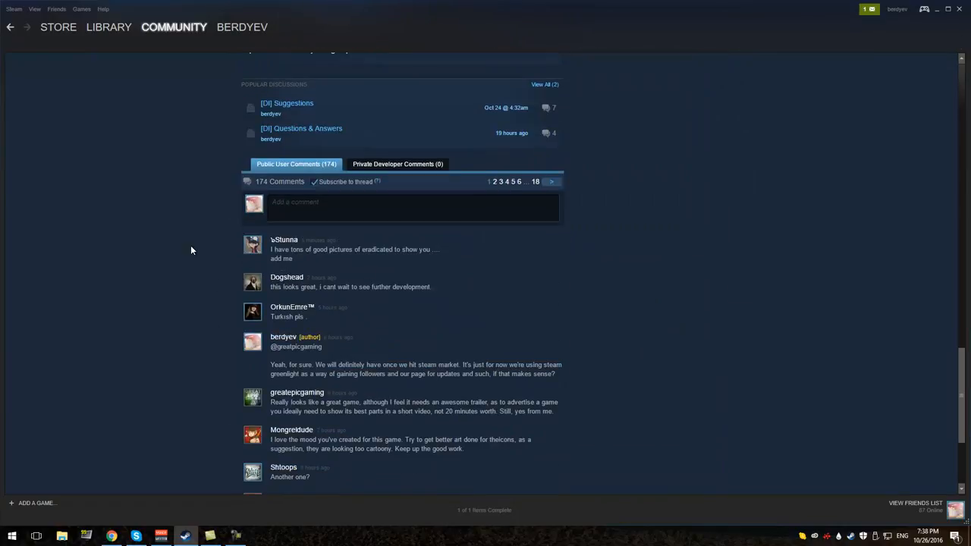
click(869, 9)
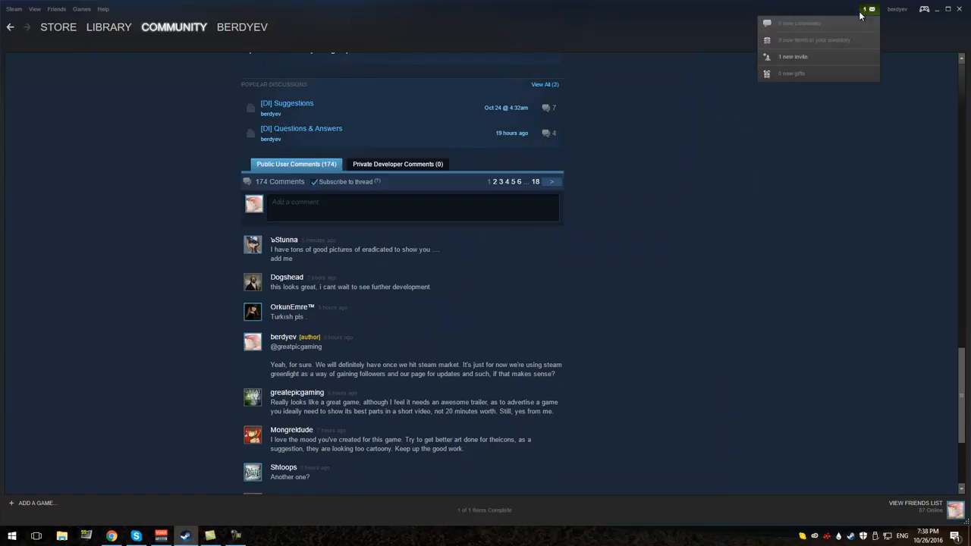
- Accept the new user's friend request and start a chat conversation with them
click(793, 56)
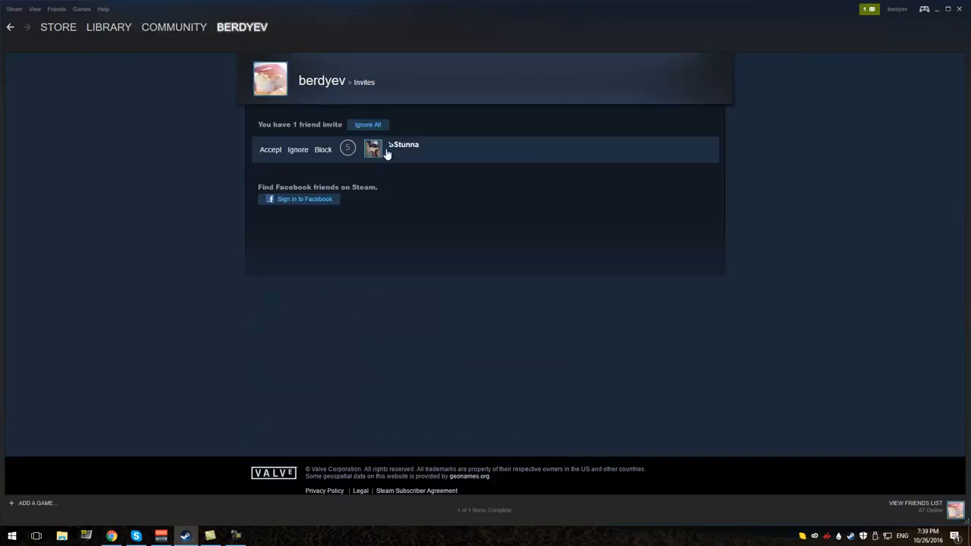
click(270, 151)
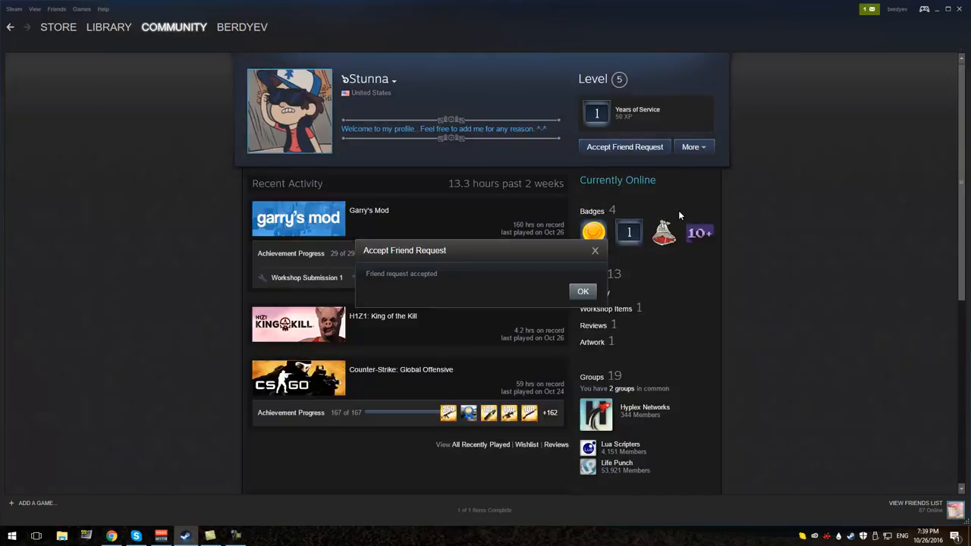
click(582, 292)
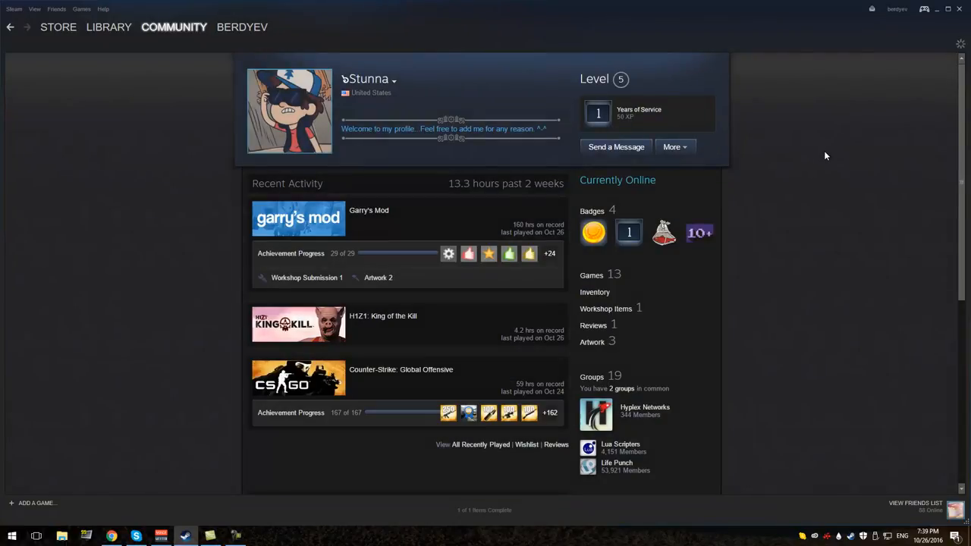
click(616, 146)
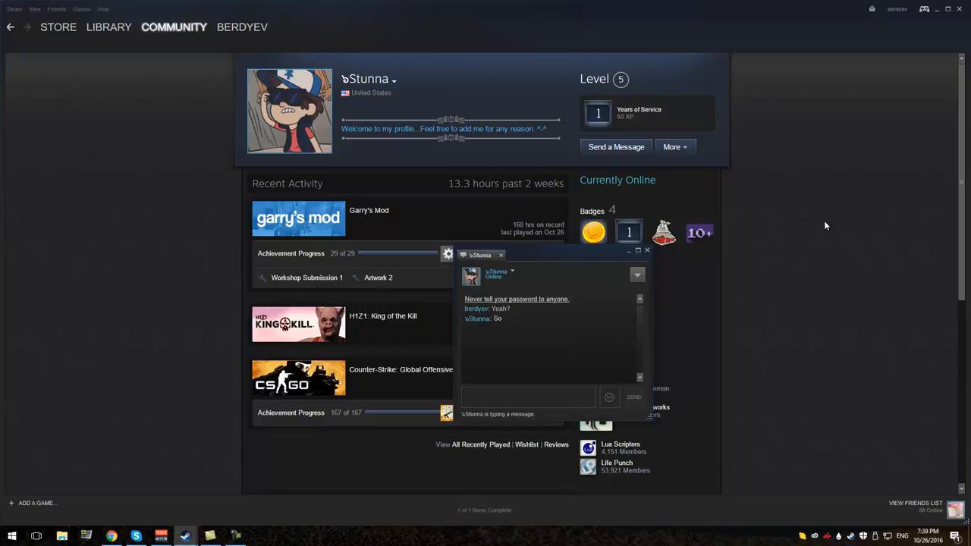
- Move the chat aside and send 'and left a dislike?' followed by 'go ahead.'
click(528, 398)
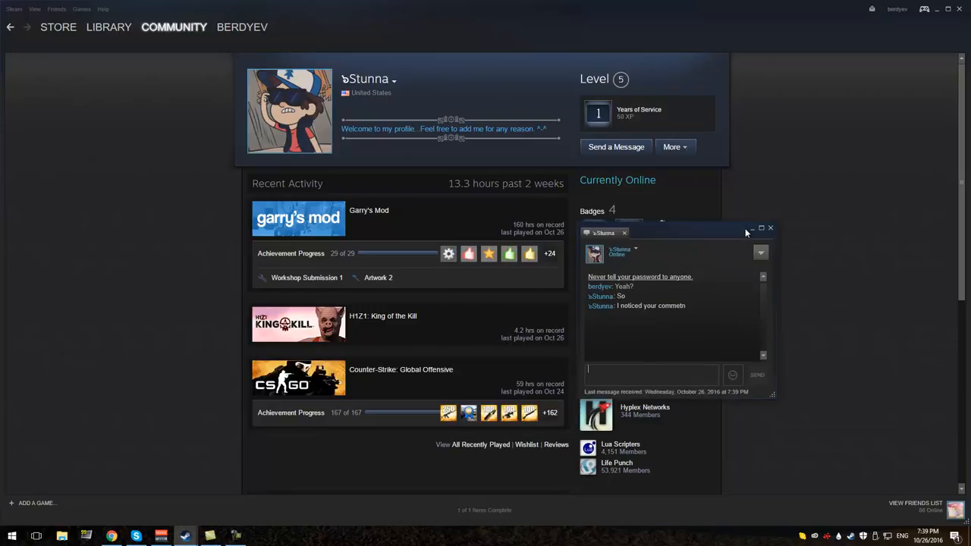
drag(675, 233, 675, 197)
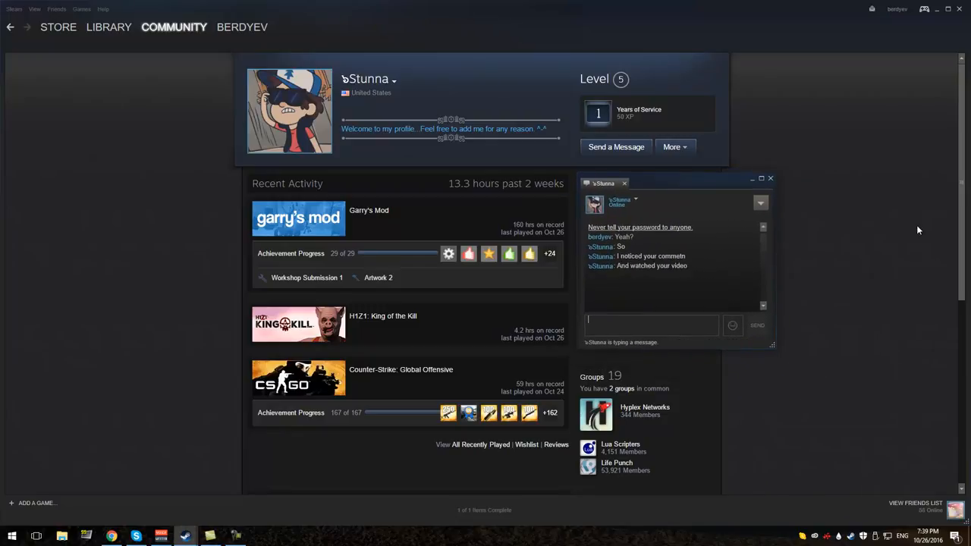
text(and left a)
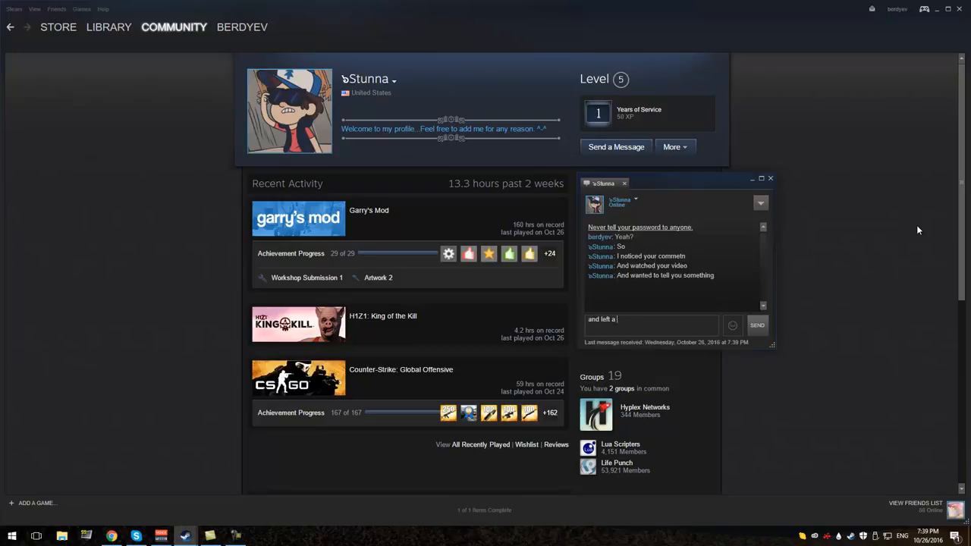
text(dislike)
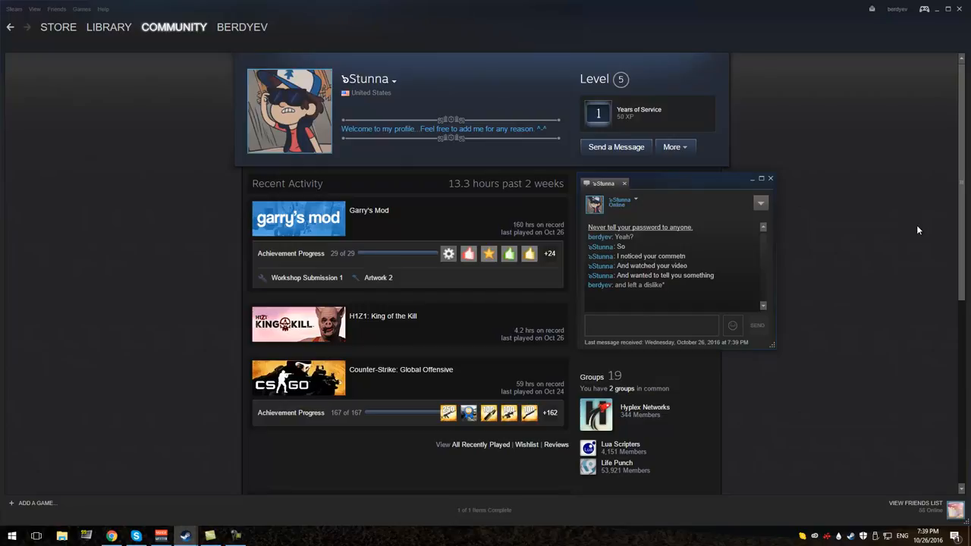
text(go ahead)
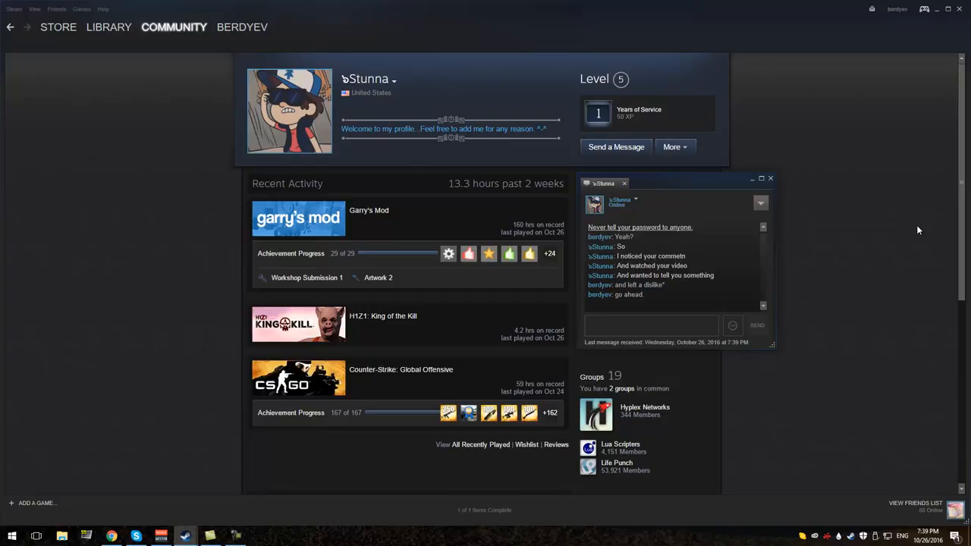
- Keep the chat focused while waiting for the friend's replies, then close it
click(651, 324)
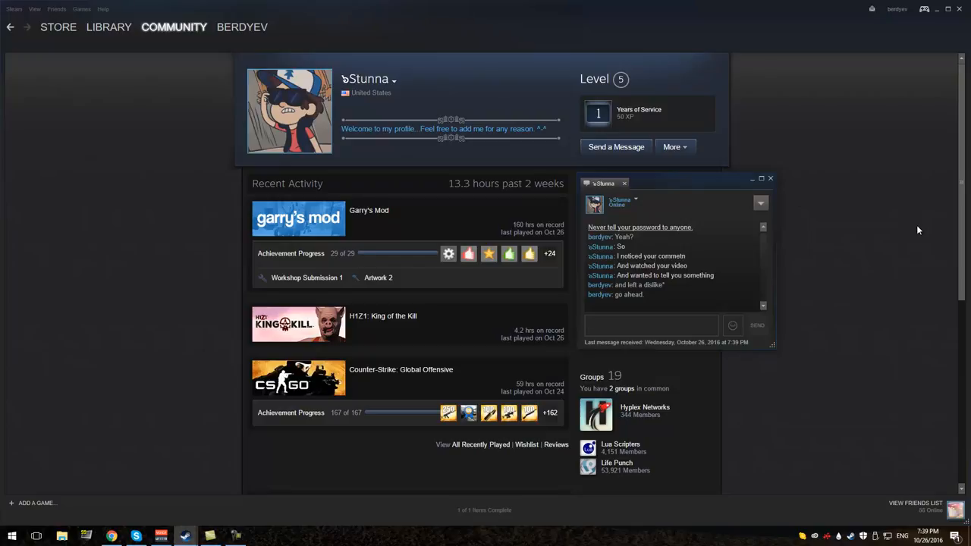
click(651, 325)
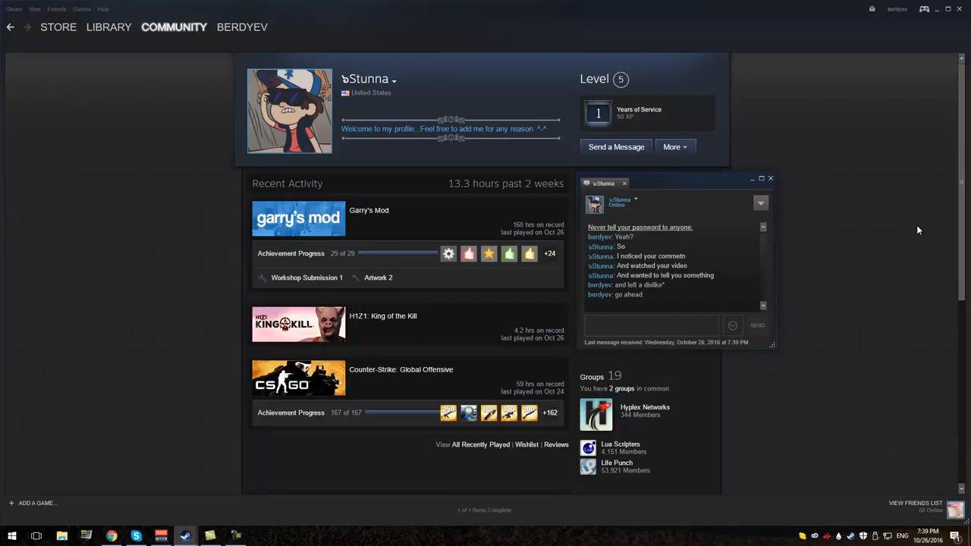
click(651, 324)
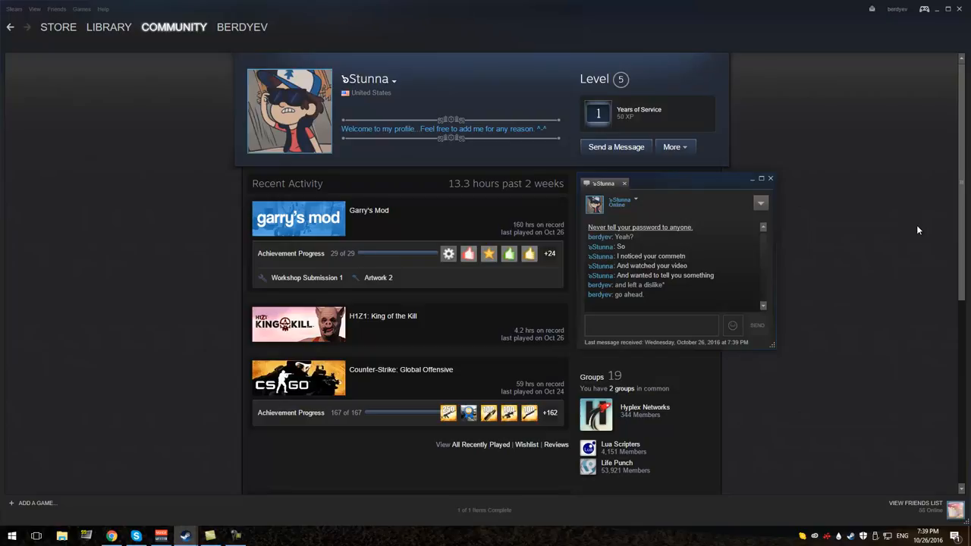
click(651, 325)
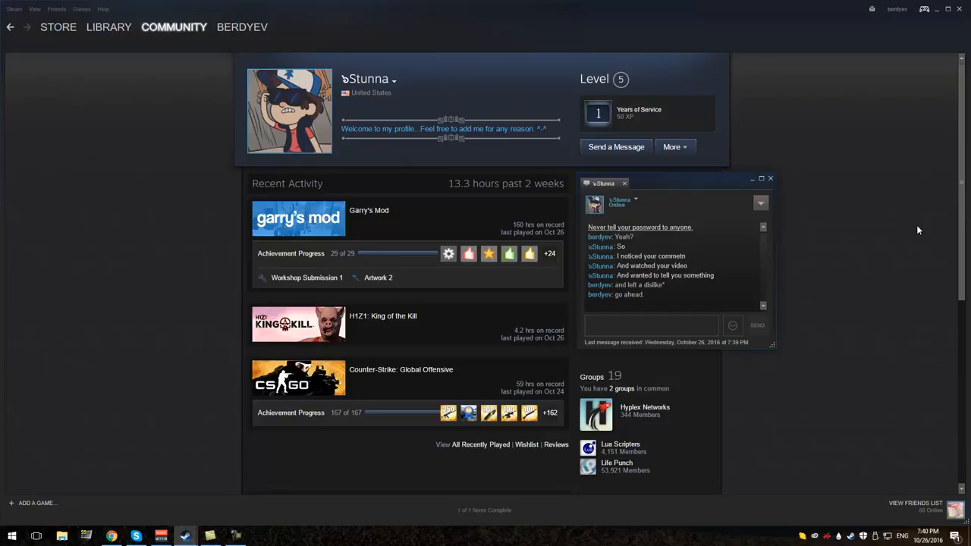
click(651, 325)
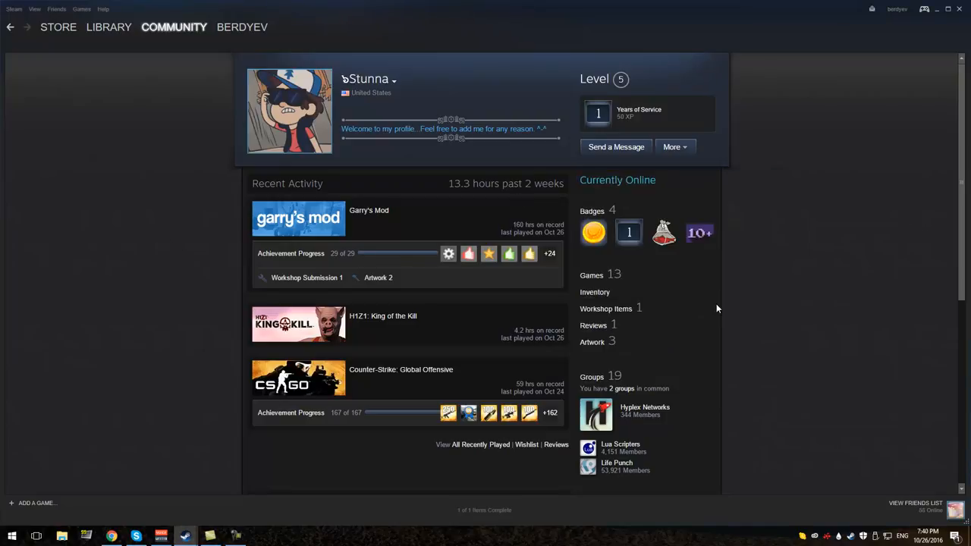
- Open the Eradicated developer's profile from the friend's list, then follow the imgur.com link in chat
scroll(down, 3)
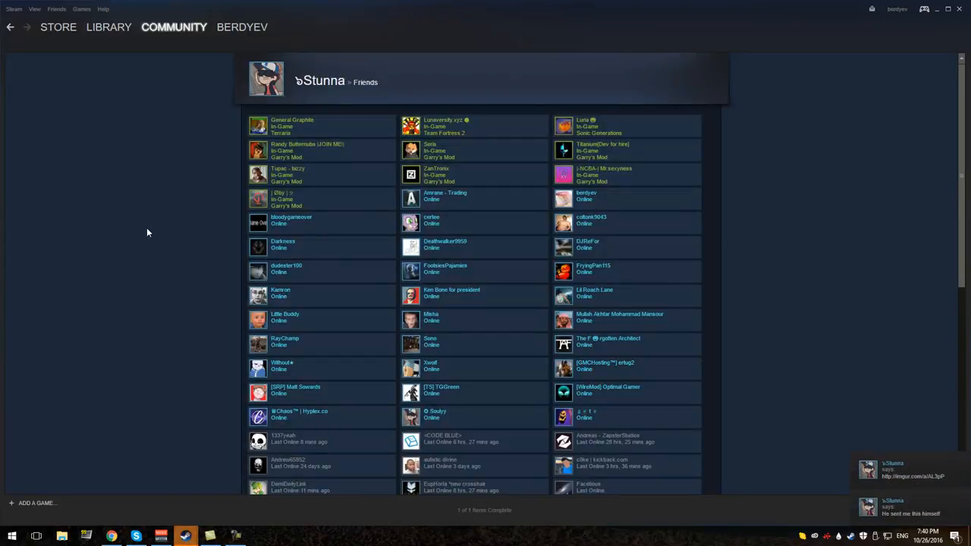
mouse_move(161, 346)
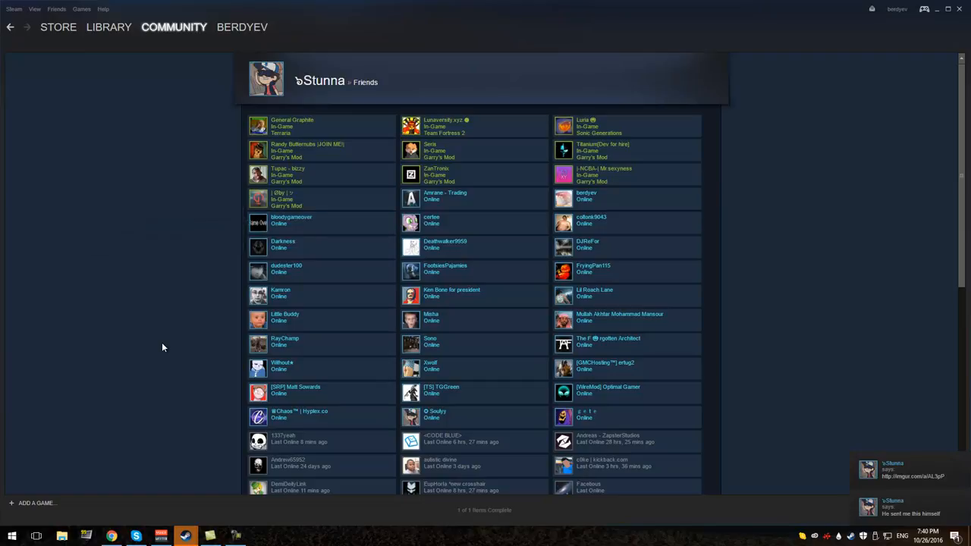
mouse_move(498, 340)
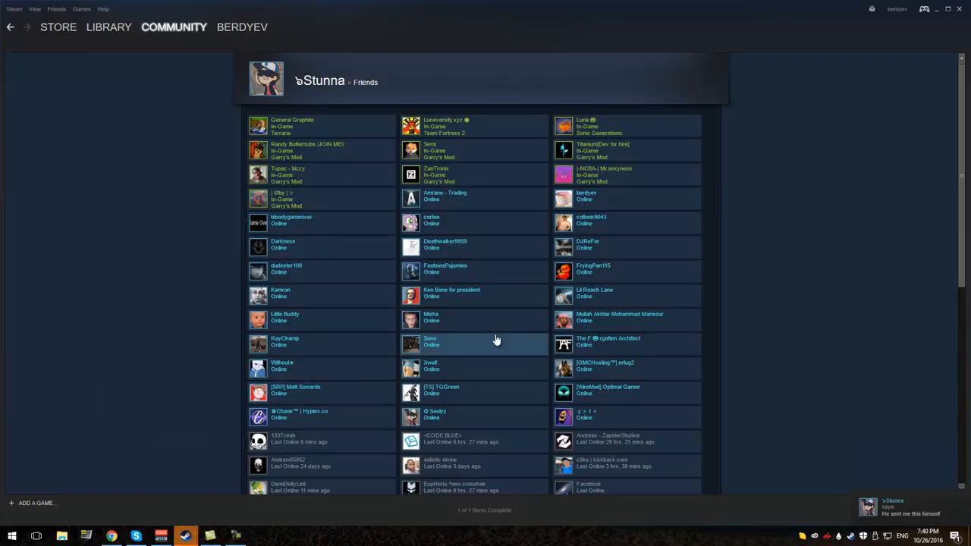
click(294, 388)
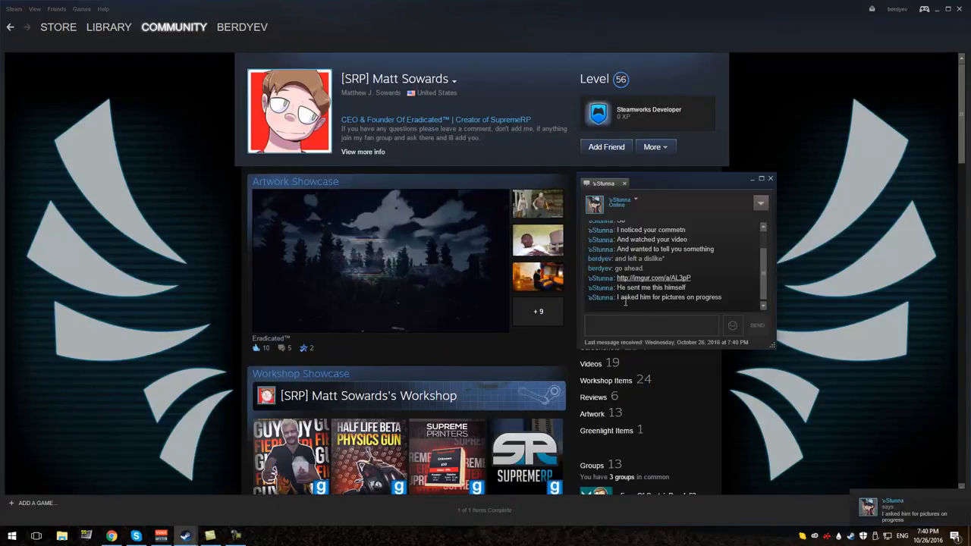
click(652, 278)
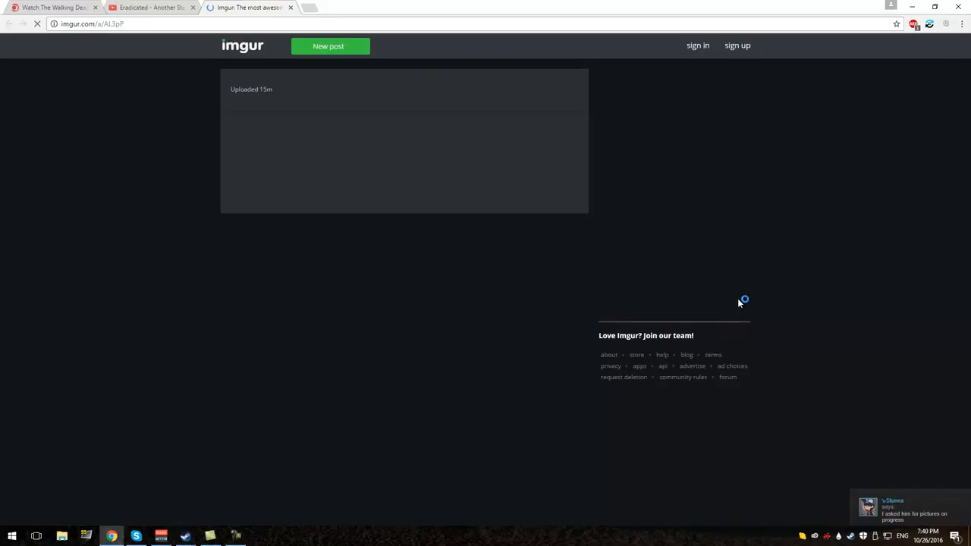
- Scroll through the Imgur album of in-progress game screenshots
scroll(down, 3)
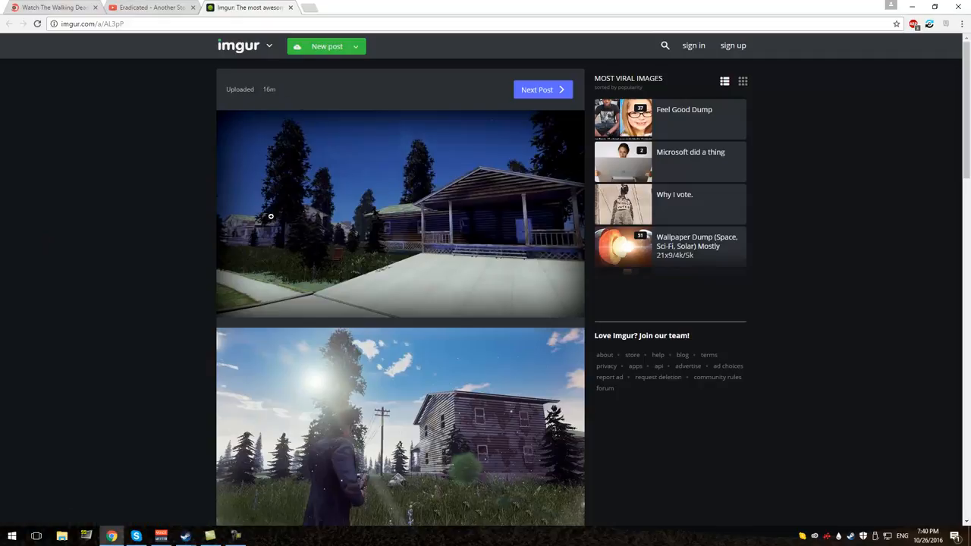
scroll(down, 3)
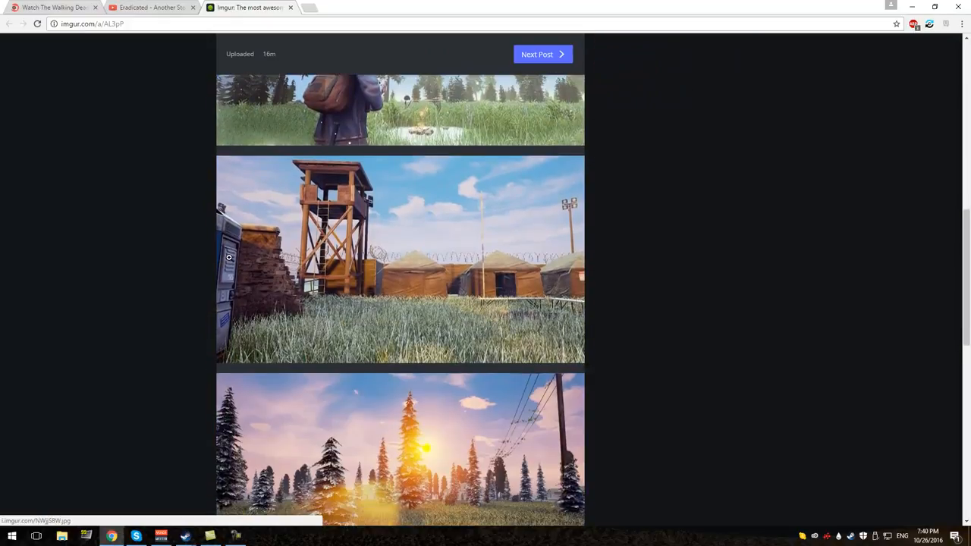
scroll(down, 3)
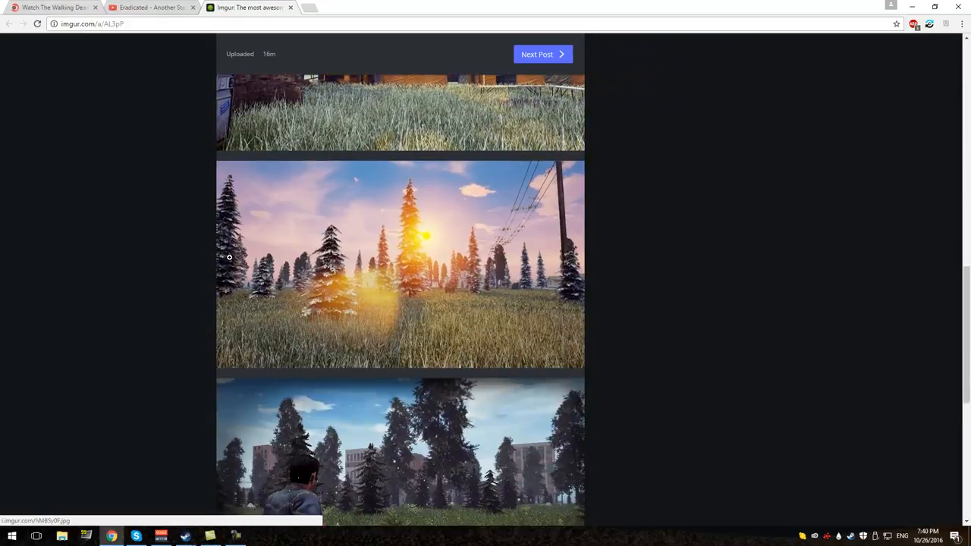
scroll(down, 3)
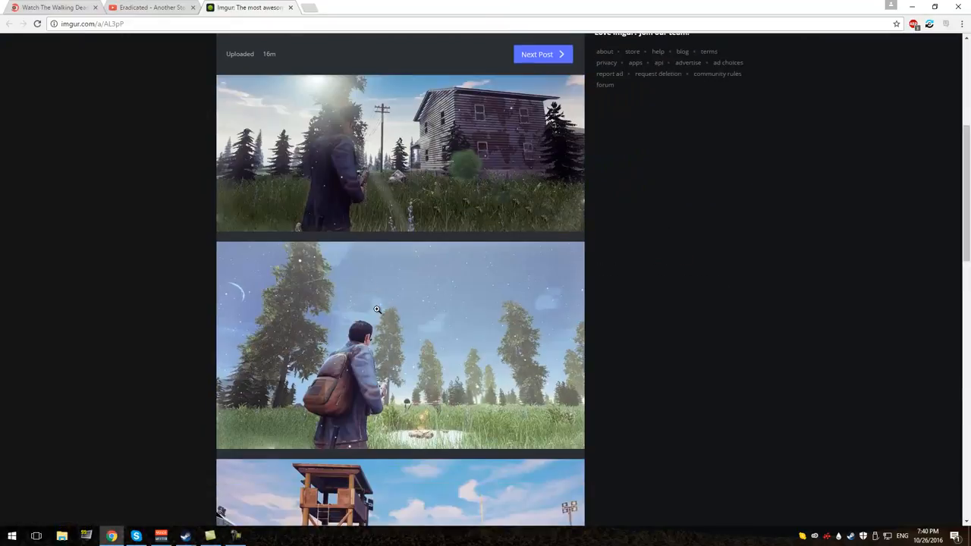
mouse_move(342, 398)
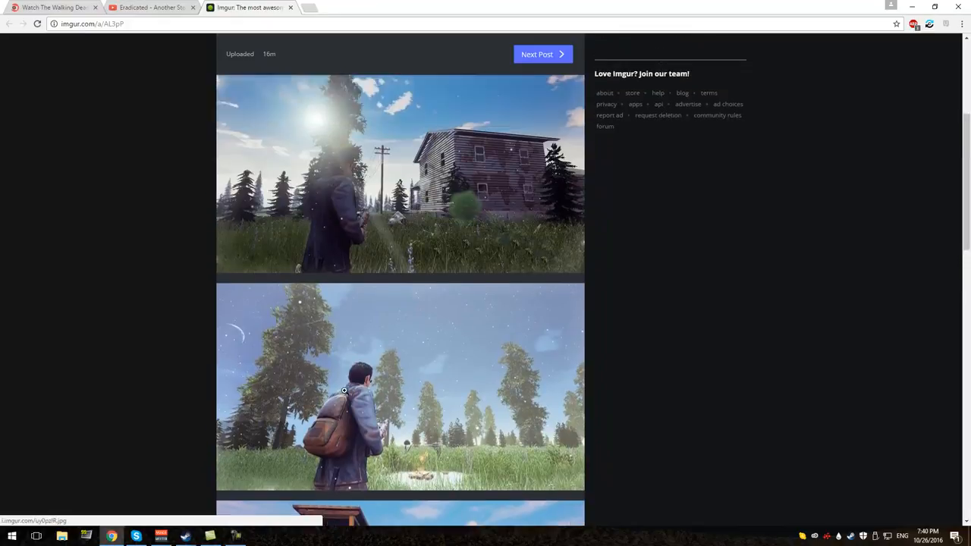
scroll(down, 3)
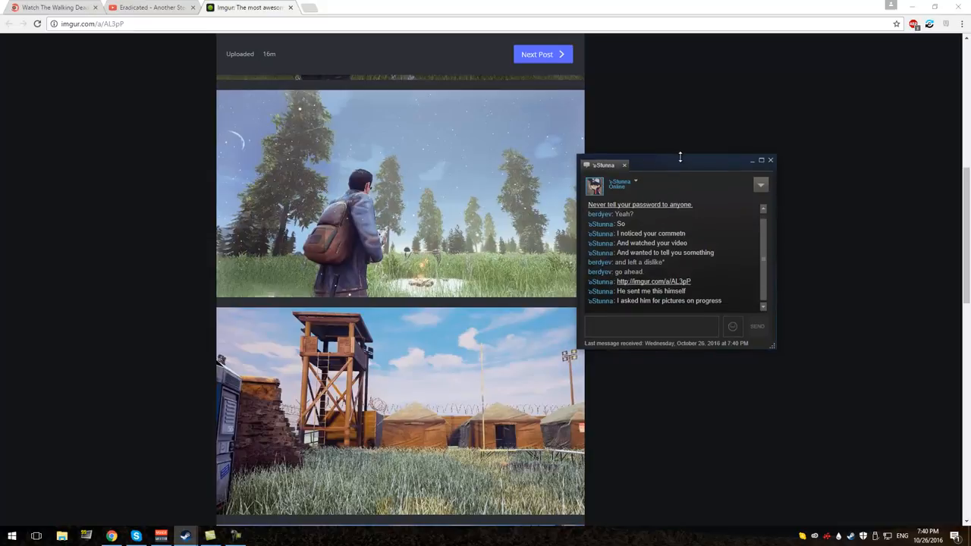
- Move the chat beside the album and ask when the developer sent the pictures, noting you never got them
drag(680, 160, 698, 150)
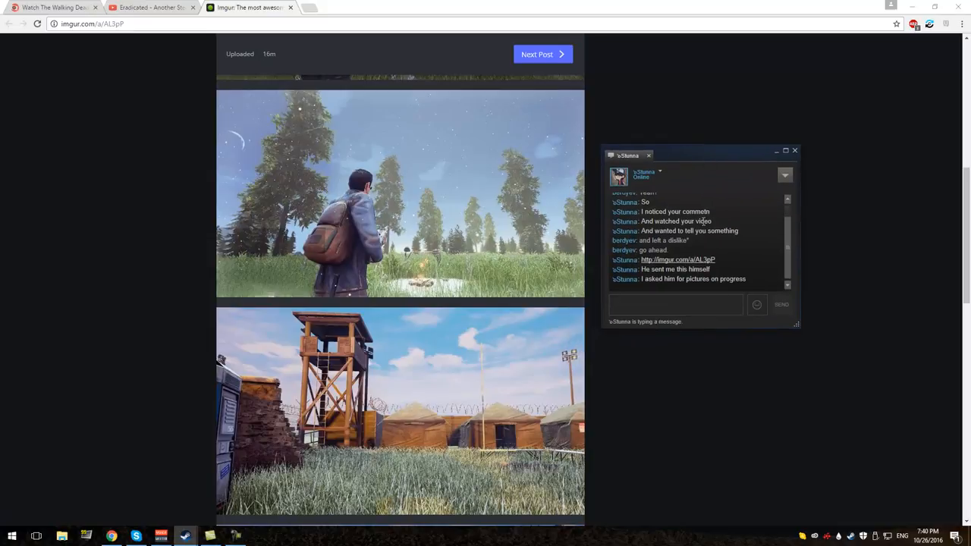
text(when did he send you those picture?)
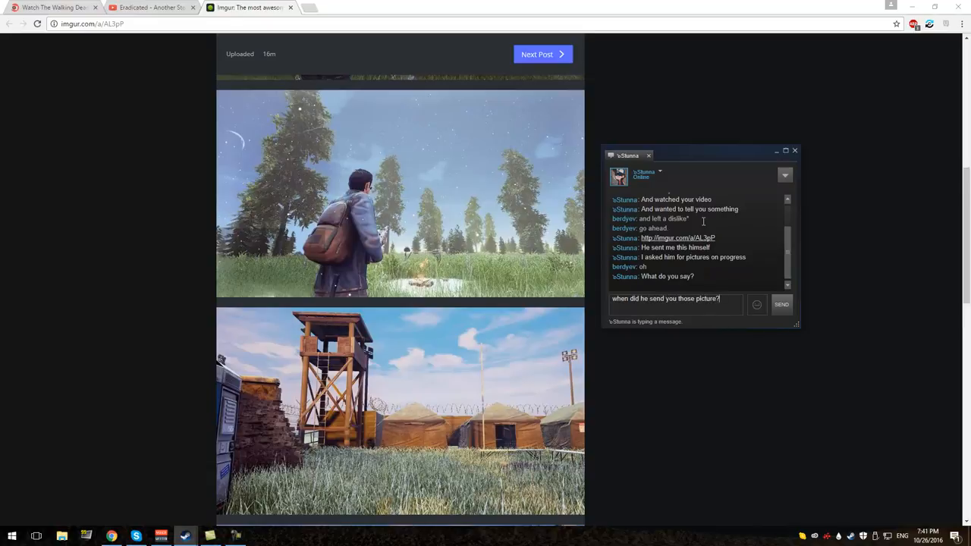
text(like a while)
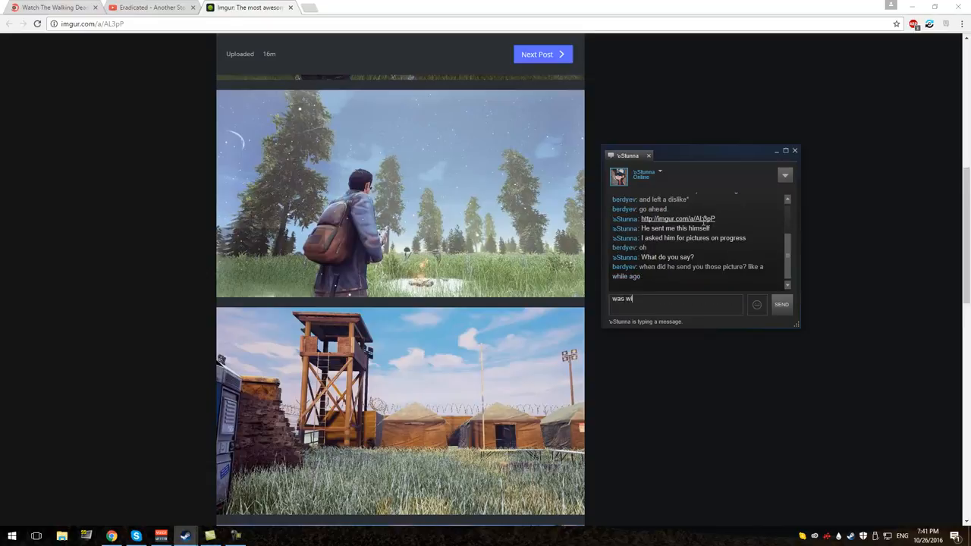
text(ondering whe)
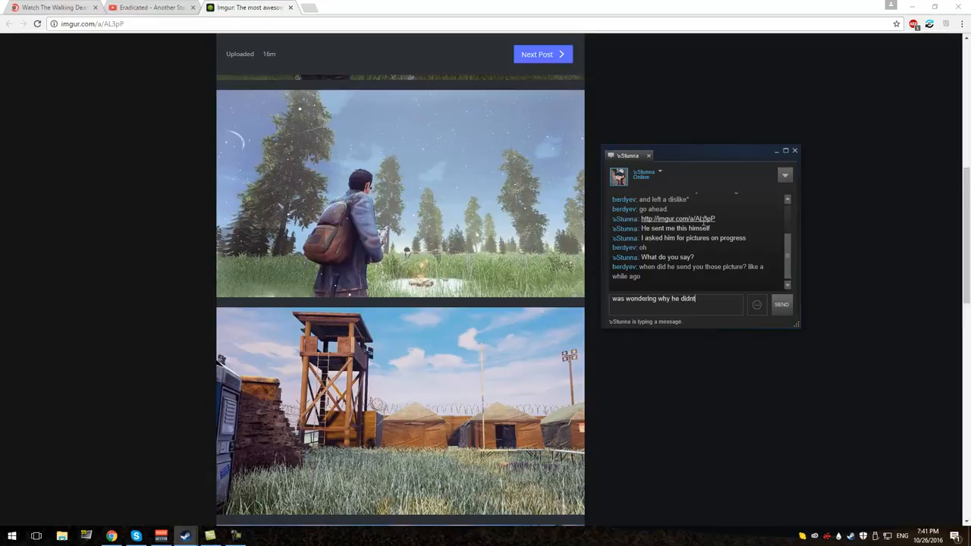
click(781, 303)
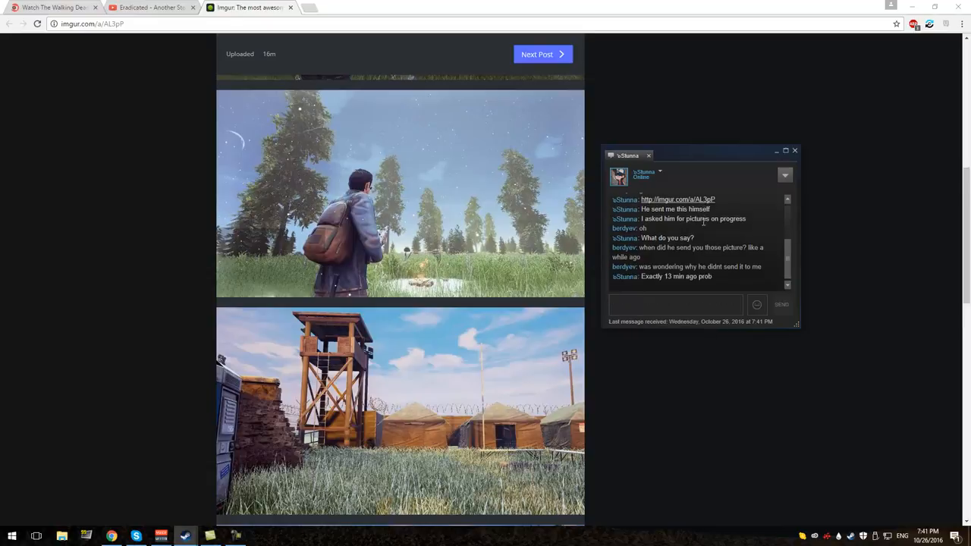
click(675, 300)
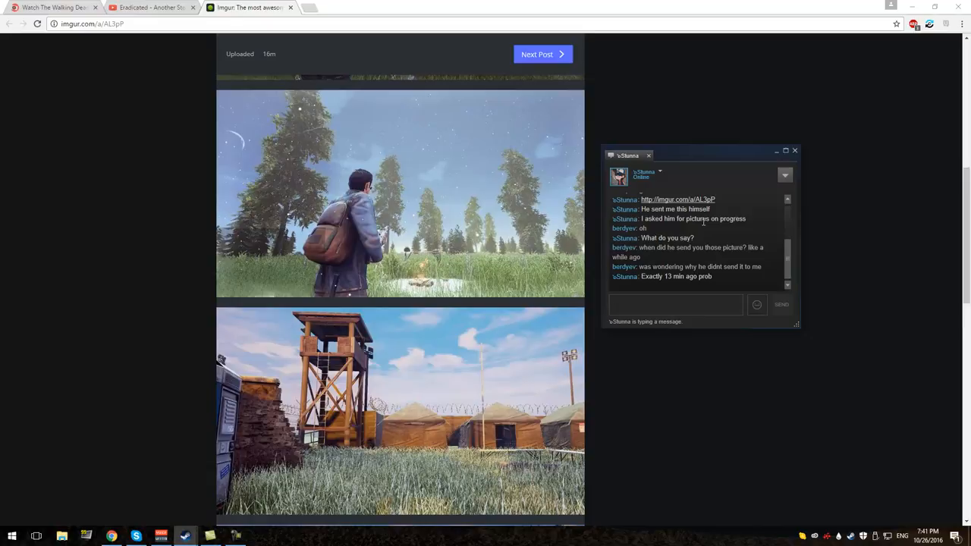
click(675, 304)
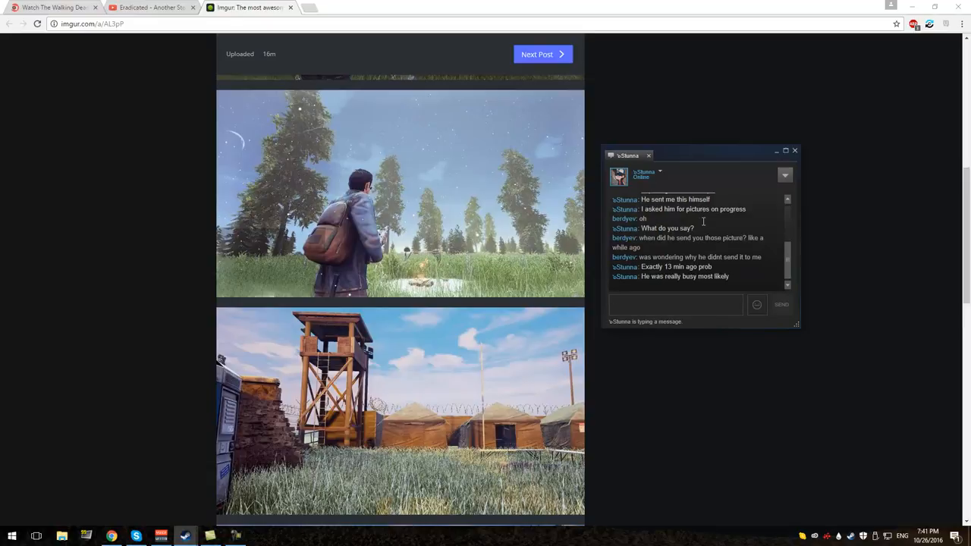
- Send replies that the developer is busy deleting your comments and ignoring you, then read the friend's answers
text(really busy m)
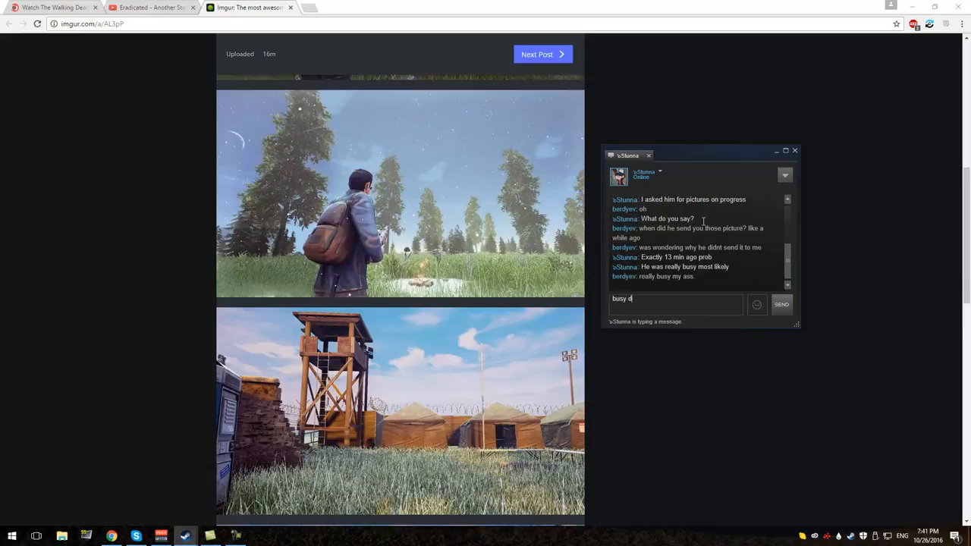
text(eleting my)
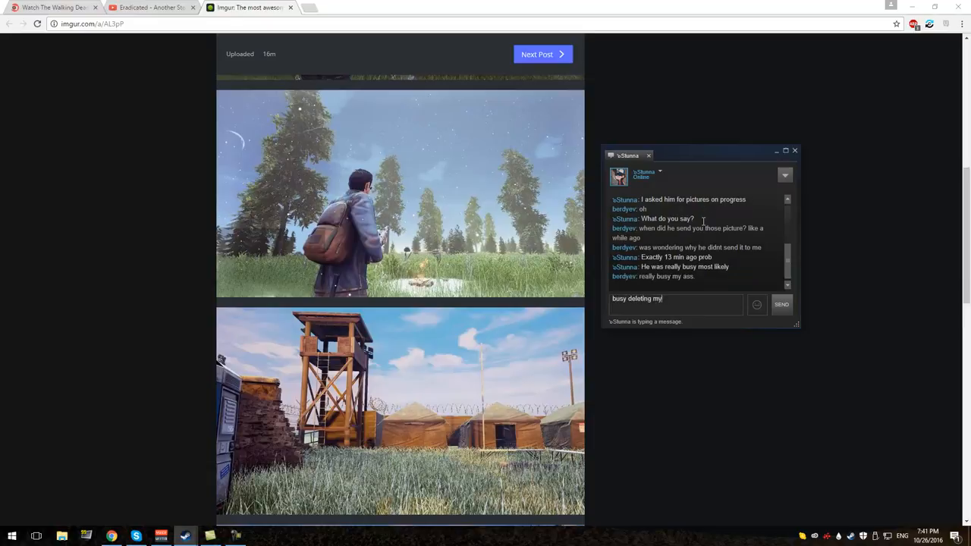
click(781, 303)
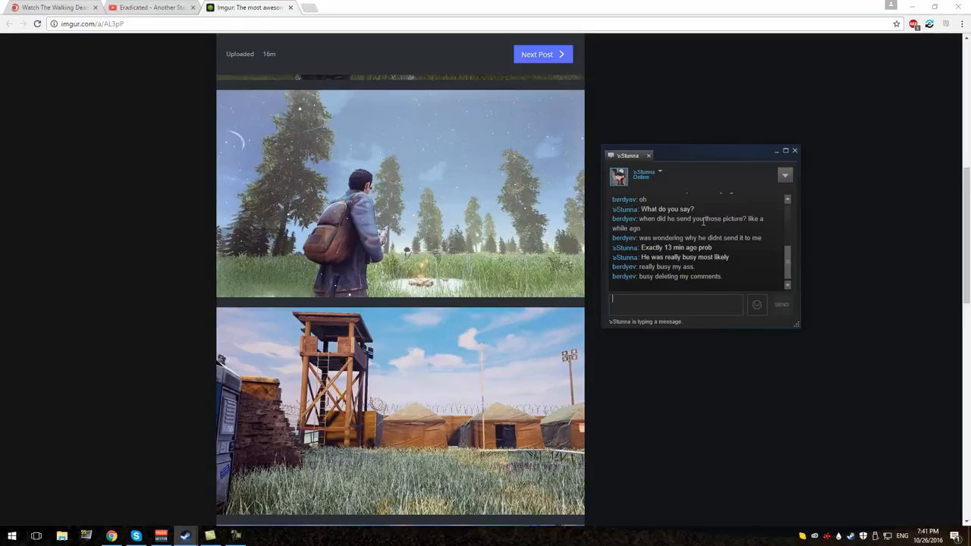
text(and ignoring me)
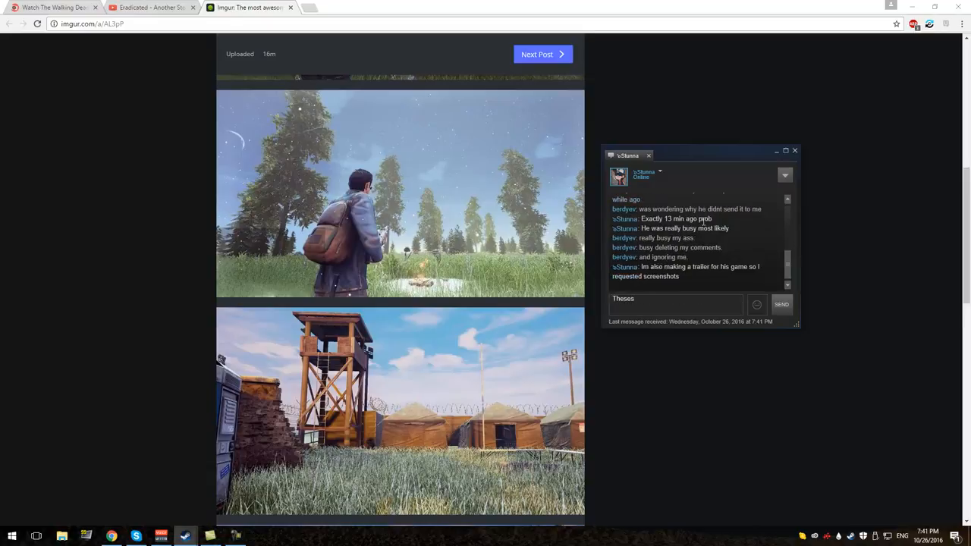
click(781, 304)
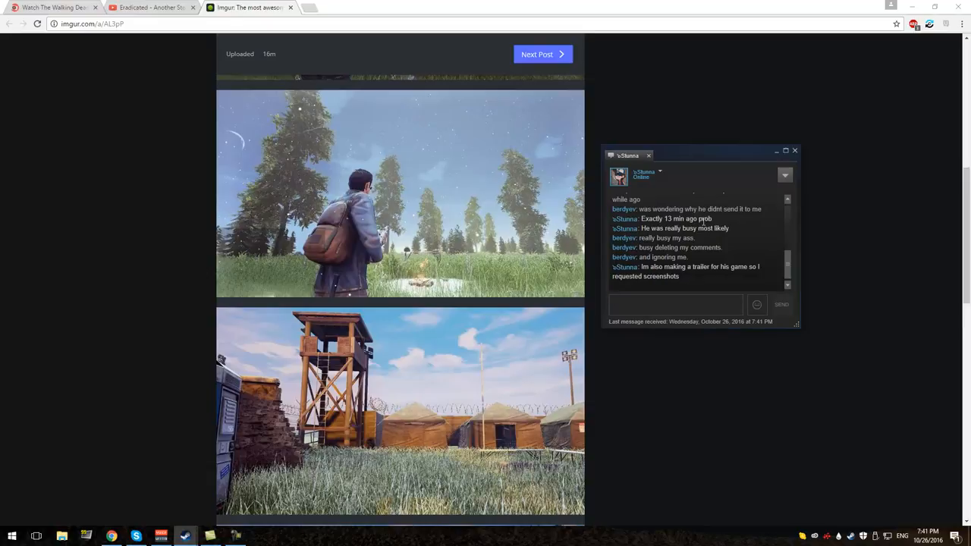
click(675, 301)
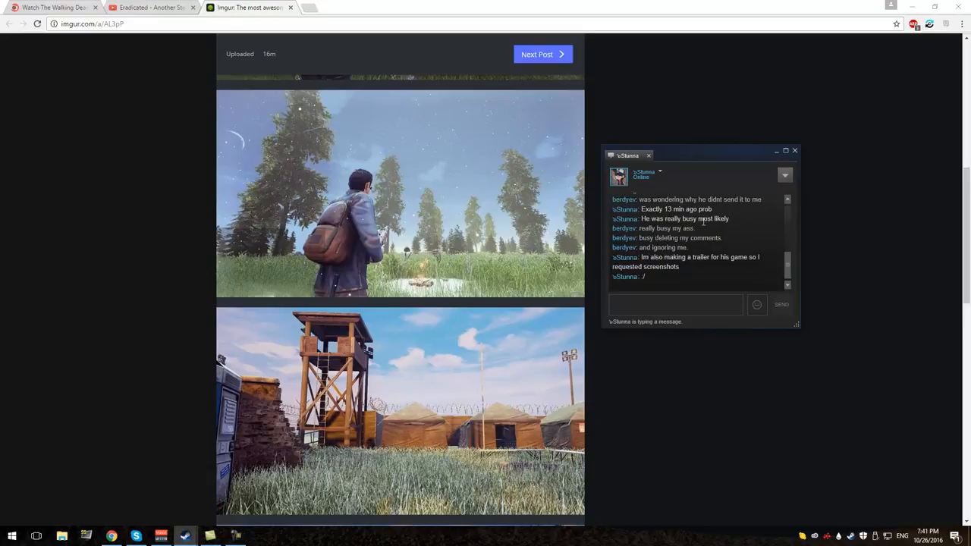
click(675, 303)
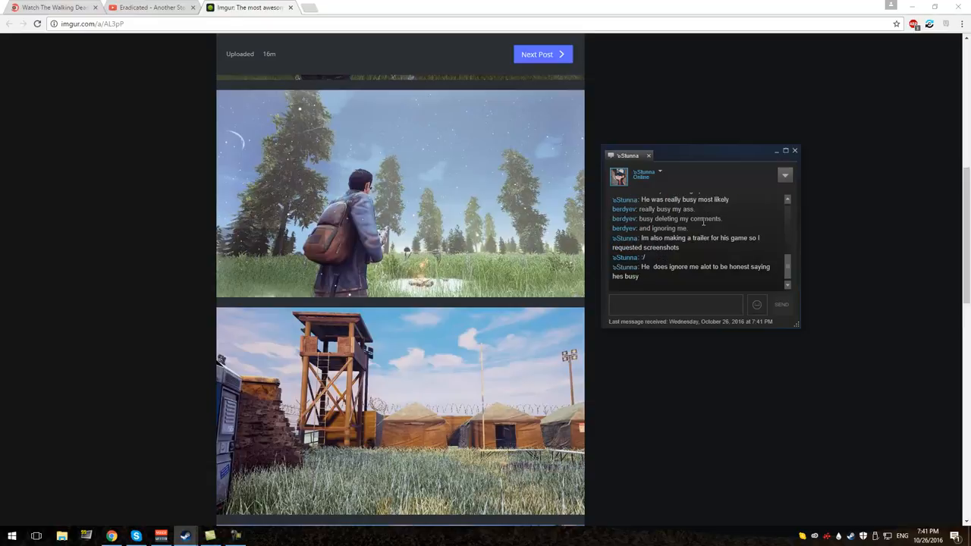
click(674, 300)
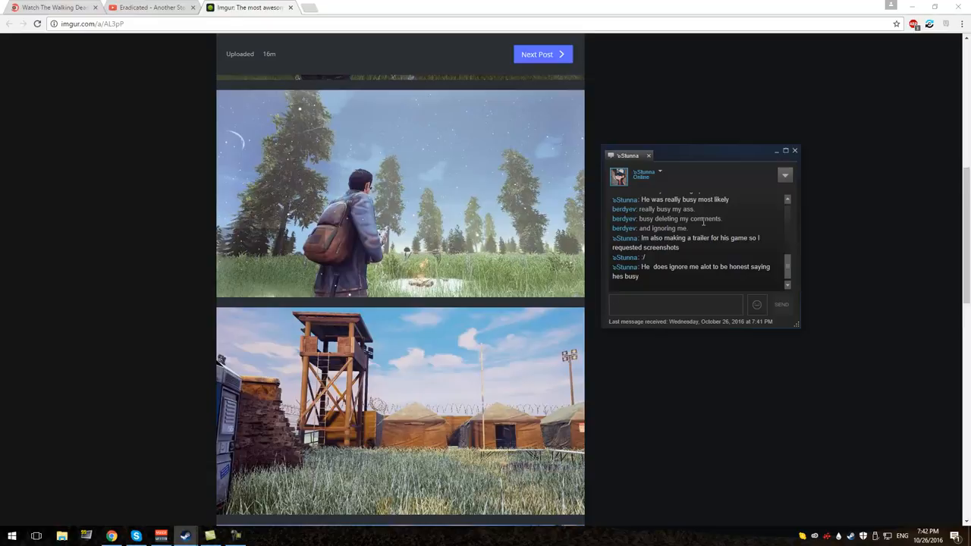
click(675, 303)
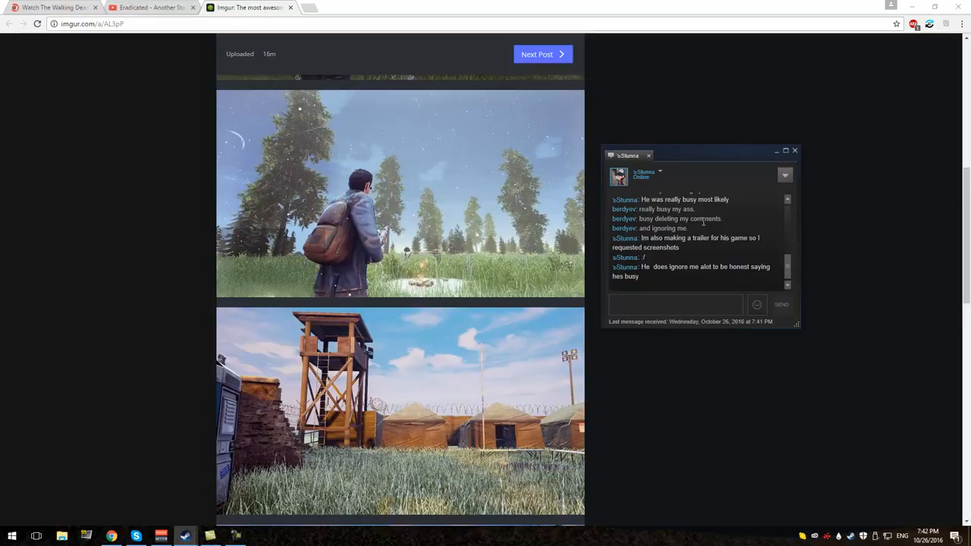
click(675, 303)
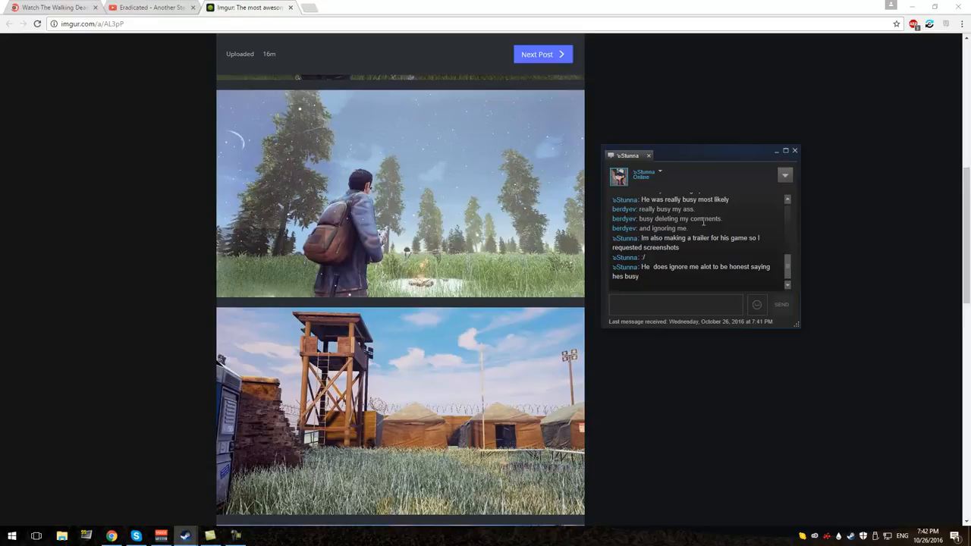
- Send a remark about how funny it is that he behaves this way
text(its funny how h)
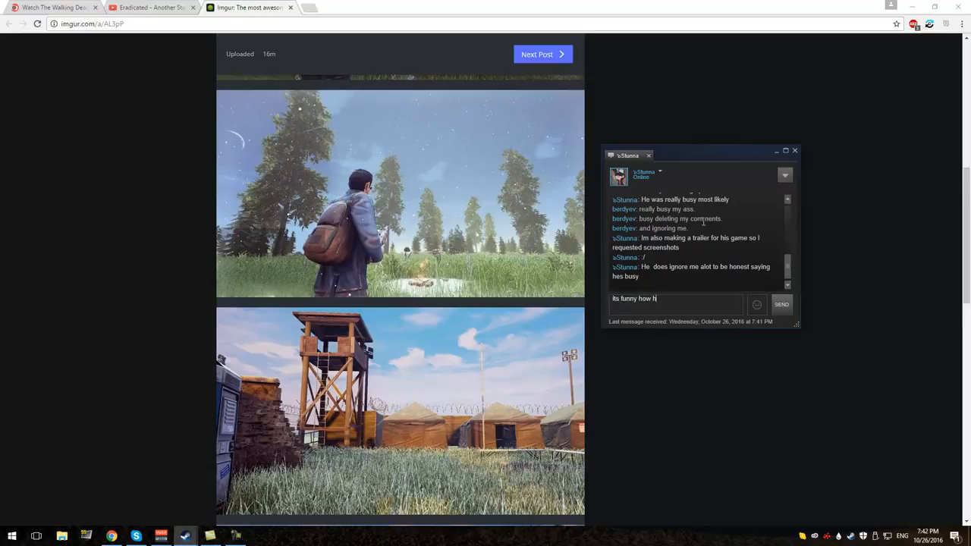
text(e)
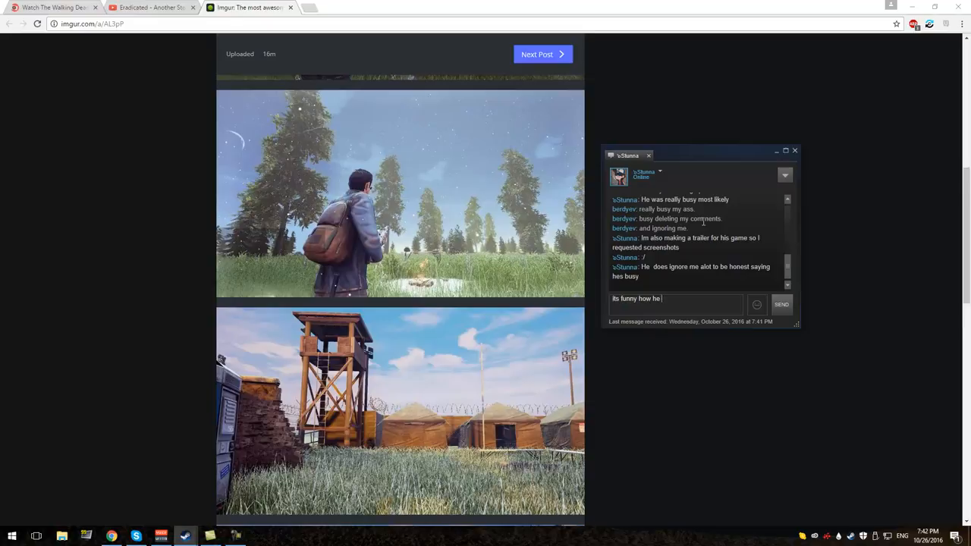
click(781, 304)
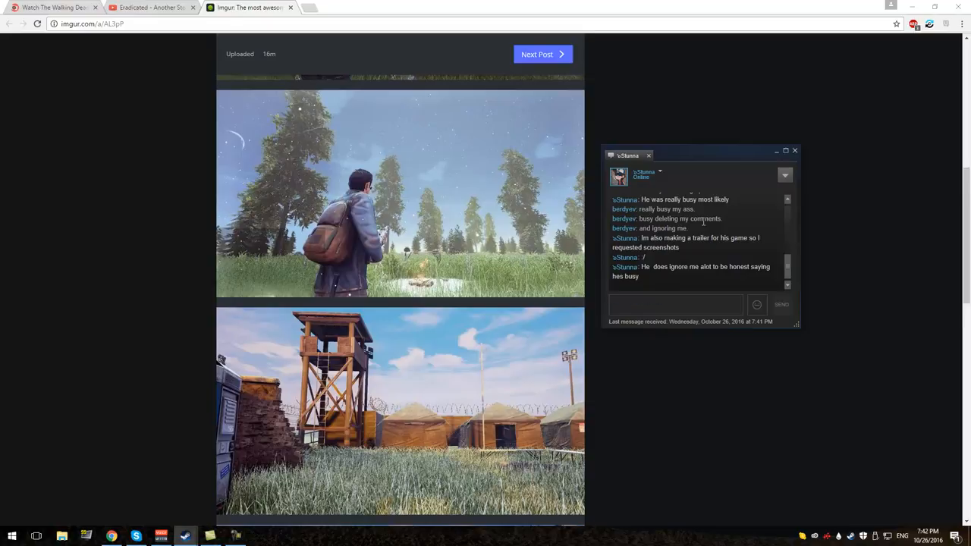
click(675, 303)
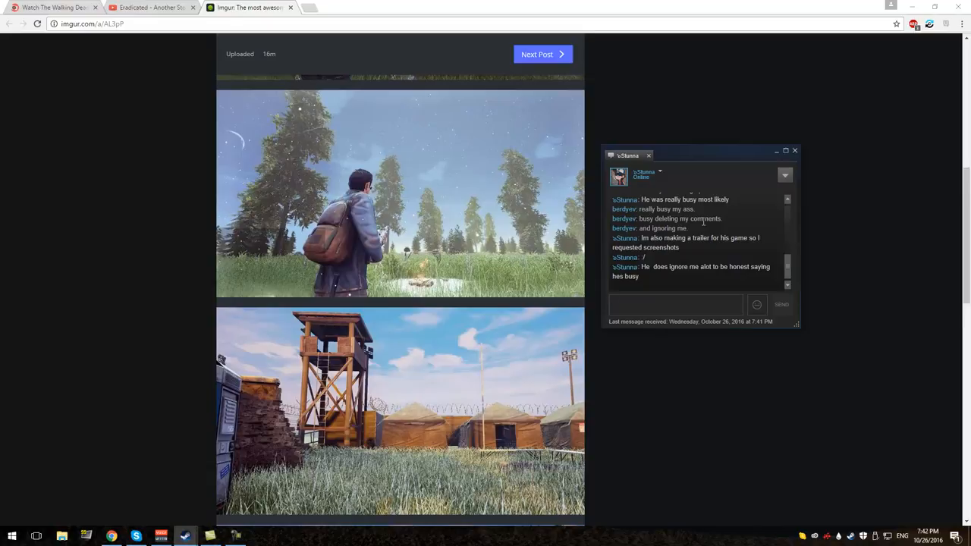
- Write that the friend defends him only because he's paying them well or promised a key
text(the only reason why you're defending him is b)
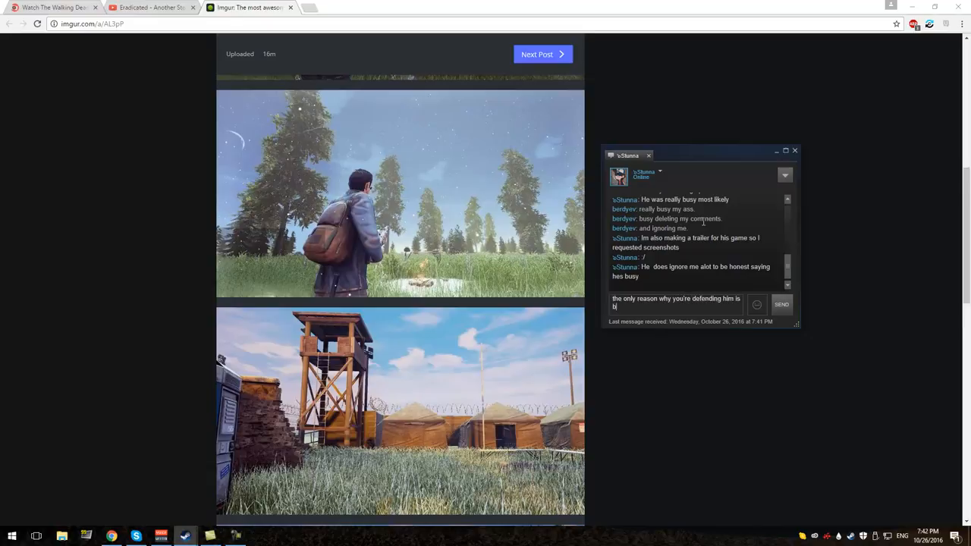
text(ecause he)
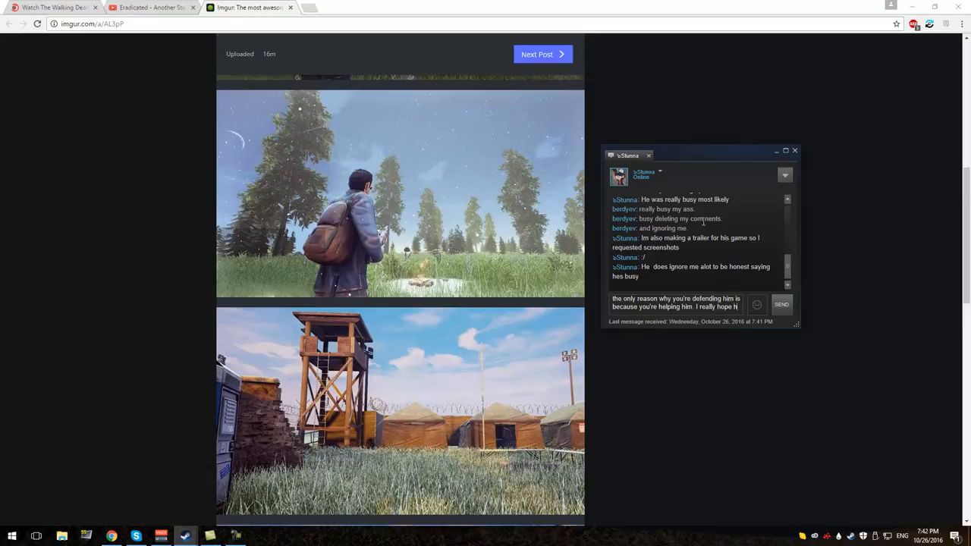
text(he's paying)
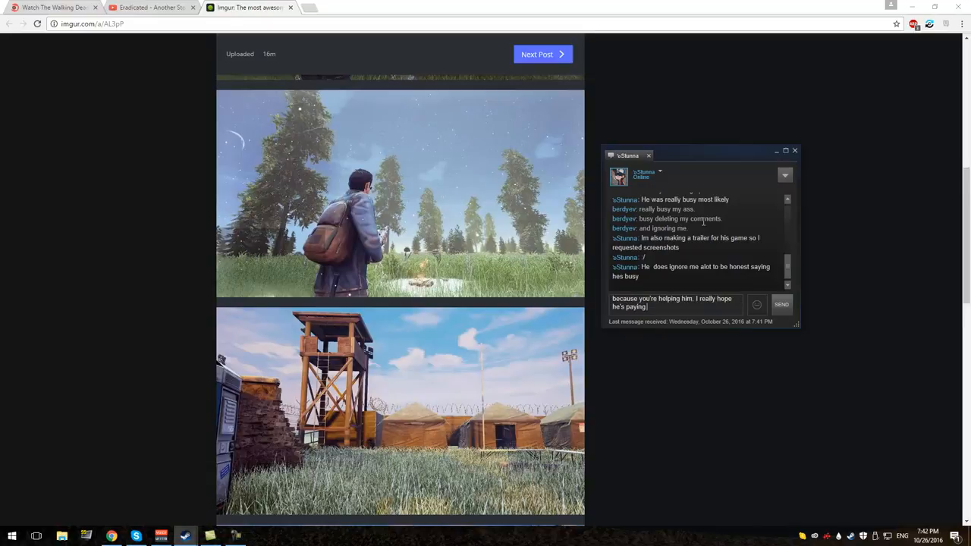
text(you well, of)
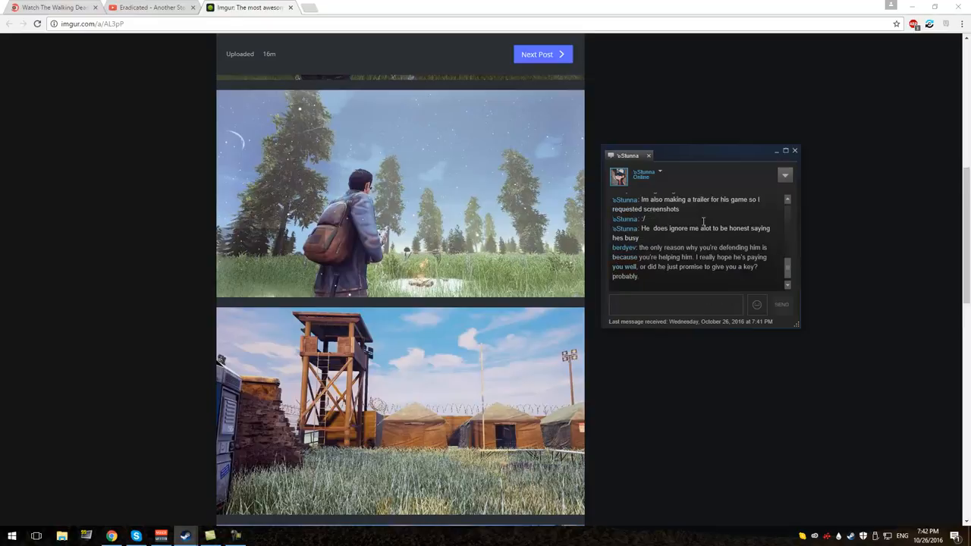
- Send chat messages saying the screenshots show nothing except a player and a landscape, then await the friend's reply
text(And these screenshot)
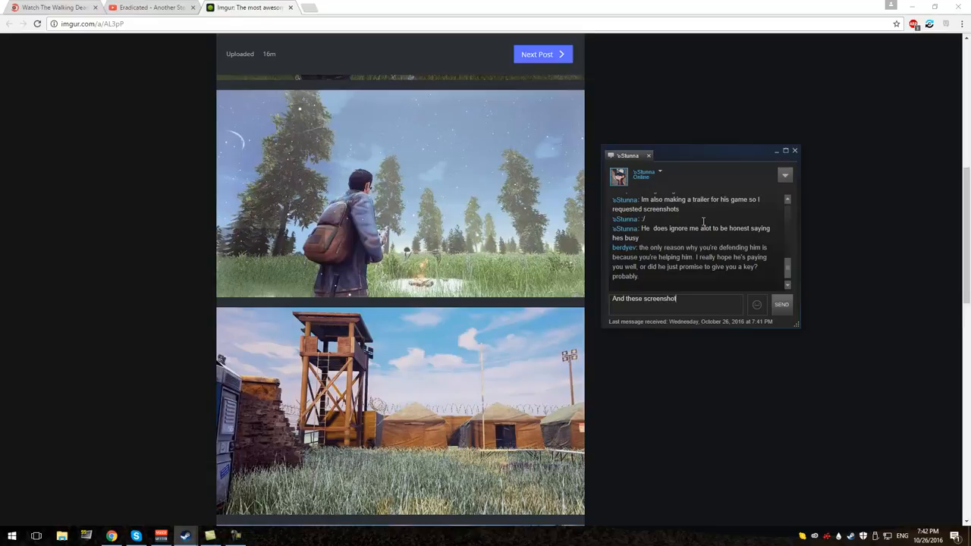
click(781, 303)
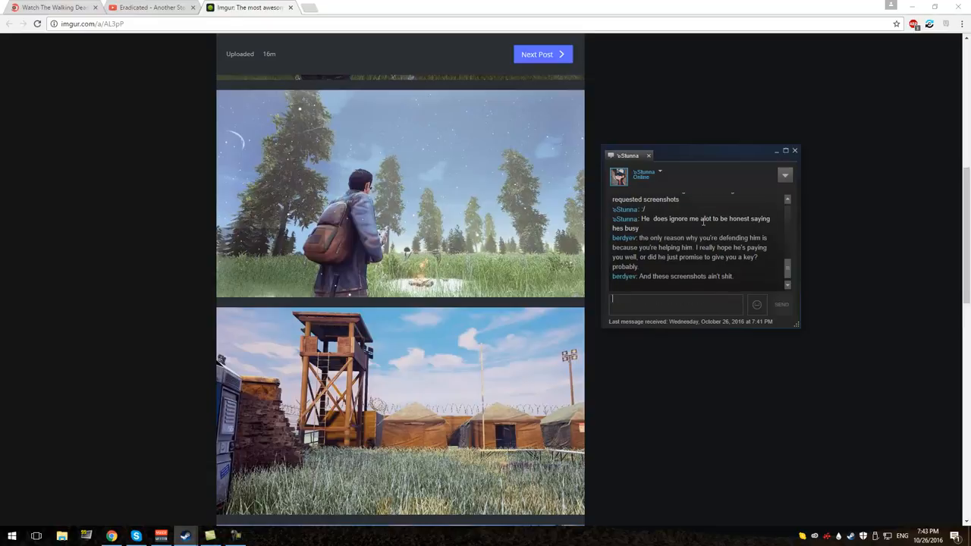
text(They do not)
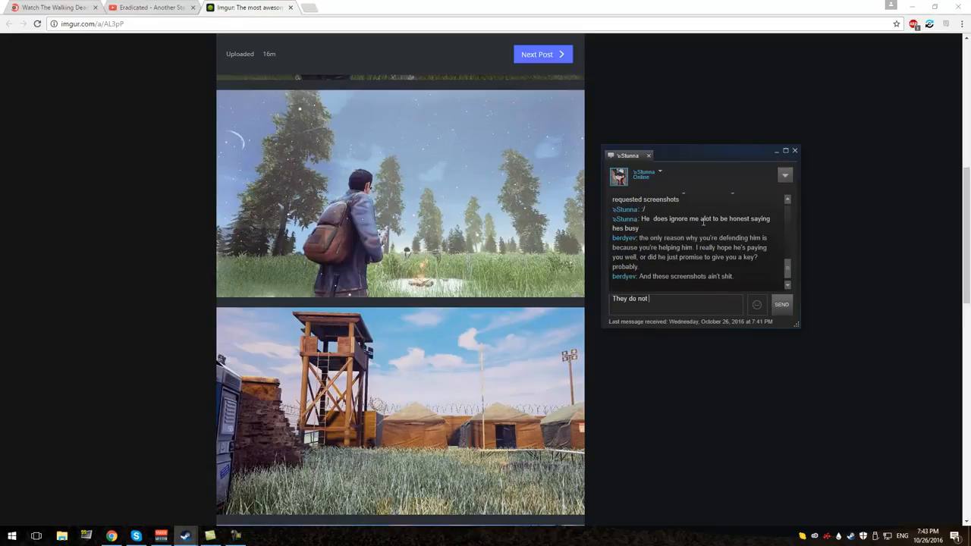
text(show anything e)
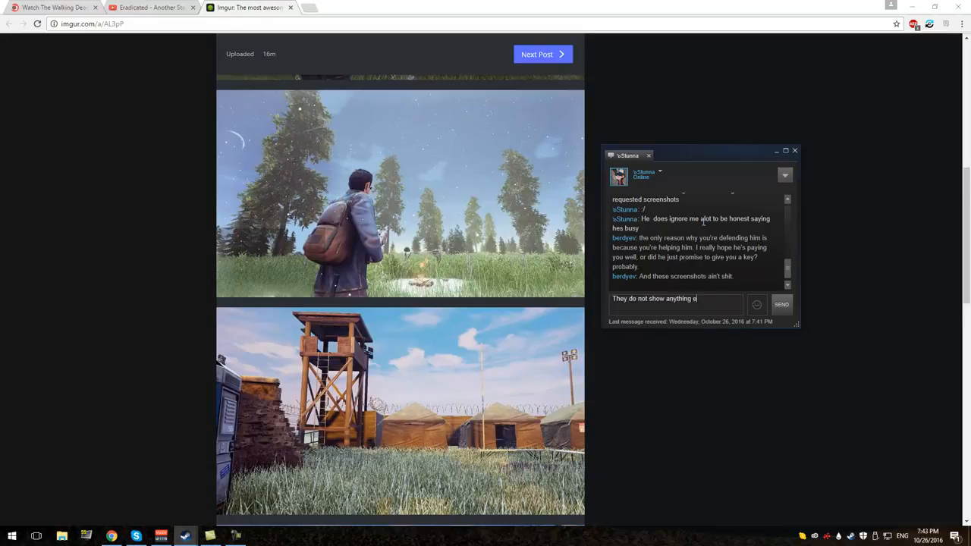
text(xcp)
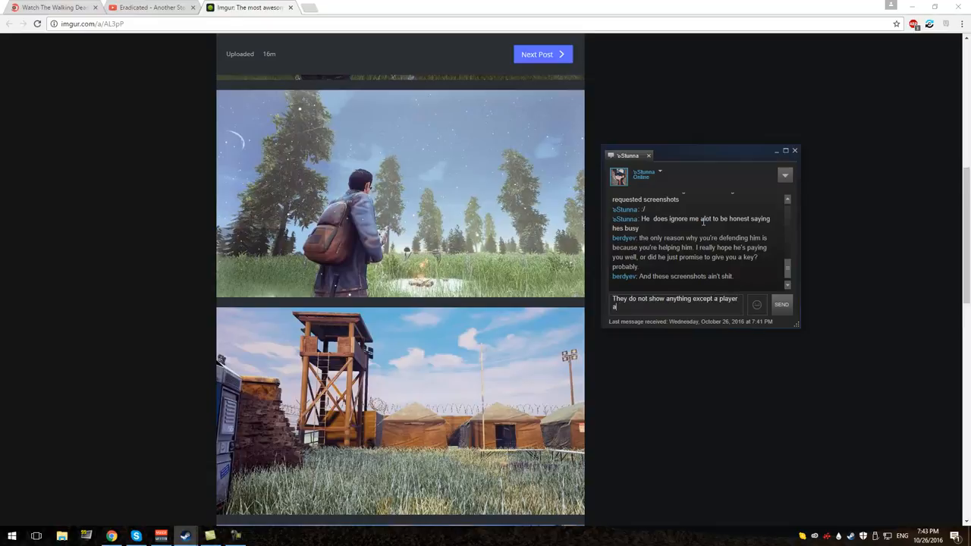
text(nd a landscape)
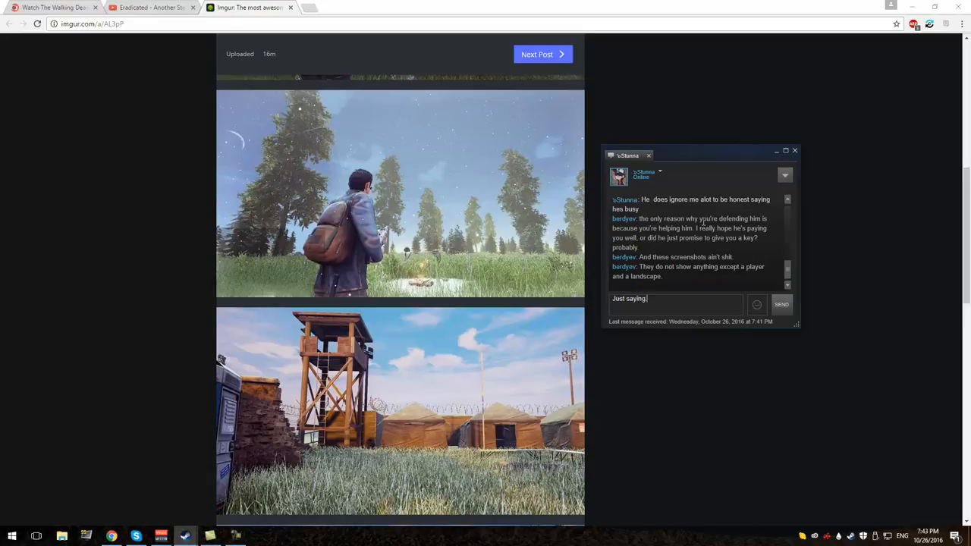
click(781, 304)
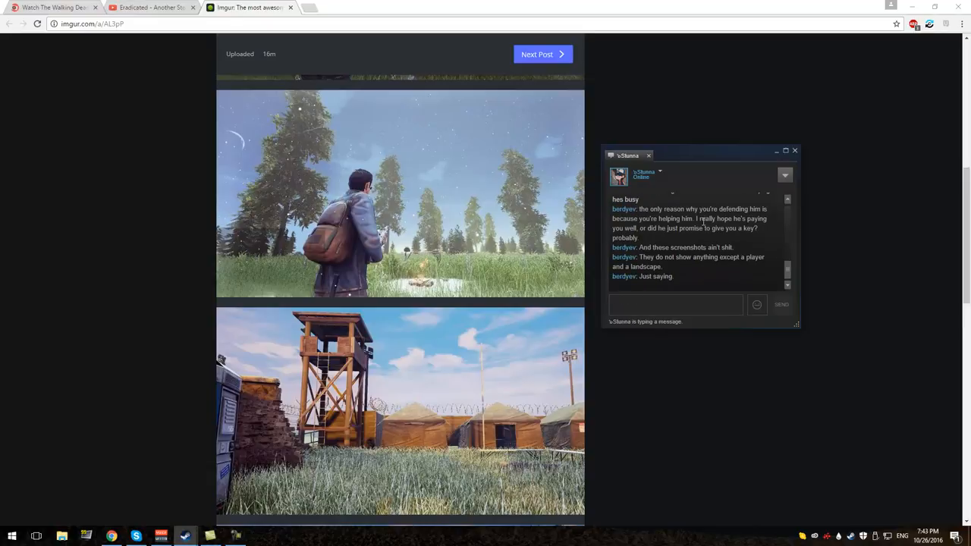
click(675, 303)
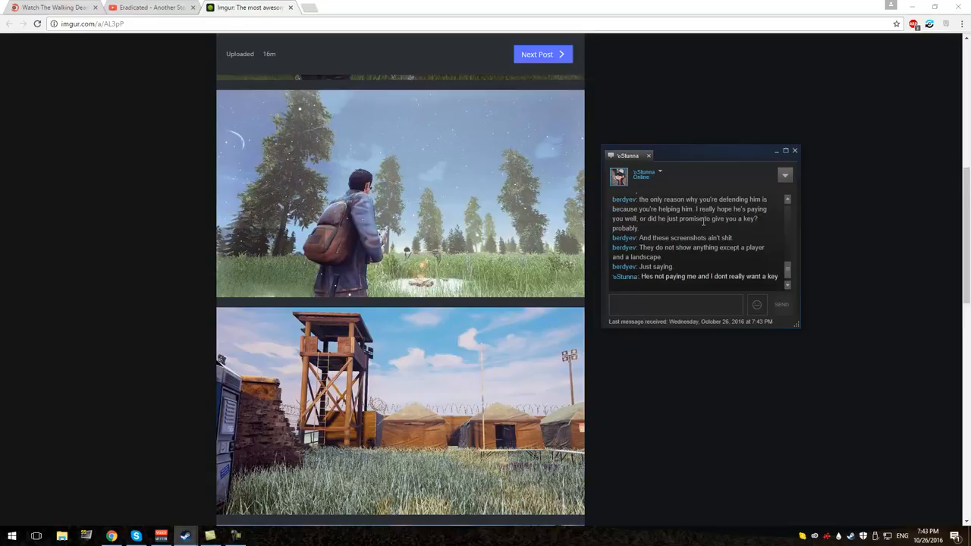
click(675, 303)
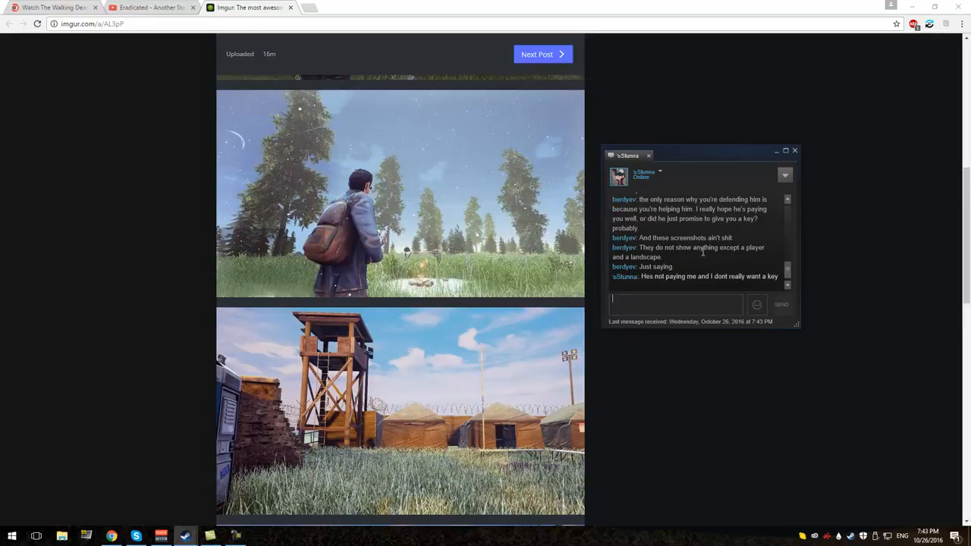
- Move the chat window aside and send a reply that the developer is apparently a friend now
drag(628, 155, 622, 115)
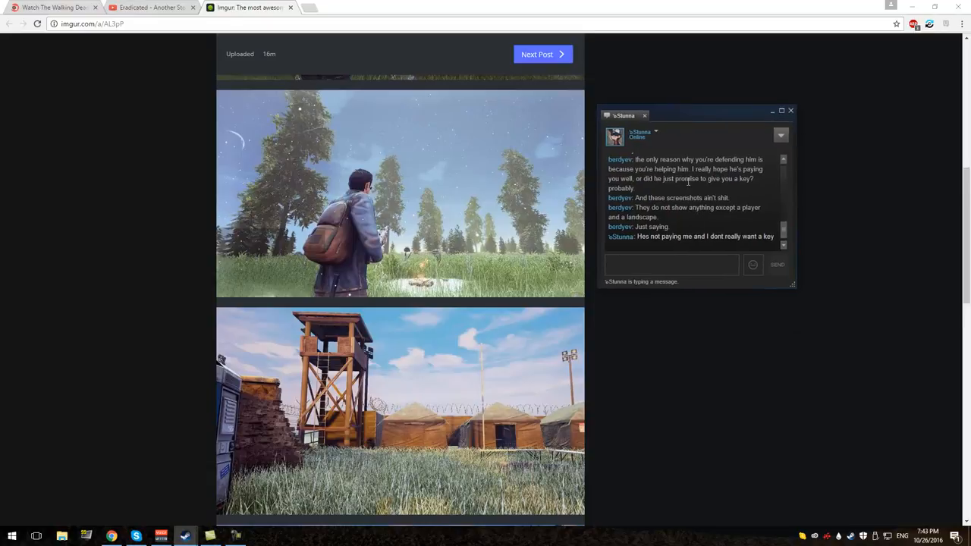
mouse_move(647, 314)
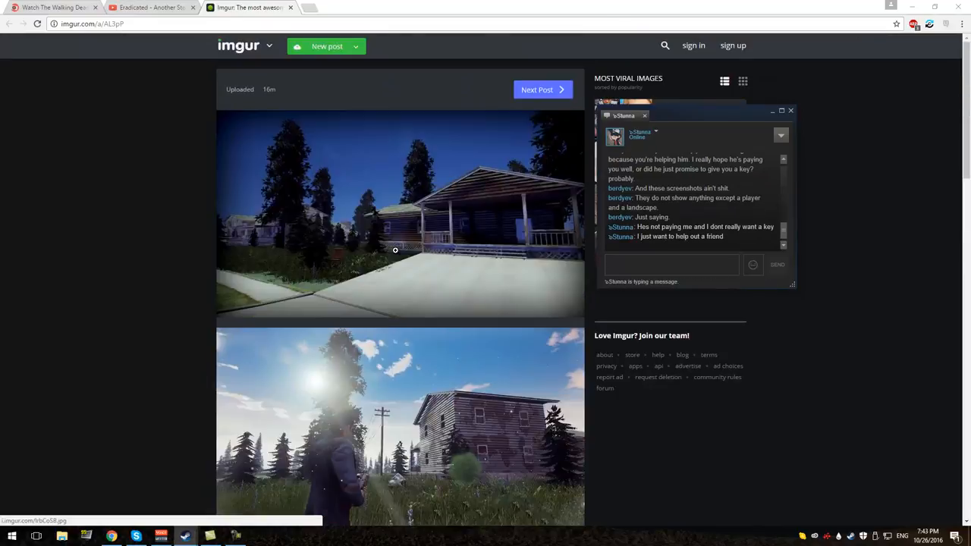
click(670, 261)
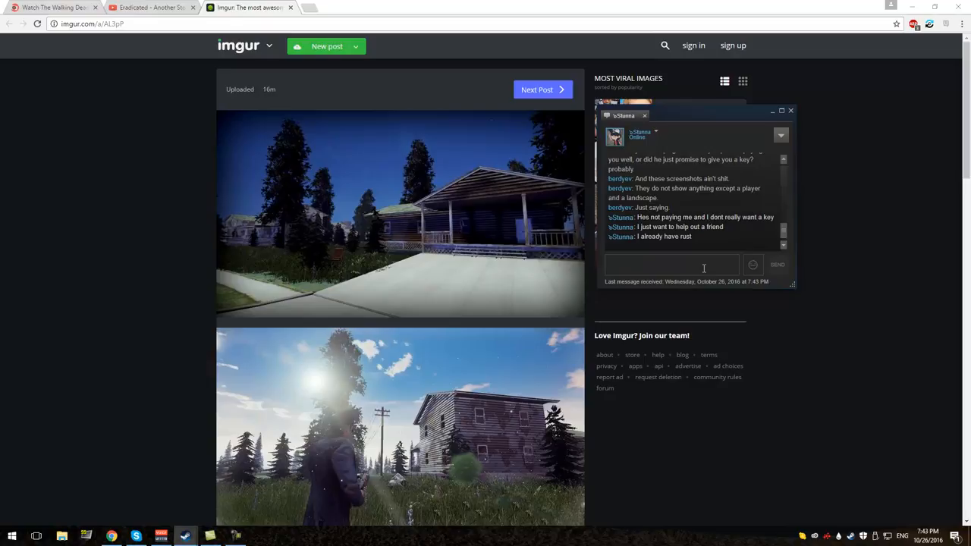
text(oh, he's a friend r)
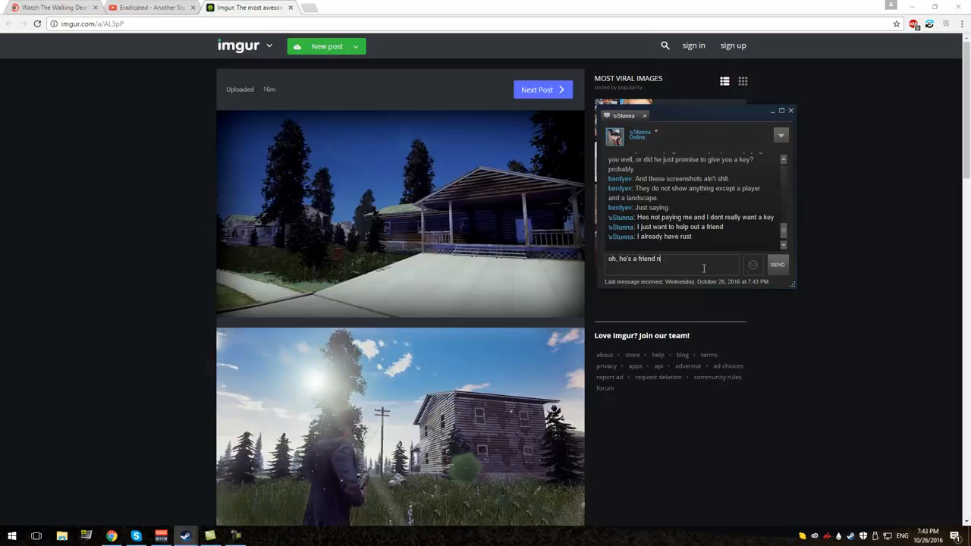
click(776, 264)
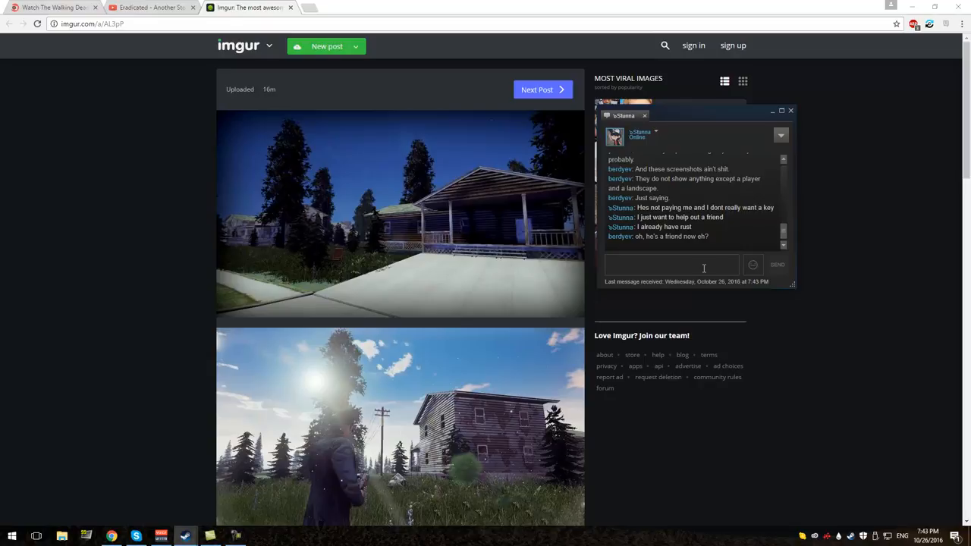
- Send a message suspecting the developer asked them to message because he's "too busy"
text(that makes)
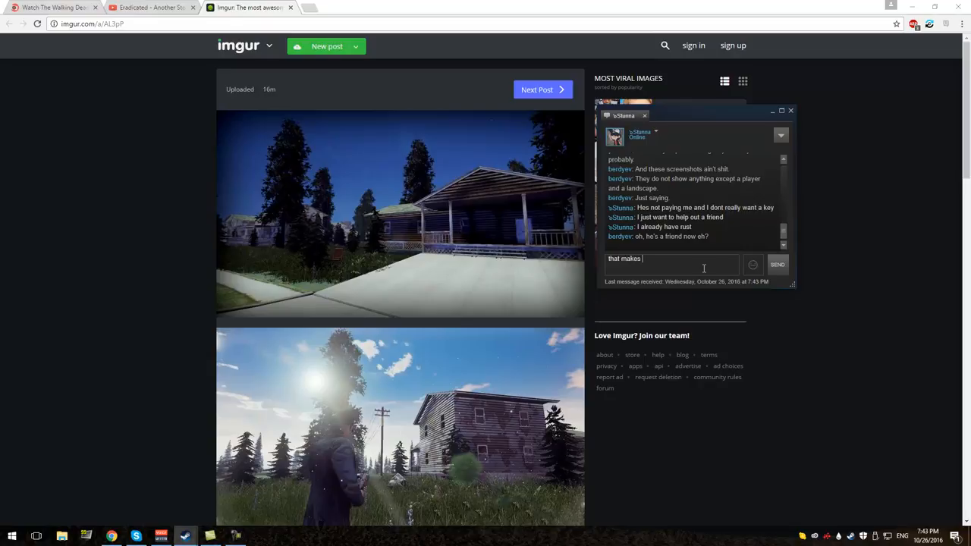
text(I bel)
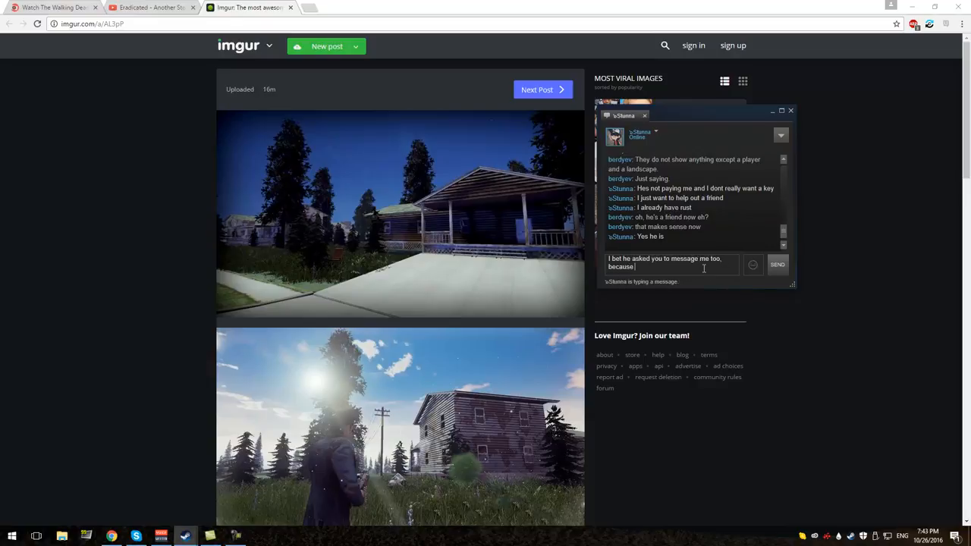
text(mofo is)
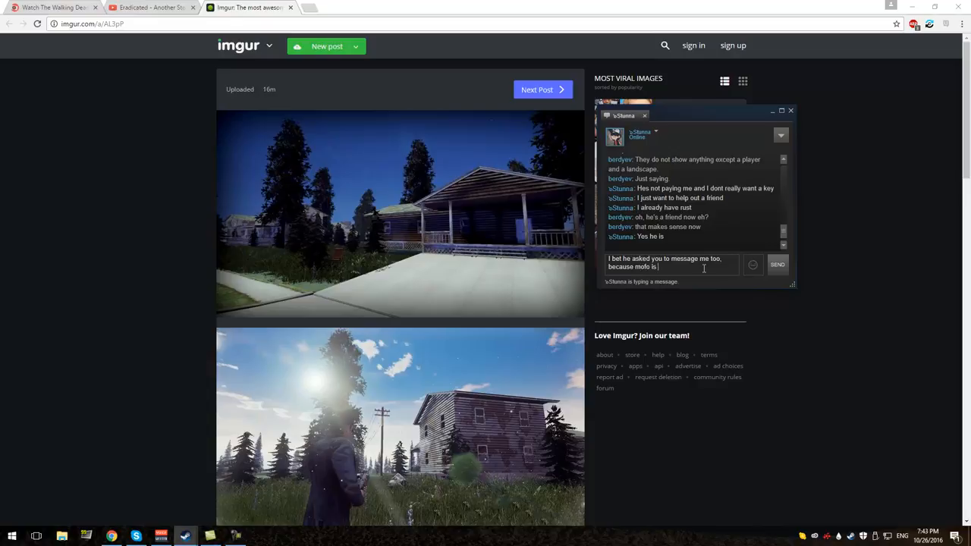
text("too bus)
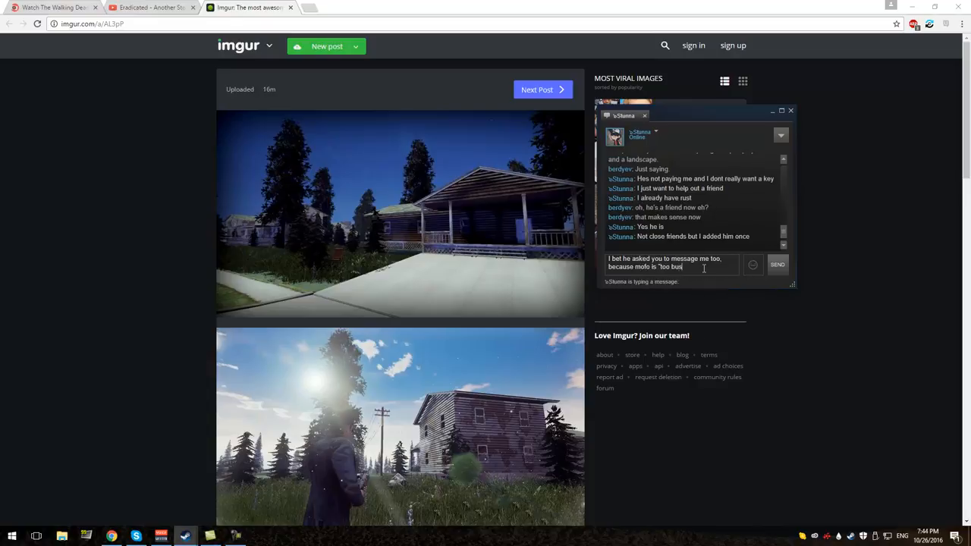
click(777, 264)
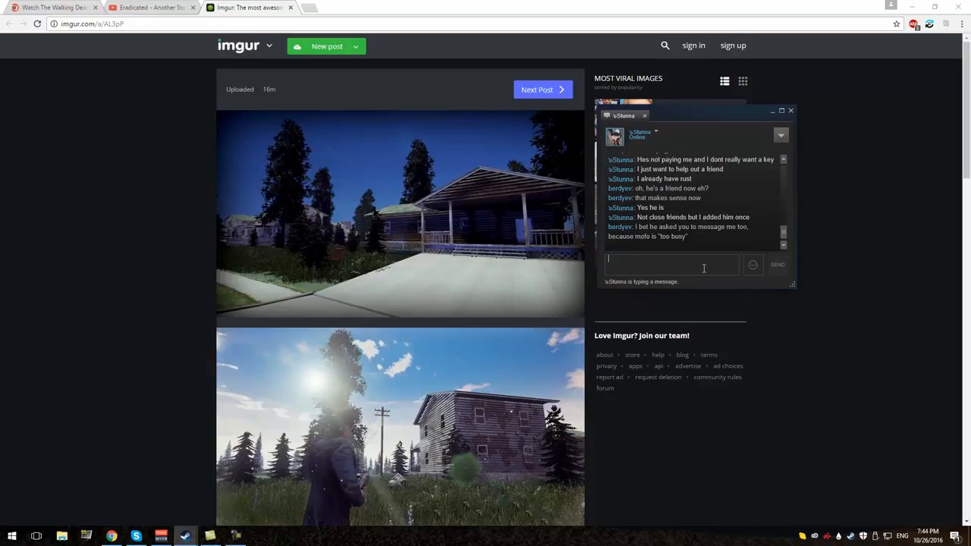
mouse_move(185, 537)
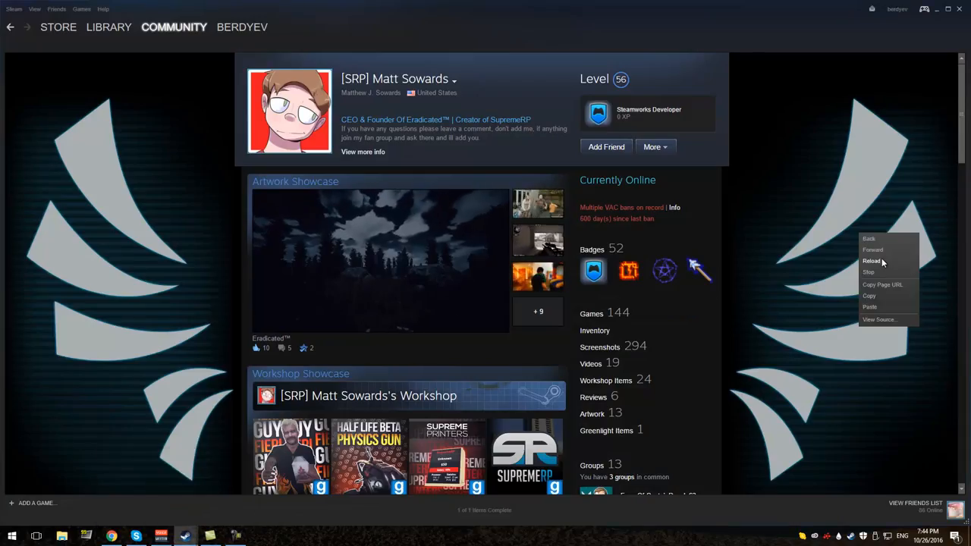
- Scroll through the friend's profile and reach the Eradicated developer's profile info with his social media links
click(871, 260)
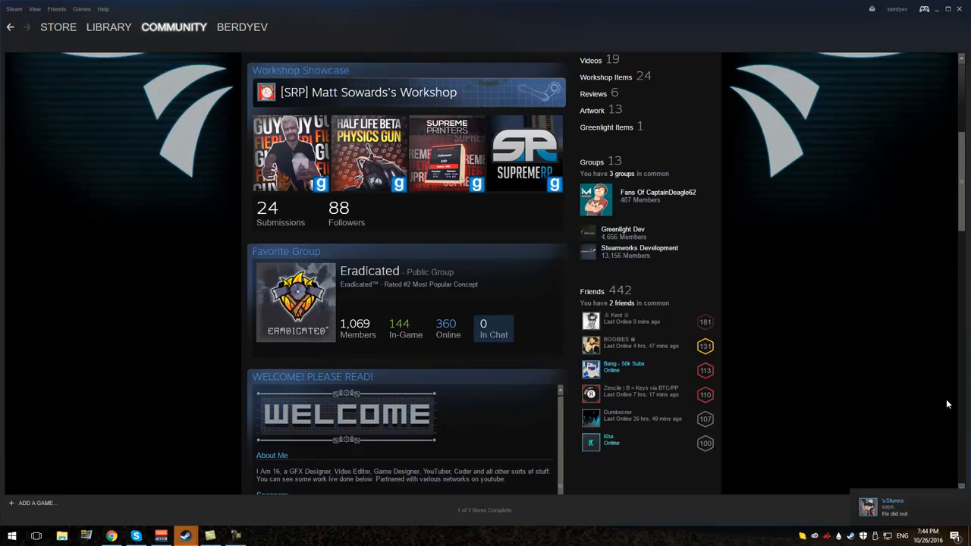
scroll(down, 3)
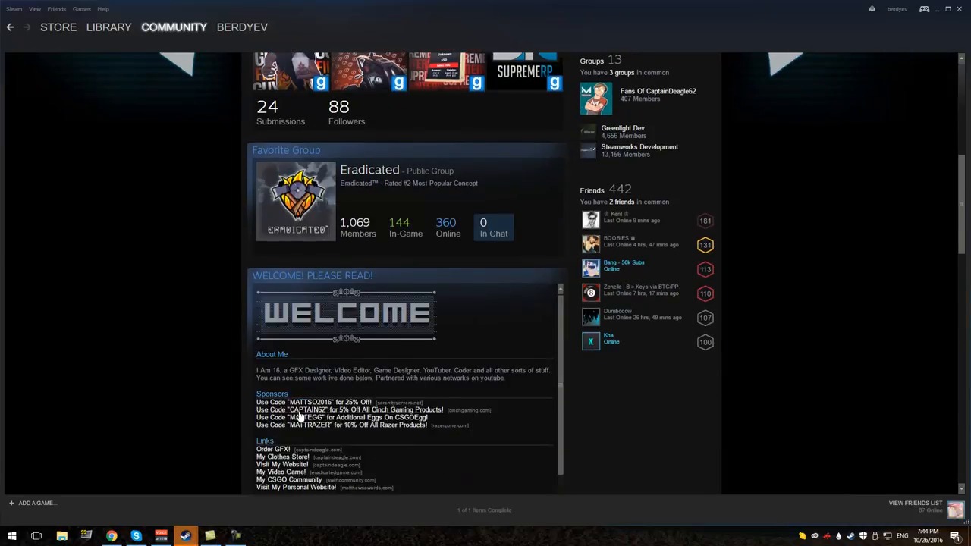
scroll(down, 3)
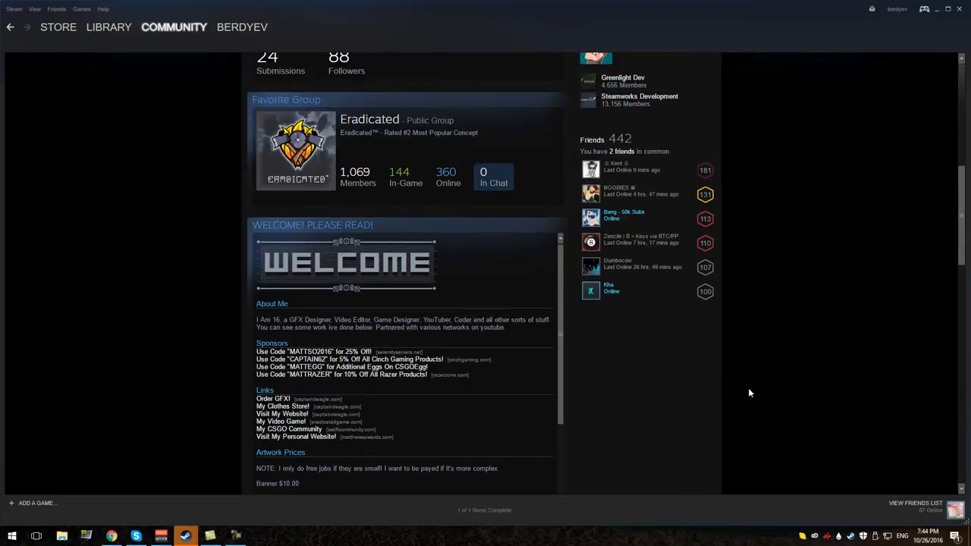
mouse_move(474, 352)
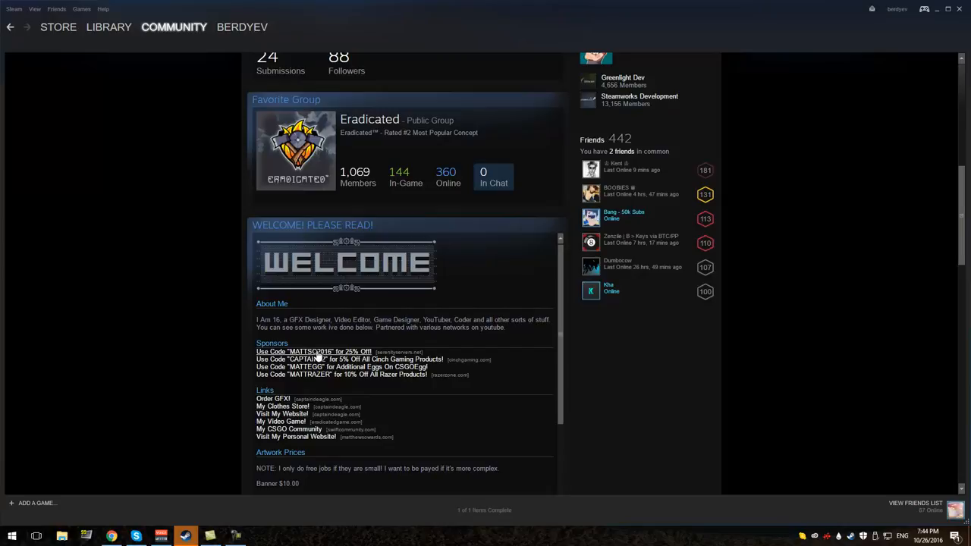
scroll(down, 3)
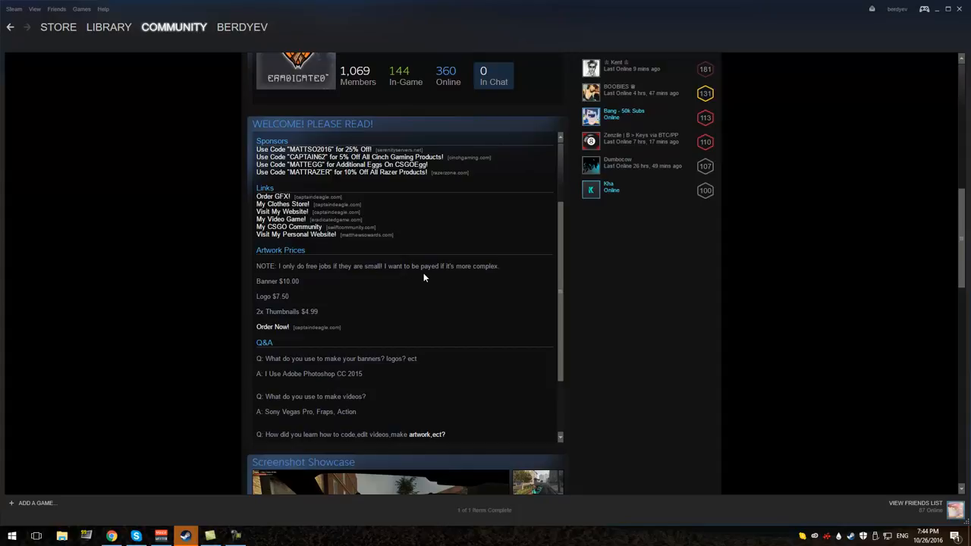
mouse_move(327, 286)
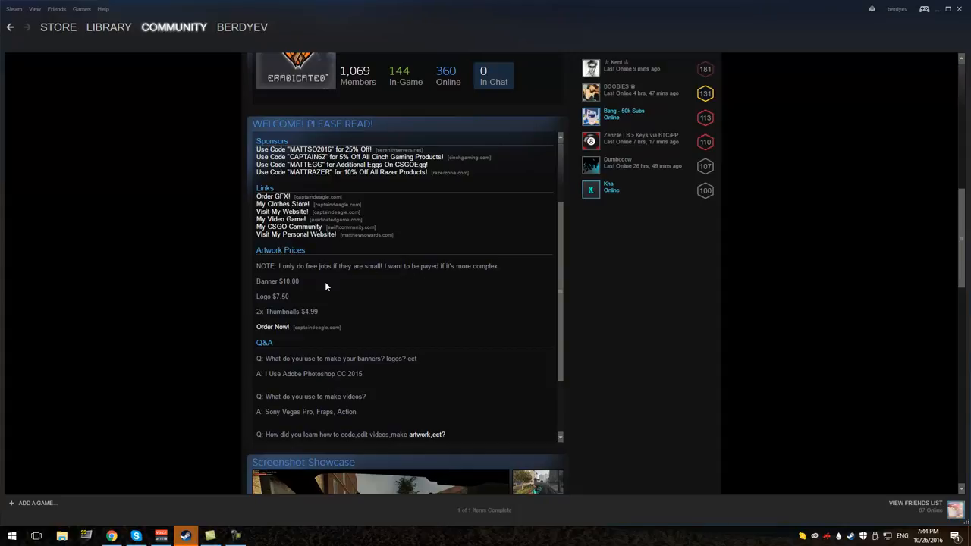
scroll(down, 3)
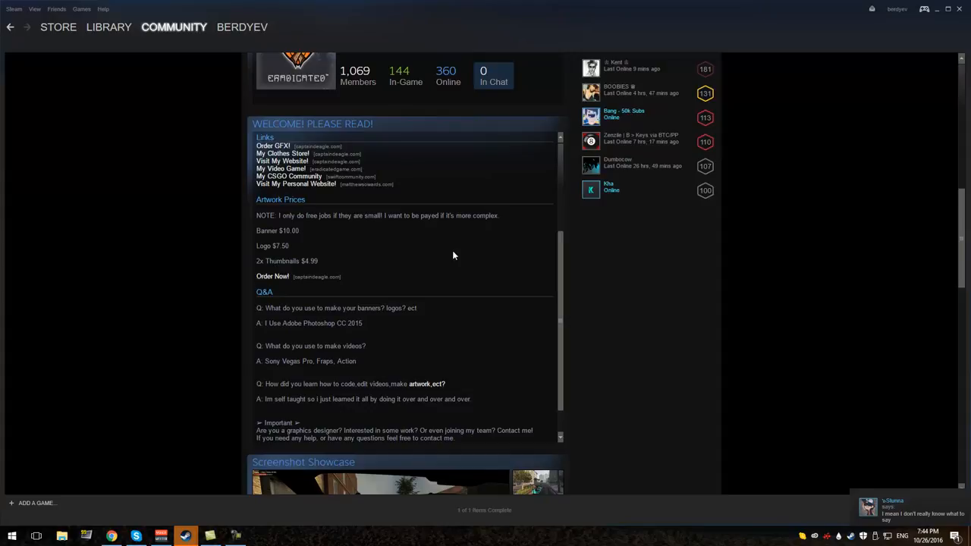
scroll(down, 3)
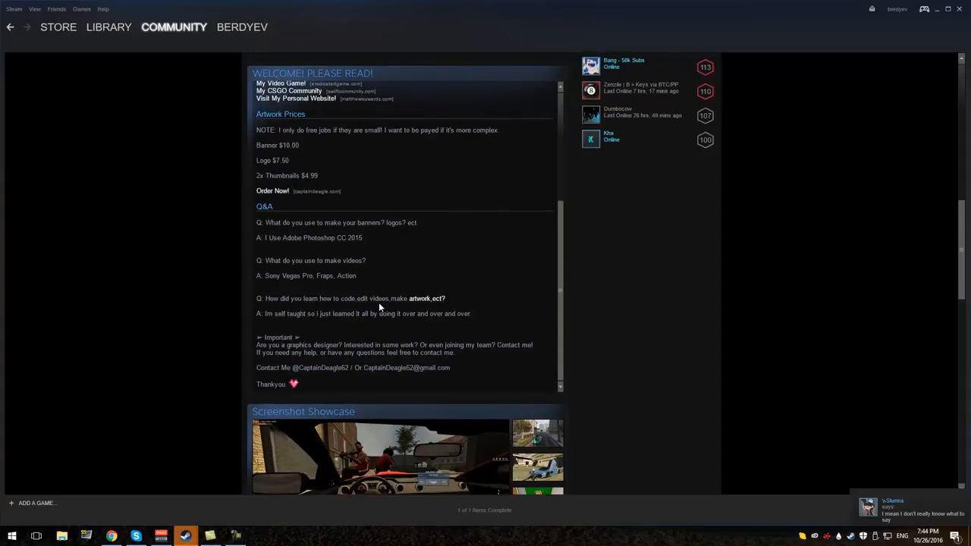
scroll(down, 3)
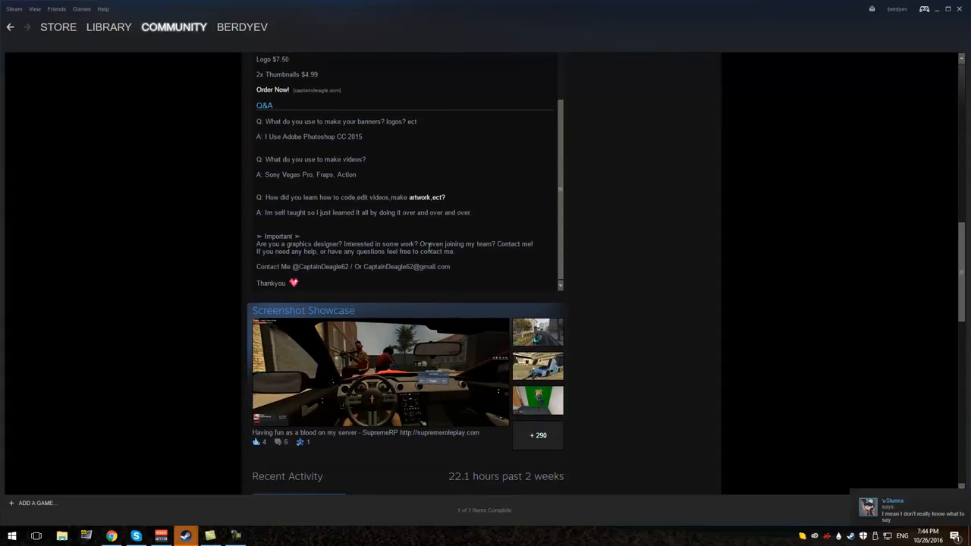
scroll(down, 3)
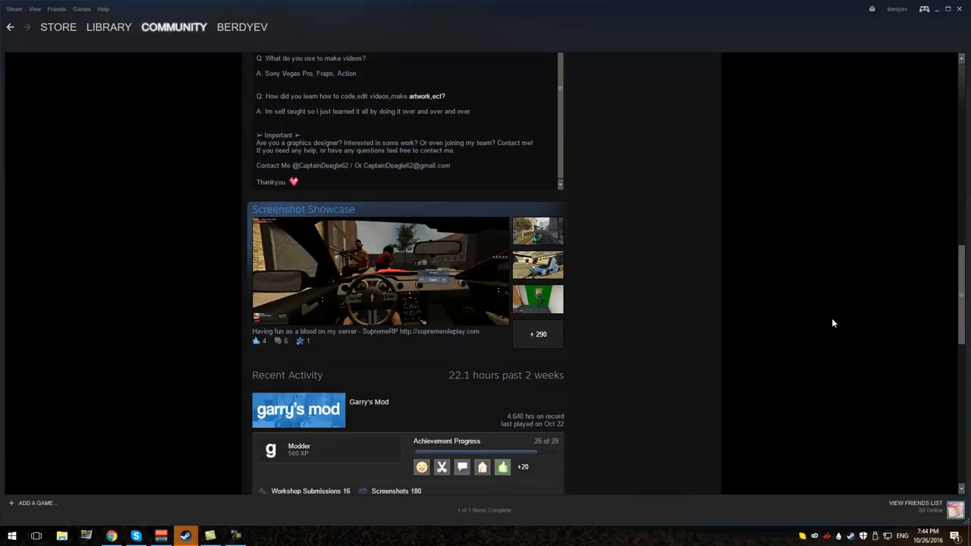
scroll(down, 3)
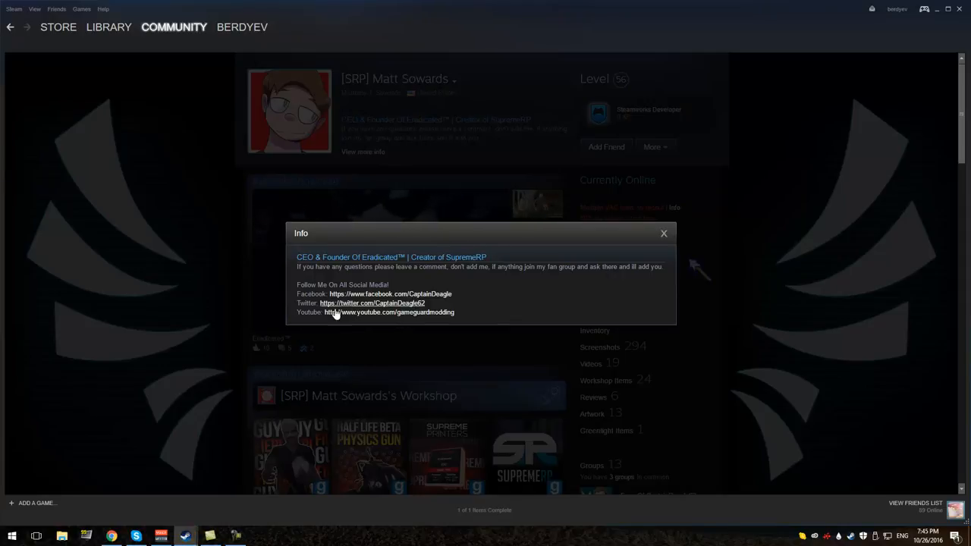
- Go to the developer's Captain's Community YouTube channel and browse its uploaded videos
click(388, 312)
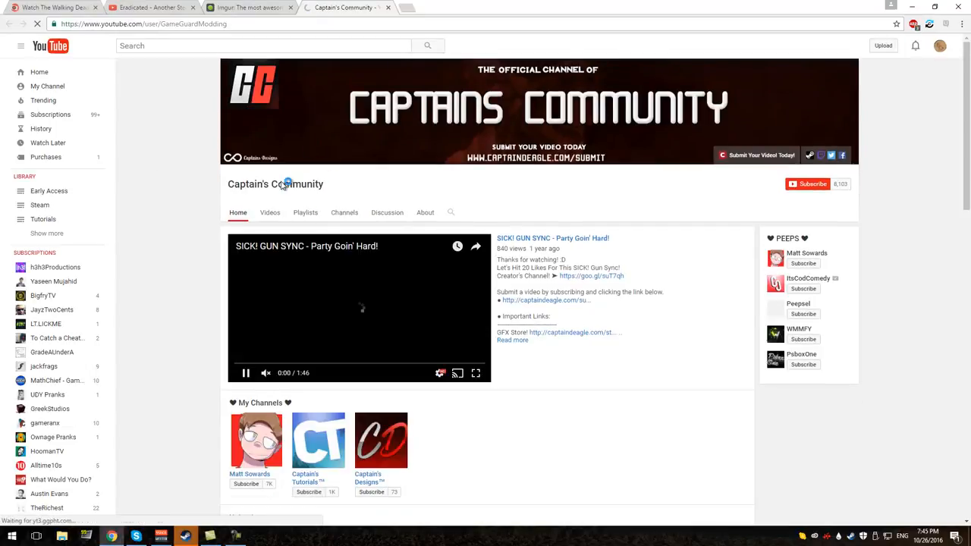
click(270, 212)
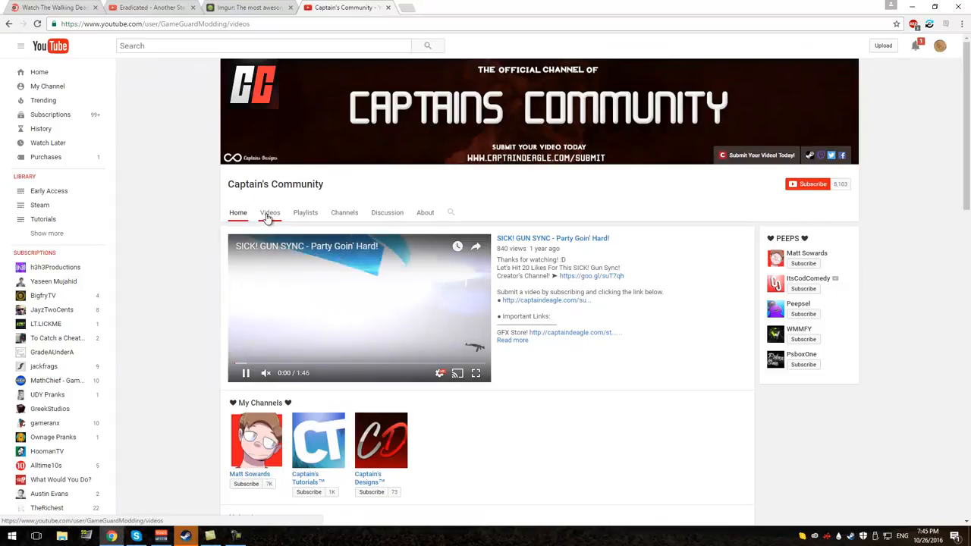
click(270, 212)
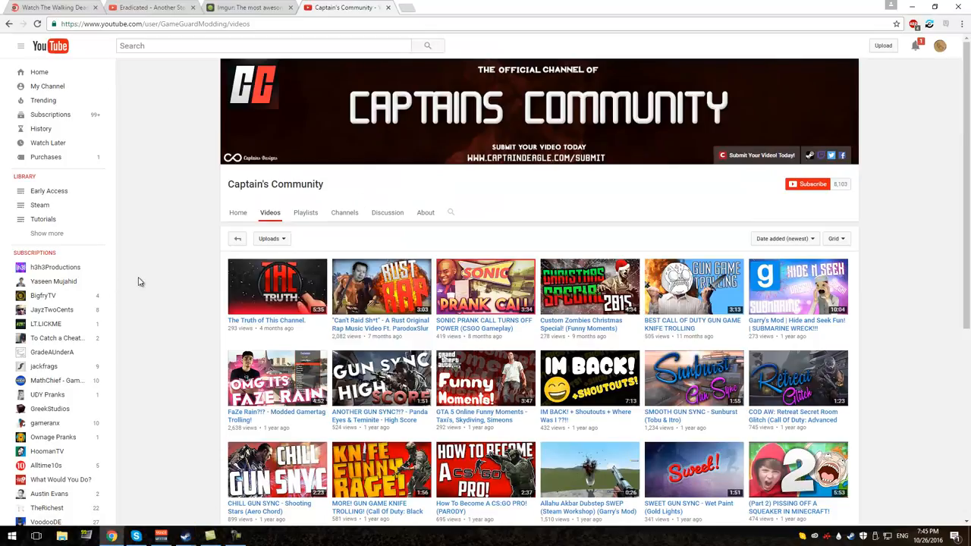
scroll(down, 3)
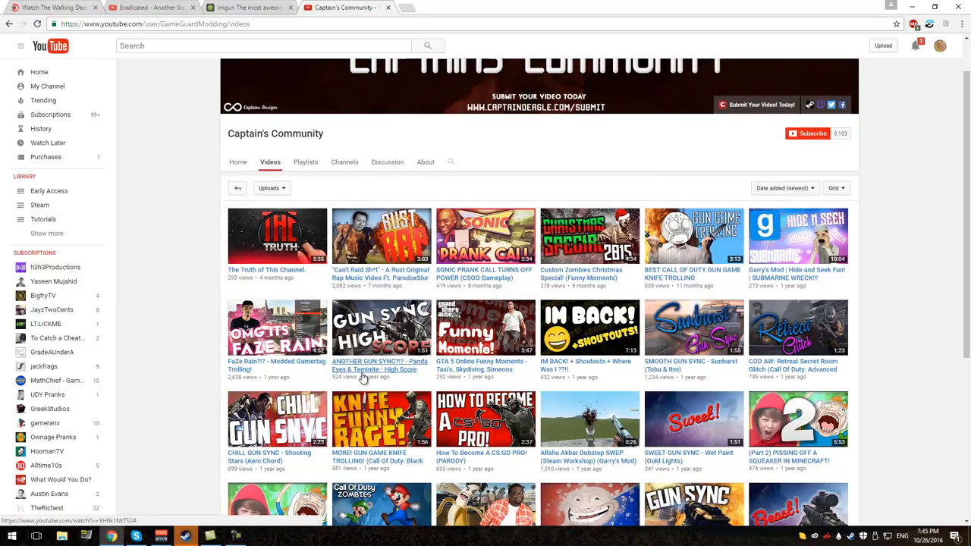
scroll(down, 3)
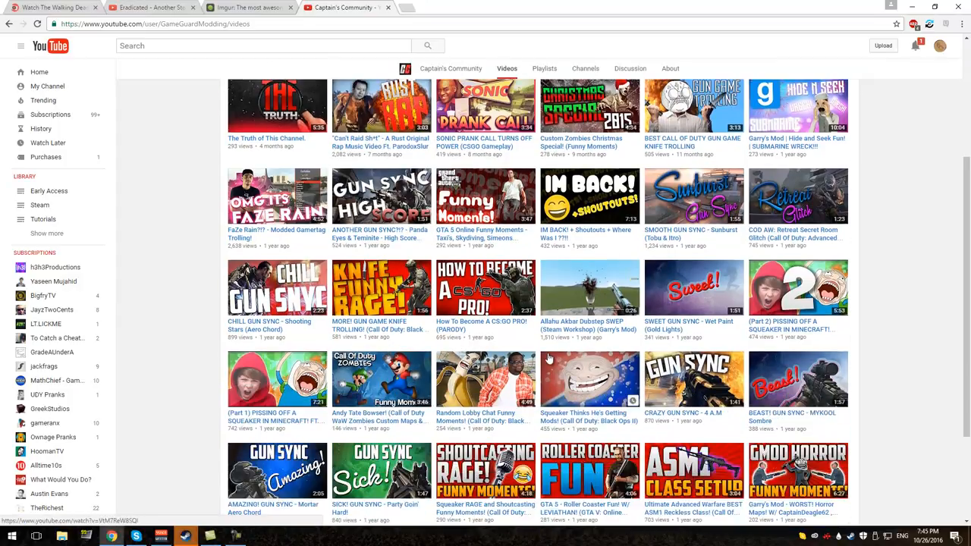
scroll(down, 3)
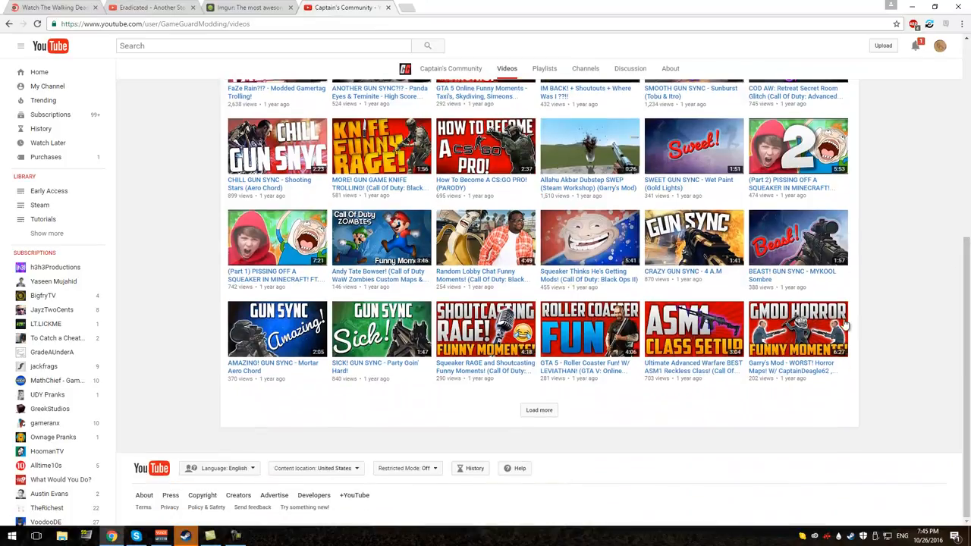
mouse_move(287, 295)
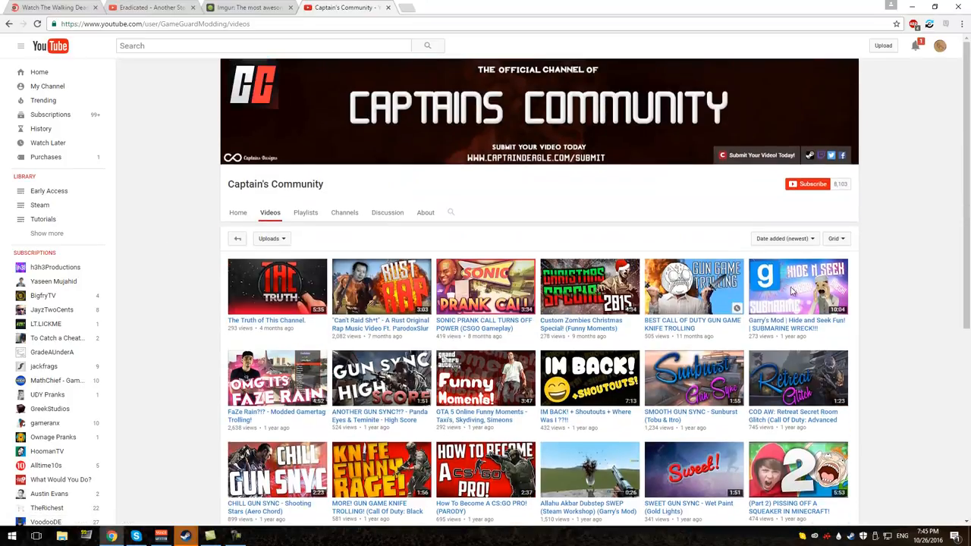
mouse_move(423, 211)
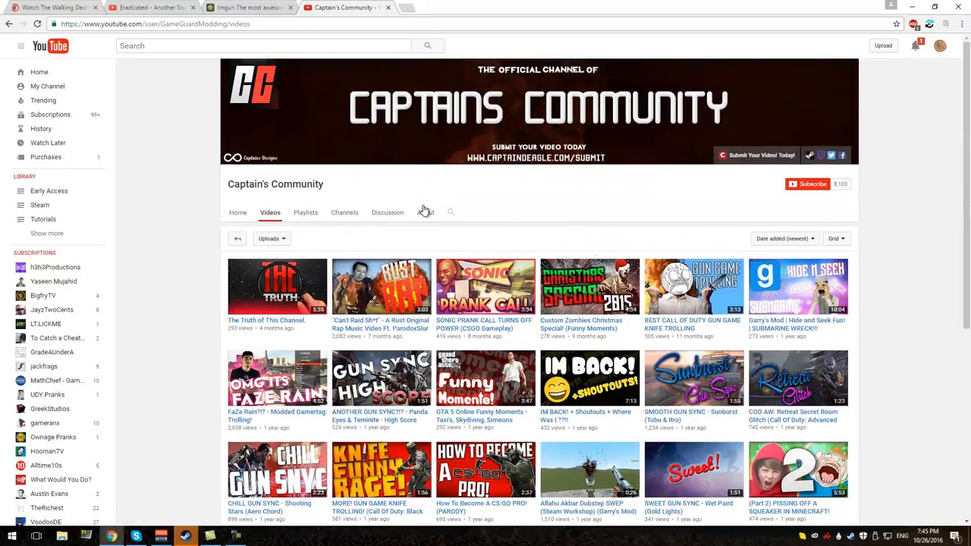
- View the channel's About page with its links
click(424, 212)
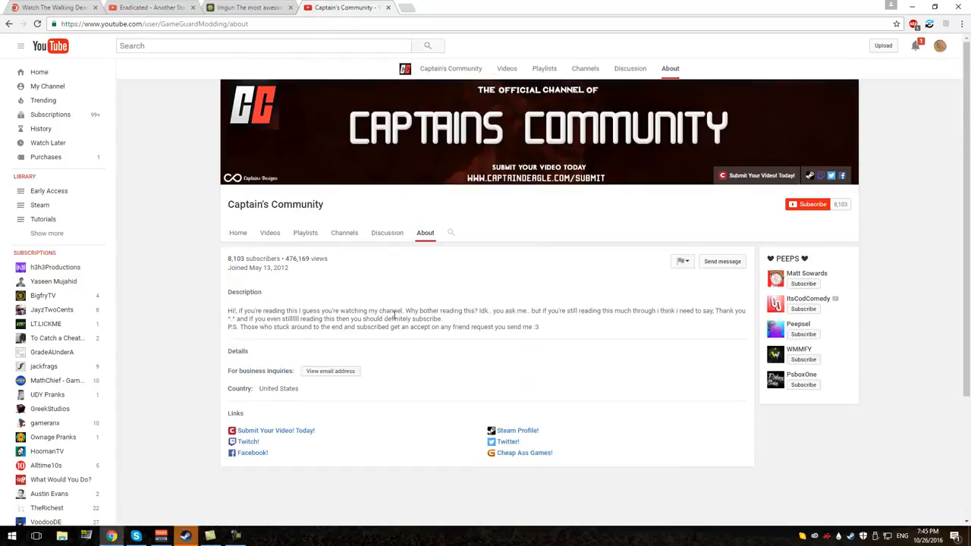
mouse_move(483, 326)
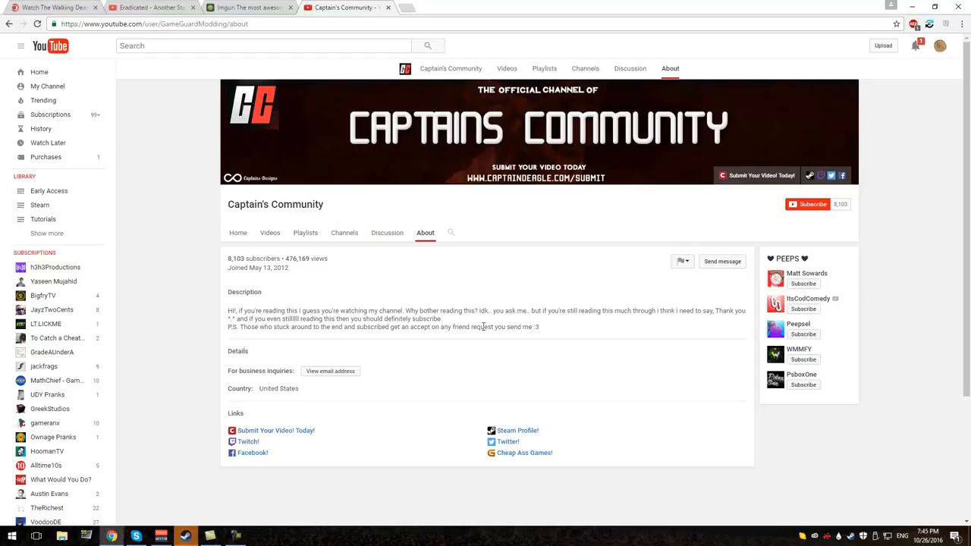
scroll(down, 3)
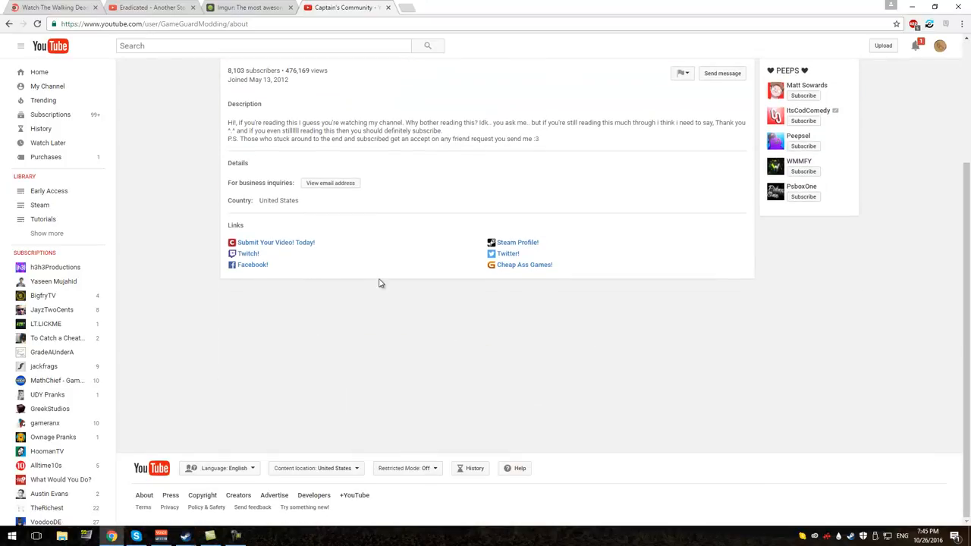
- Visit the developer's linked Facebook page and scroll through its posts before returning to Steam
click(248, 253)
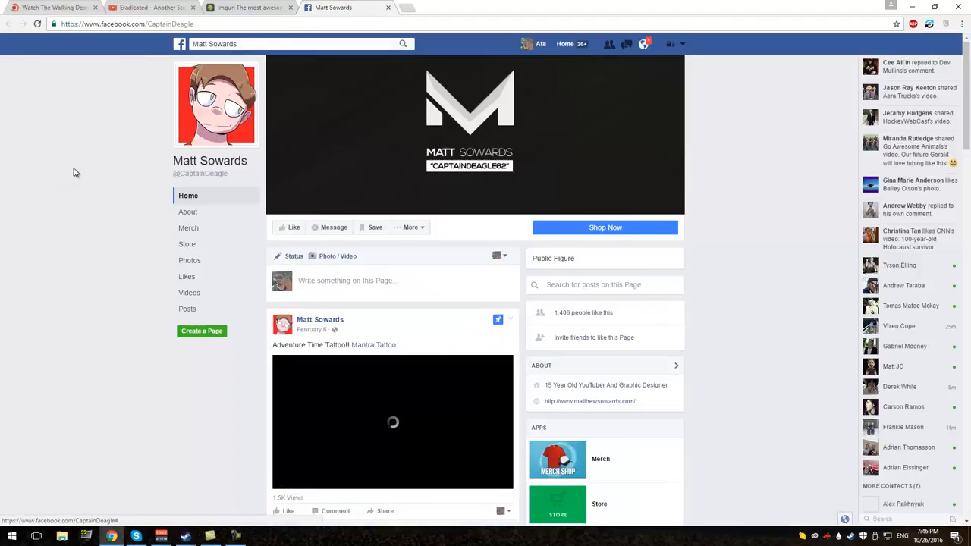
scroll(down, 3)
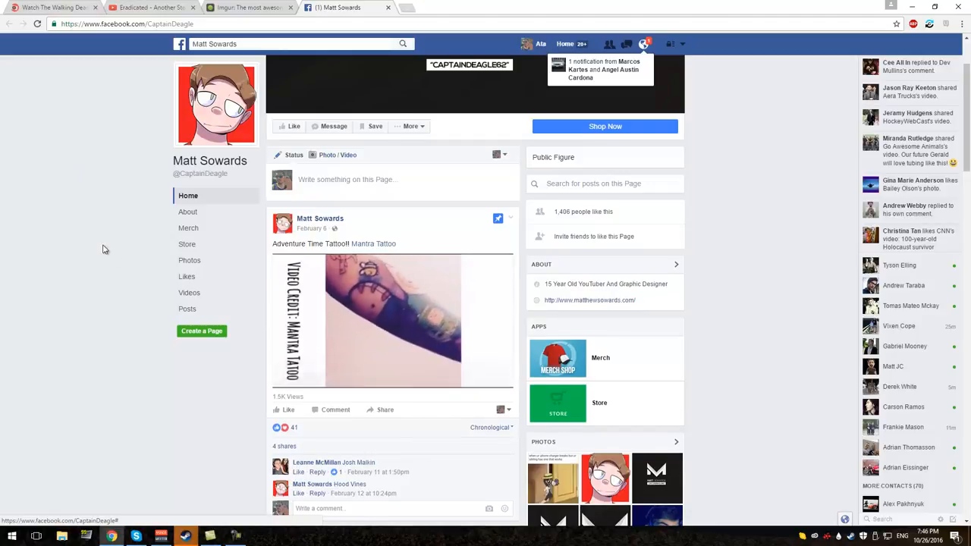
scroll(down, 3)
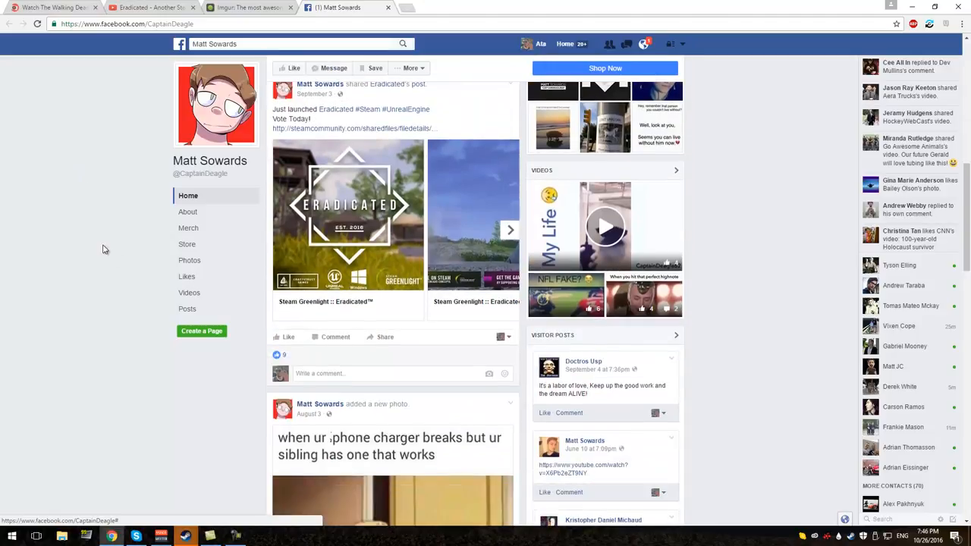
scroll(down, 3)
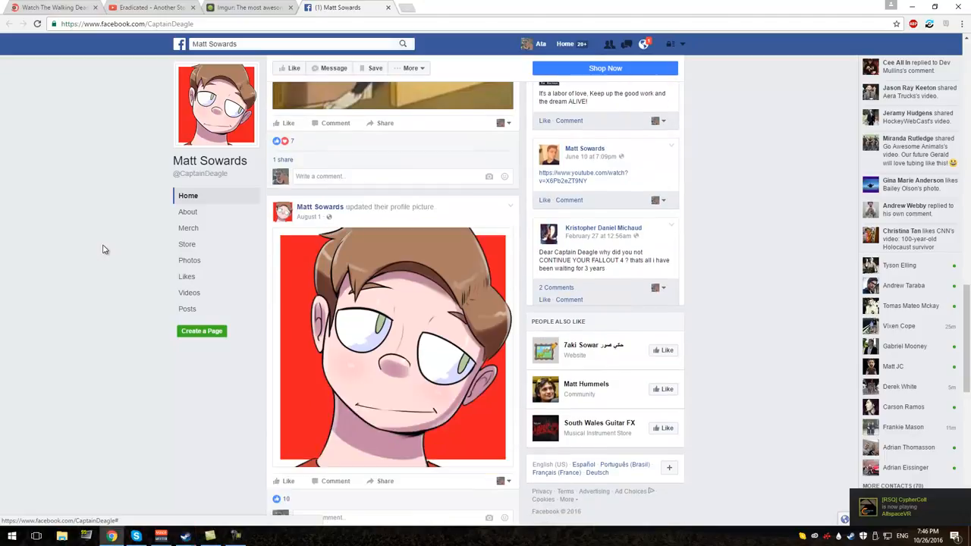
scroll(down, 3)
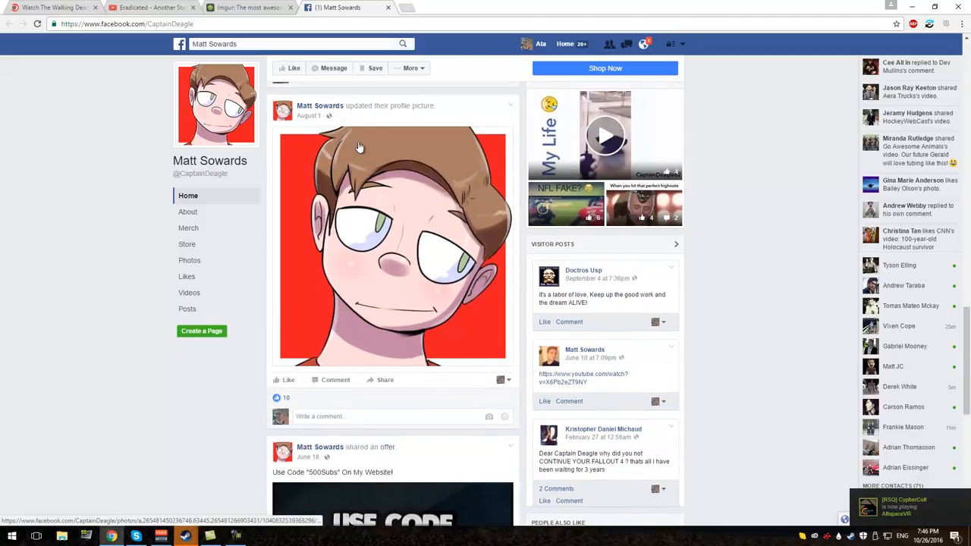
mouse_move(463, 237)
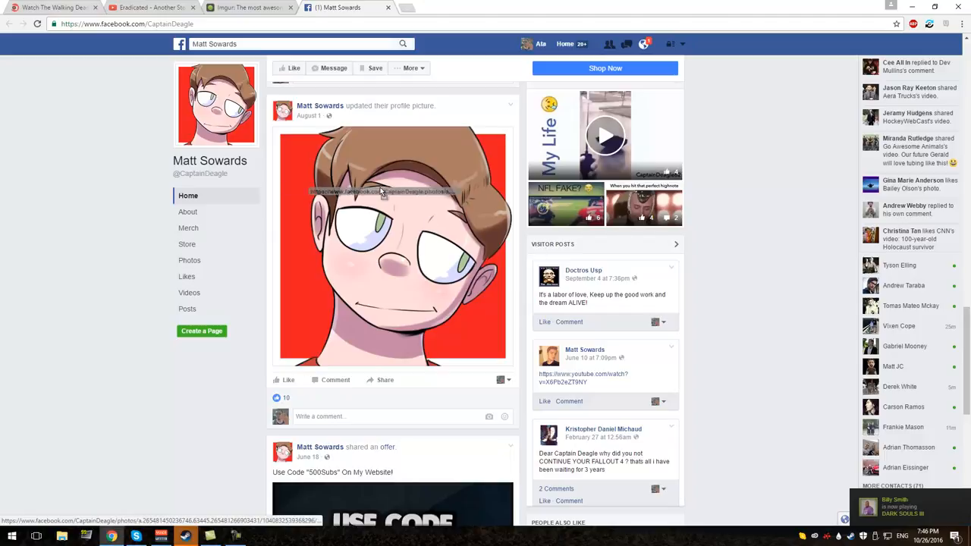
scroll(down, 3)
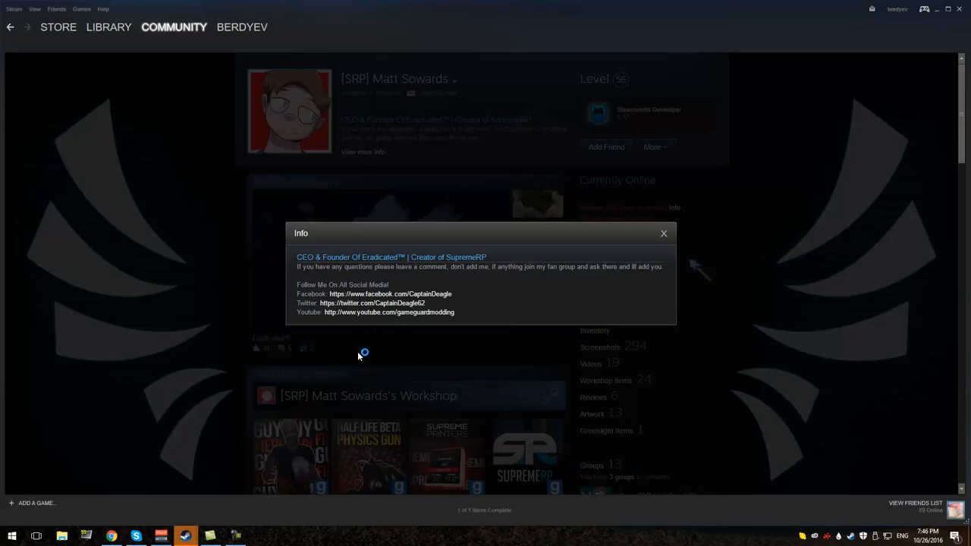
- Close the info window and write in chat that those pictures suck and do not show anything
click(665, 233)
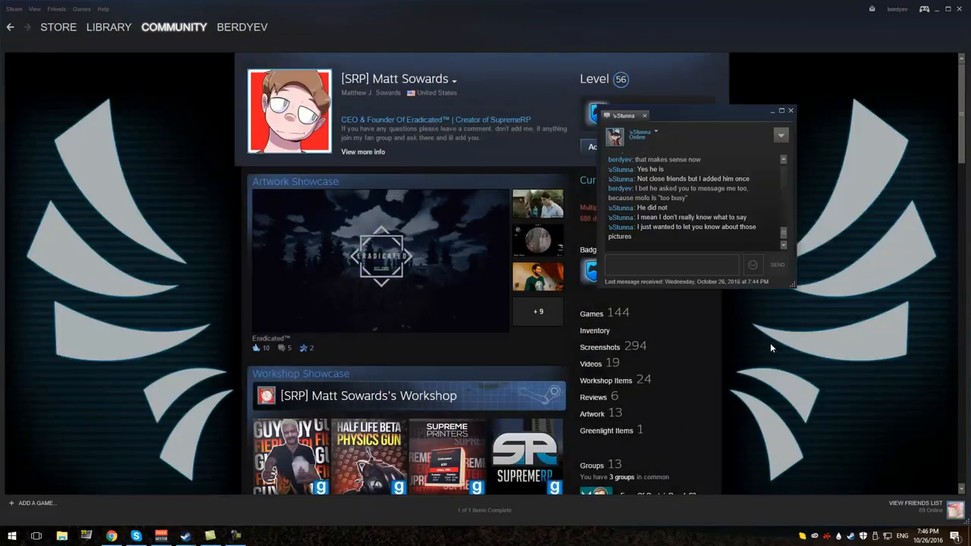
click(670, 264)
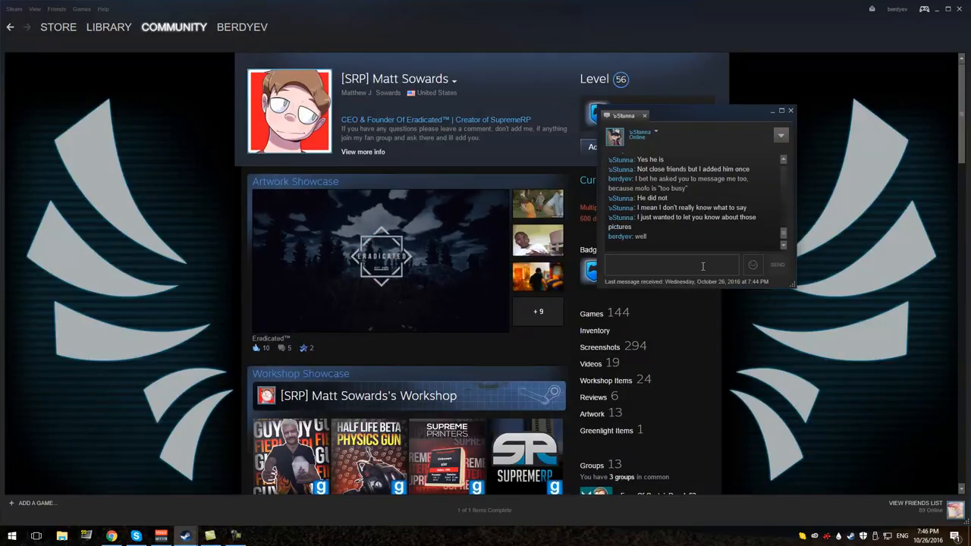
text(h)
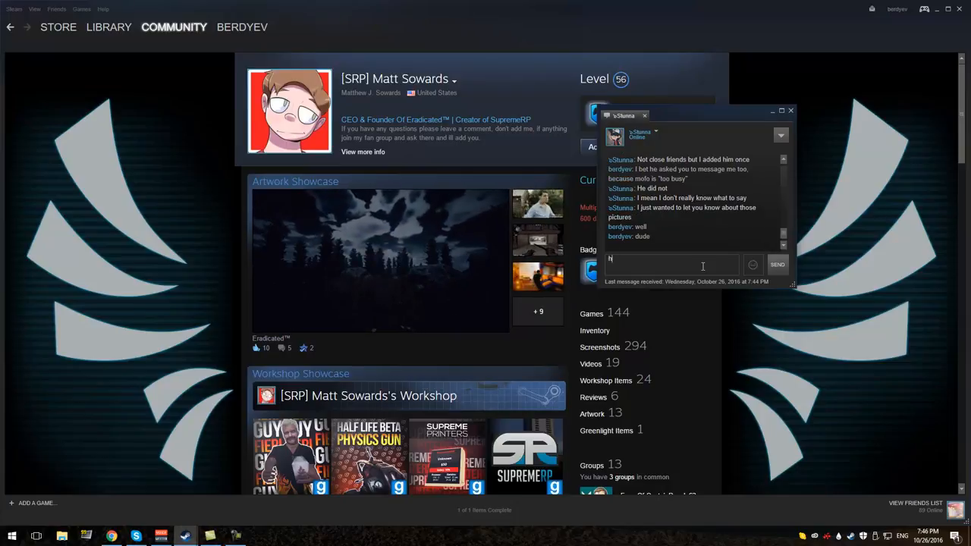
text(those pictures)
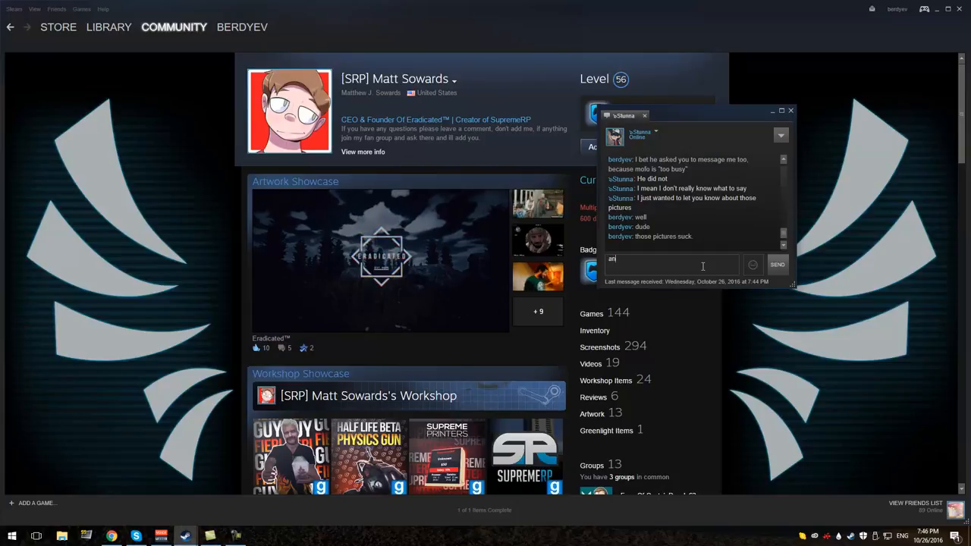
text(and do not show anyth)
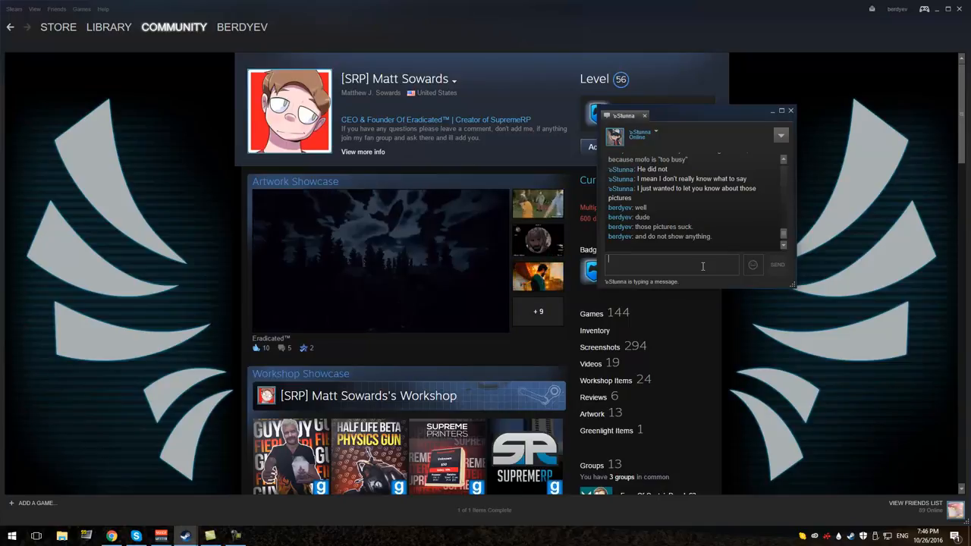
- Send a message saying the friend can keep defending him but the point stands
text(If youwant,)
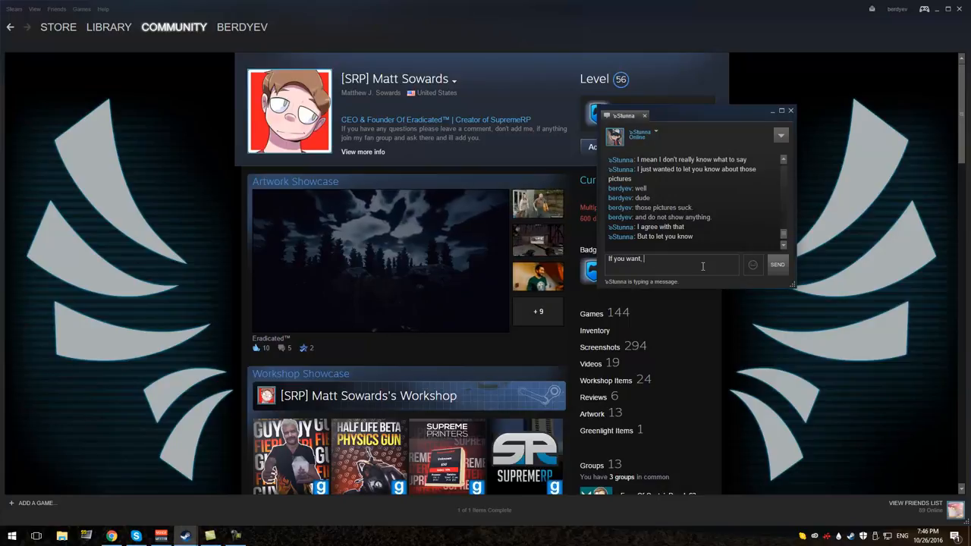
text(keep o)
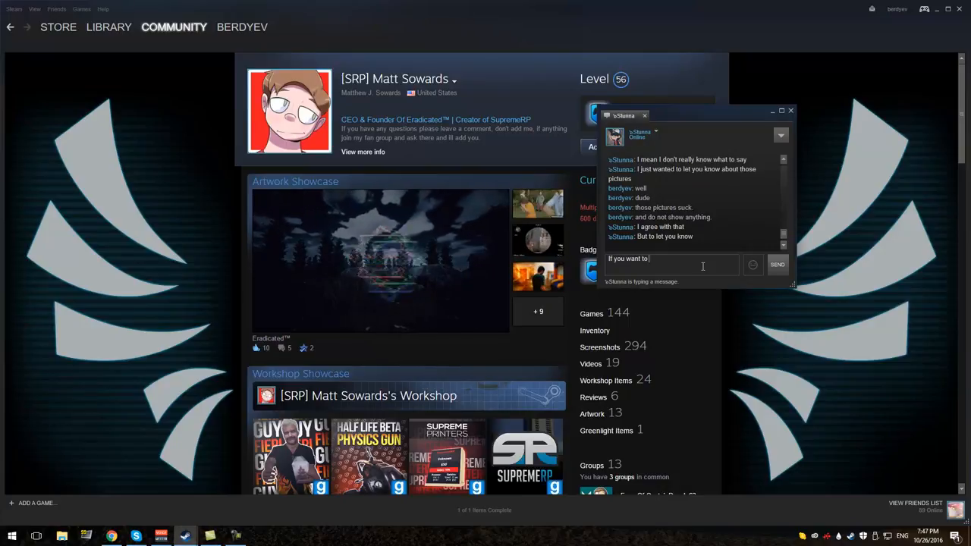
text(keep defe)
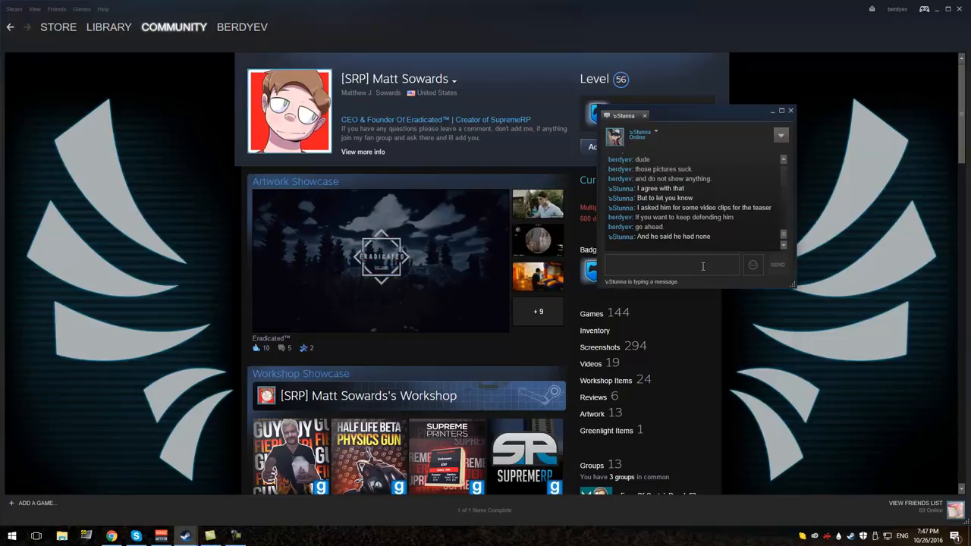
text(but)
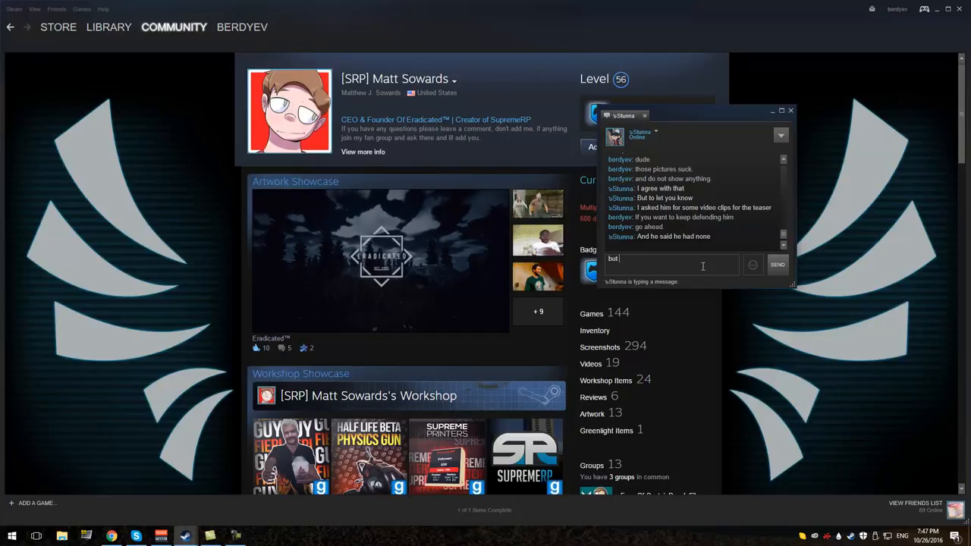
text(I have my poin)
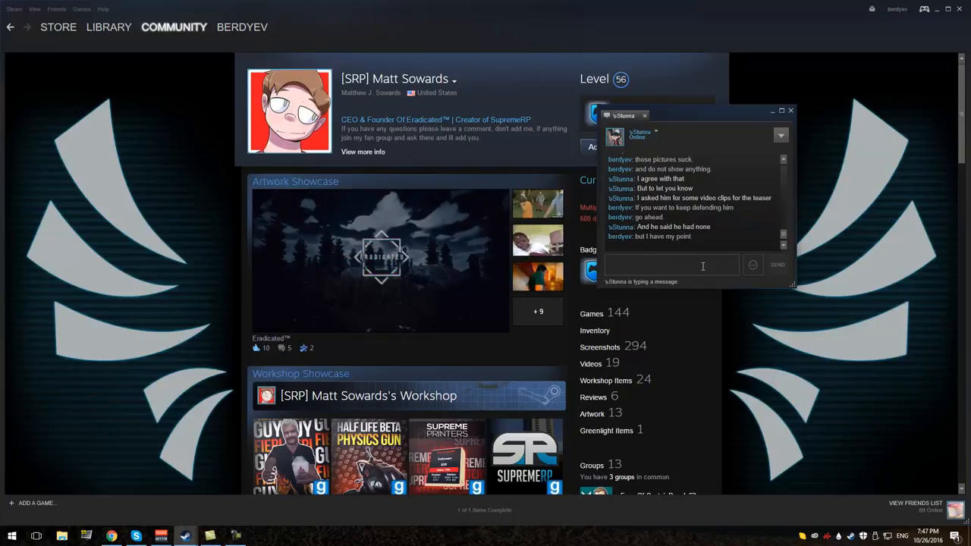
text(say hi to another video by the way :))
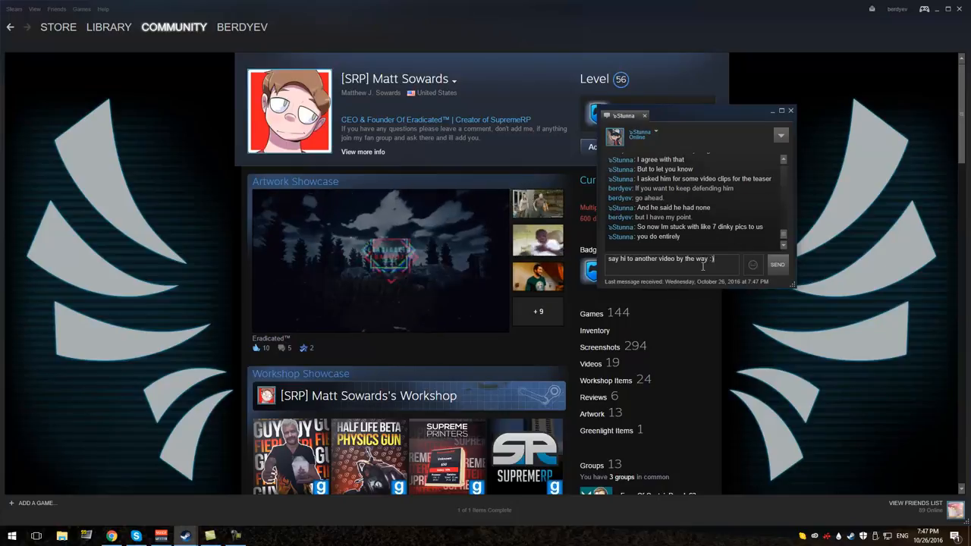
key(Return)
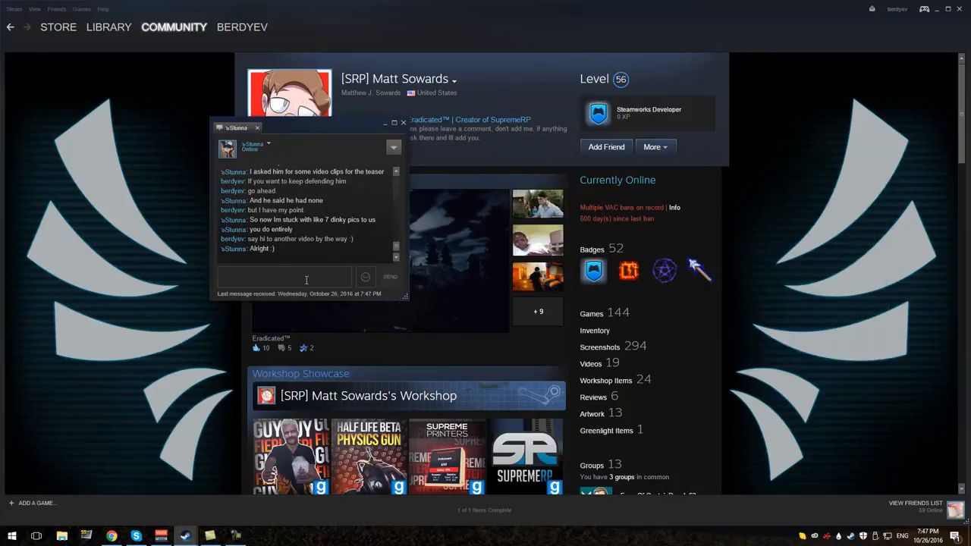
- View the new friend's profile down to its comments, then bring the chat conversation back forward
click(267, 144)
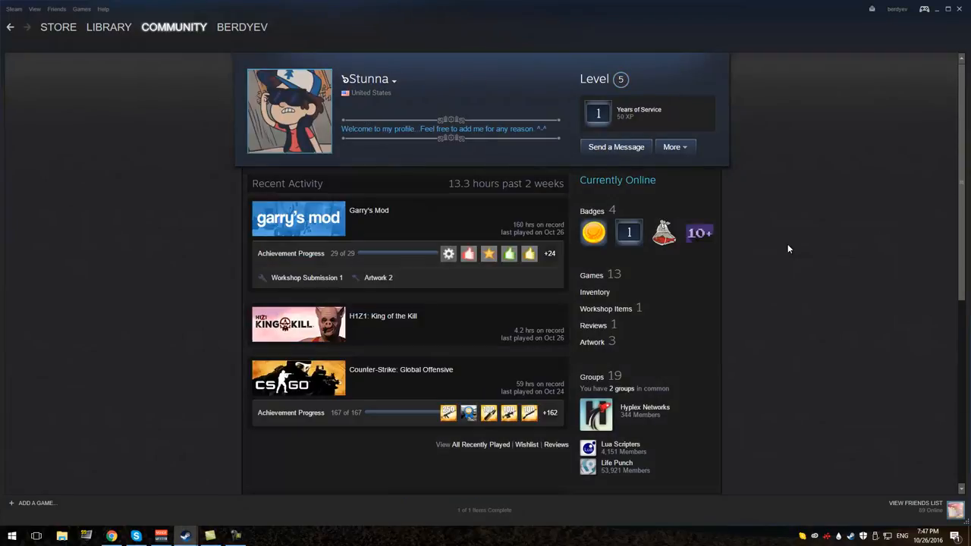
scroll(down, 3)
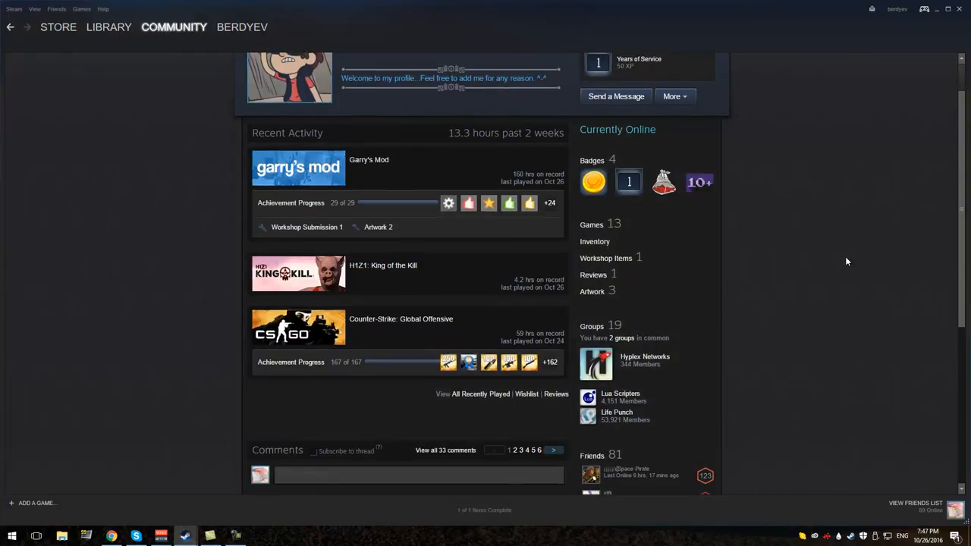
scroll(down, 3)
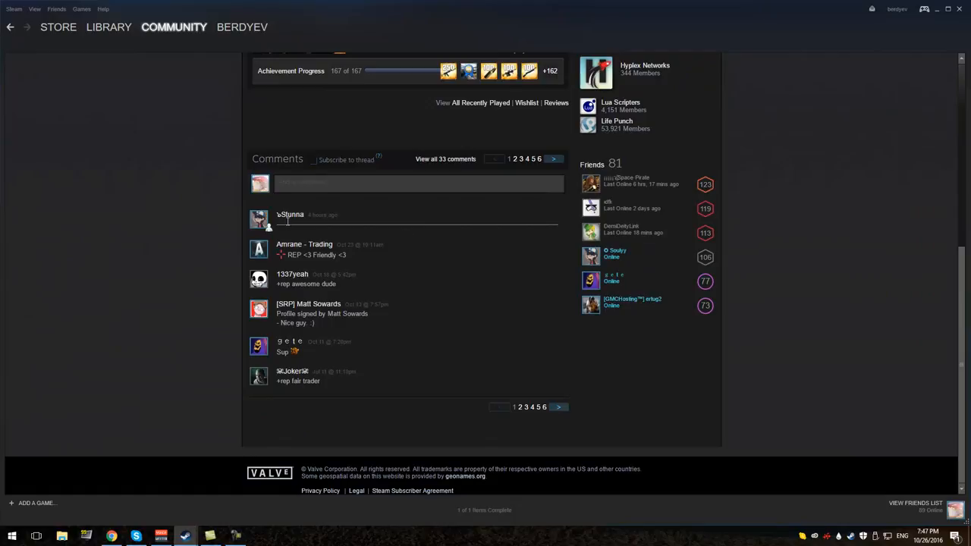
click(290, 214)
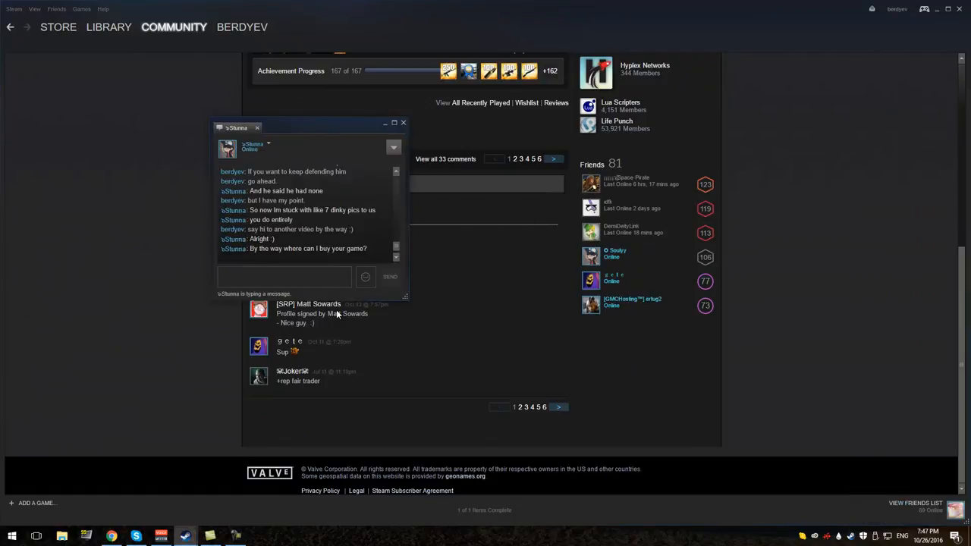
mouse_move(316, 143)
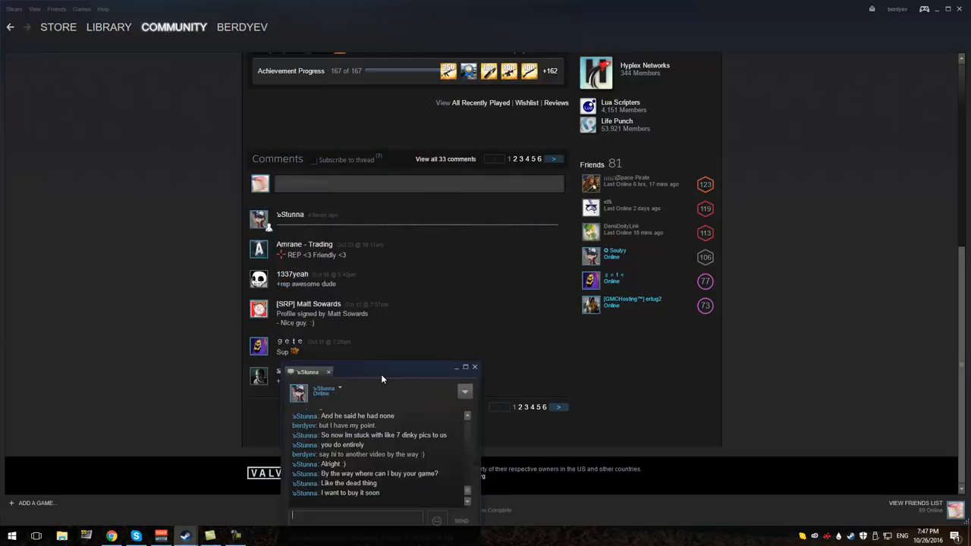
- Move the chat window up and reply that the game isn't out yet, suggesting they watch the dev videos
drag(382, 372, 255, 149)
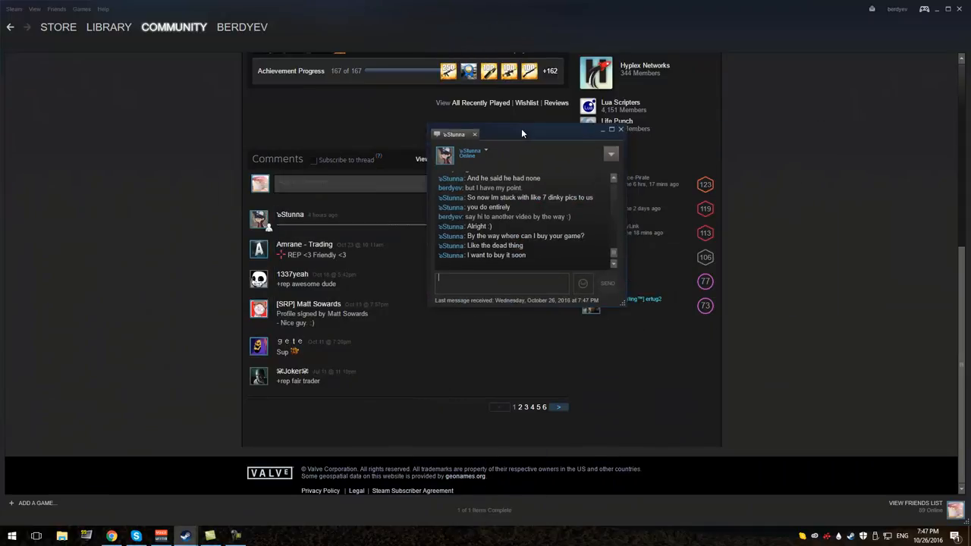
drag(522, 133, 371, 122)
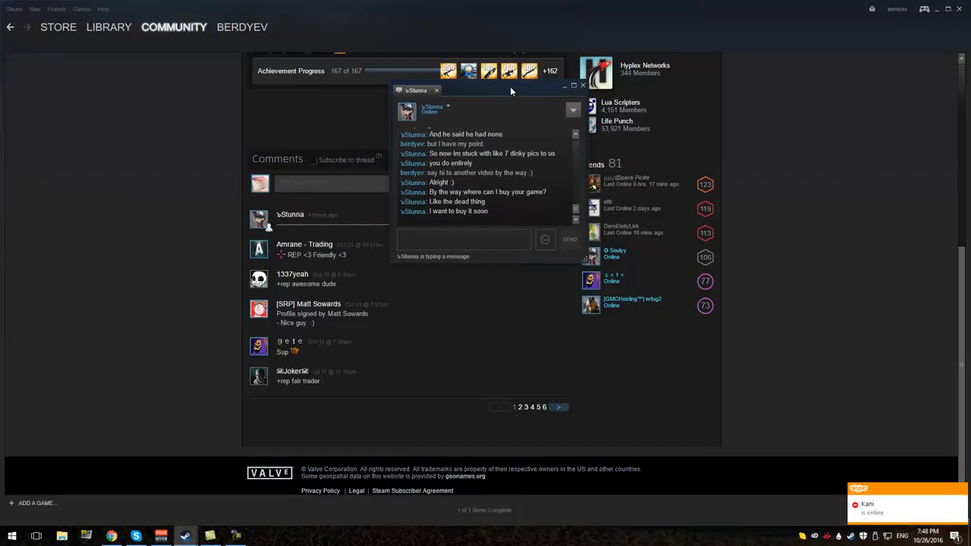
text(its not out ye)
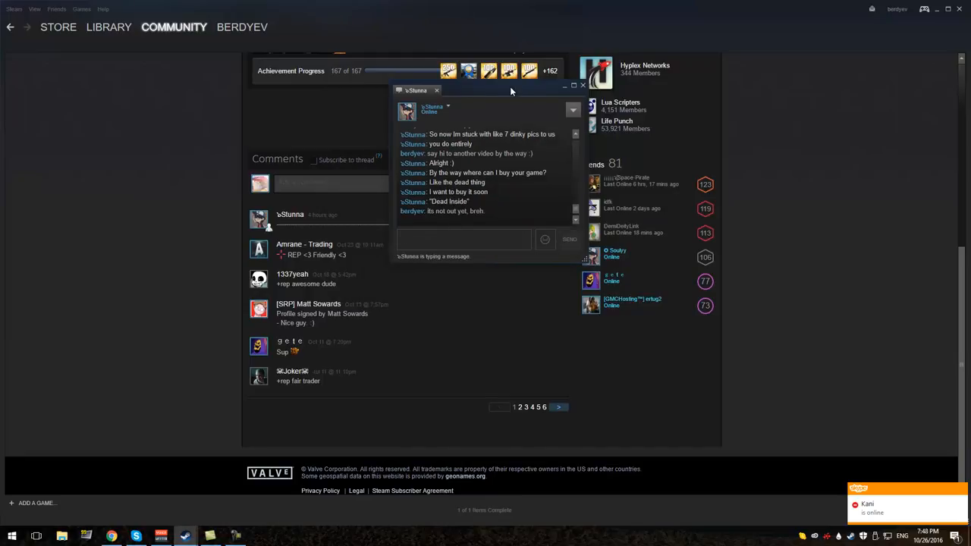
text(Watch dev)
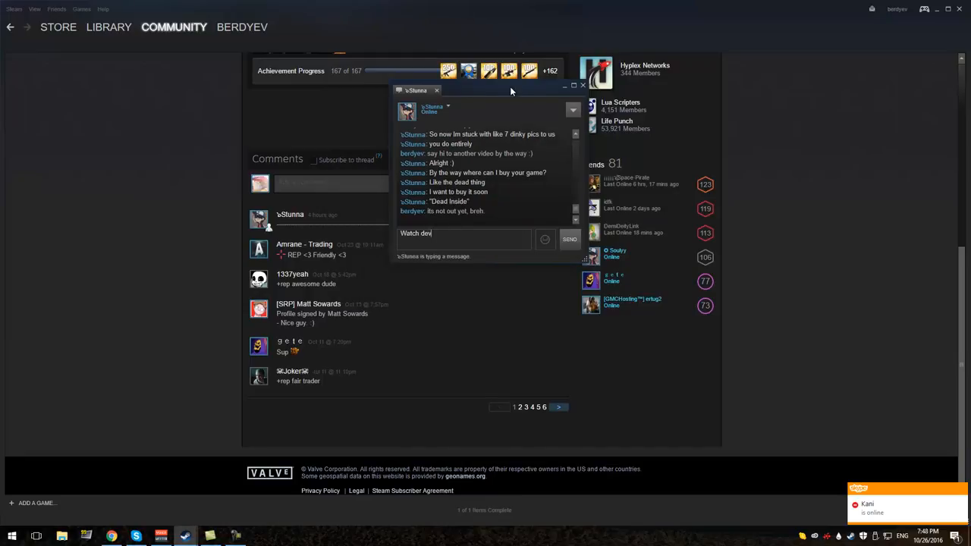
text(v)
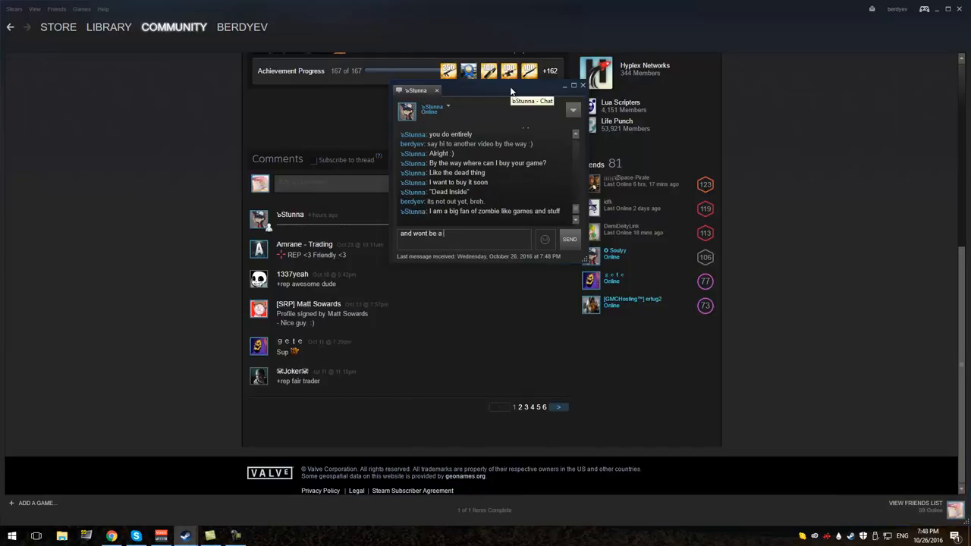
click(569, 240)
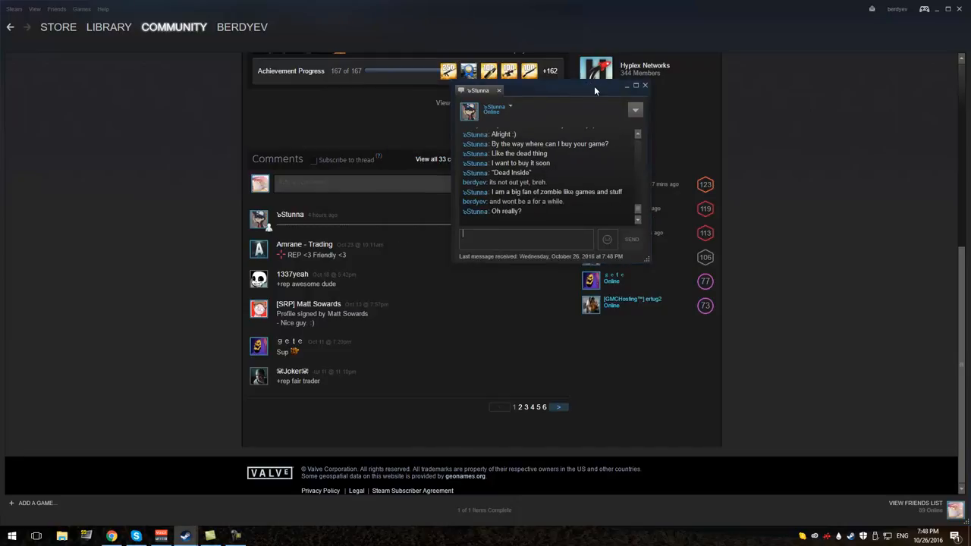
- Close the chat conversation
click(645, 85)
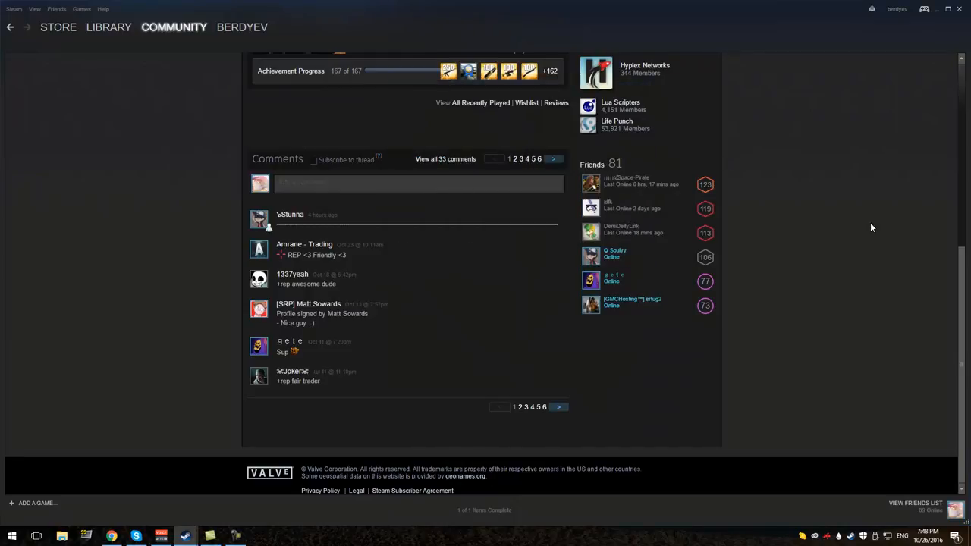
scroll(up, 3)
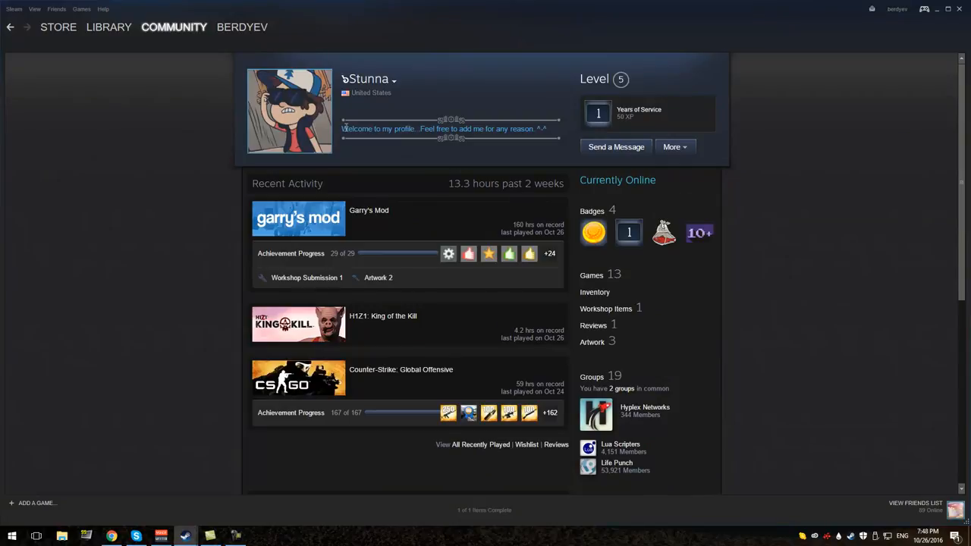
scroll(down, 3)
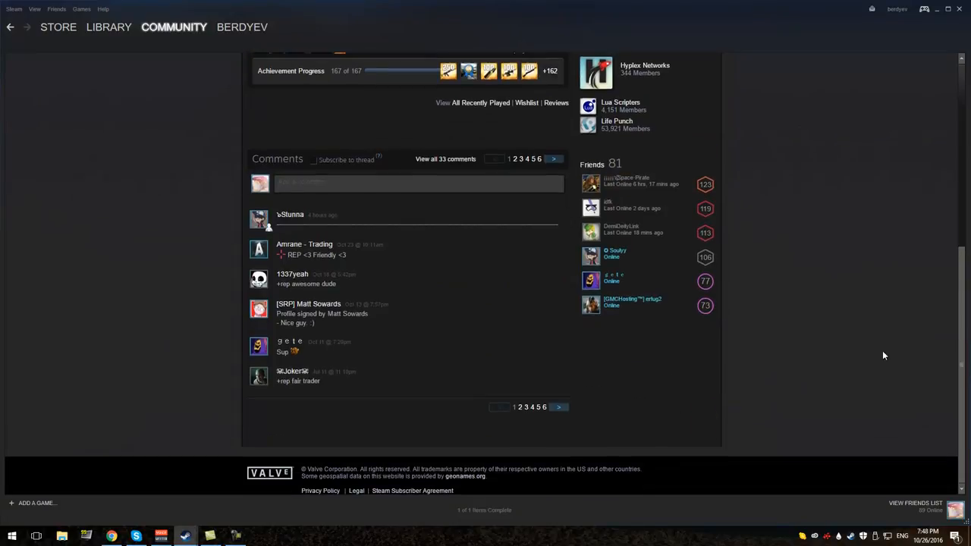